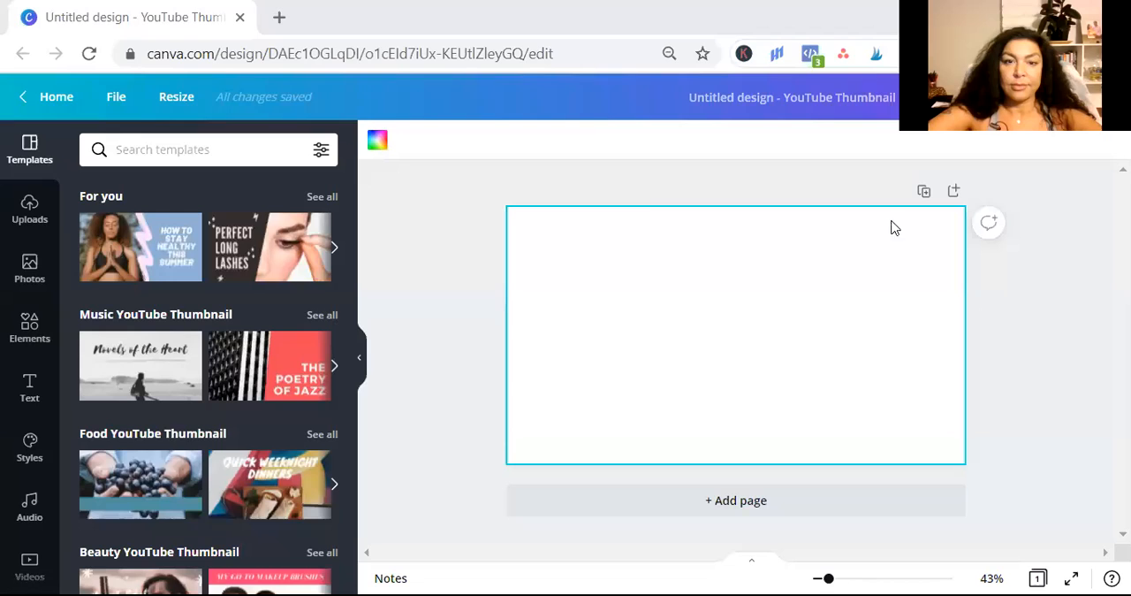
mouse_move(615, 173)
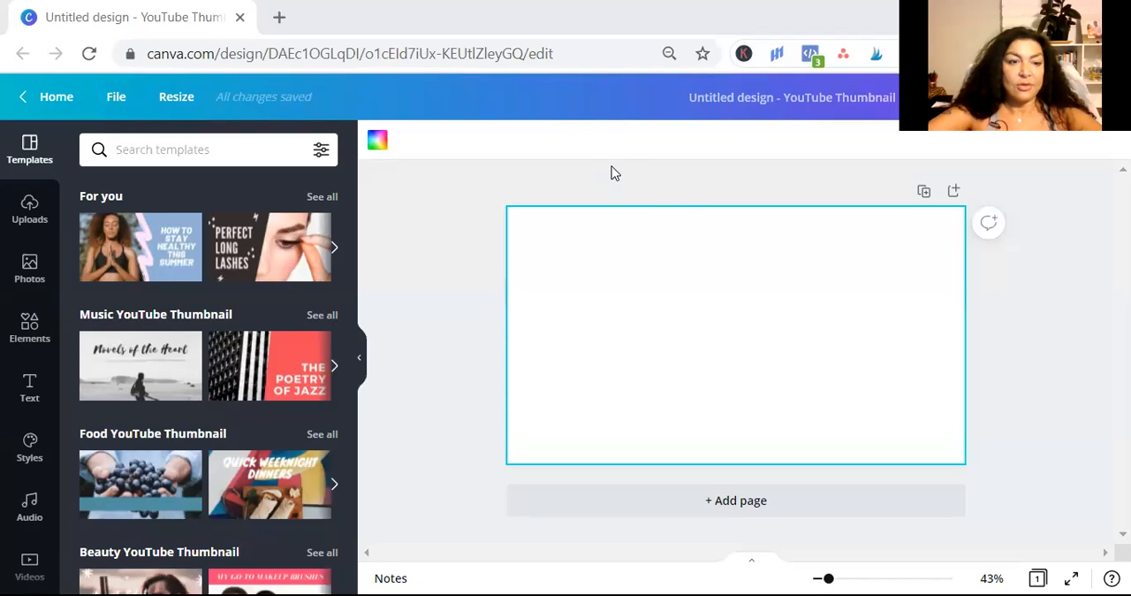
mouse_move(598, 158)
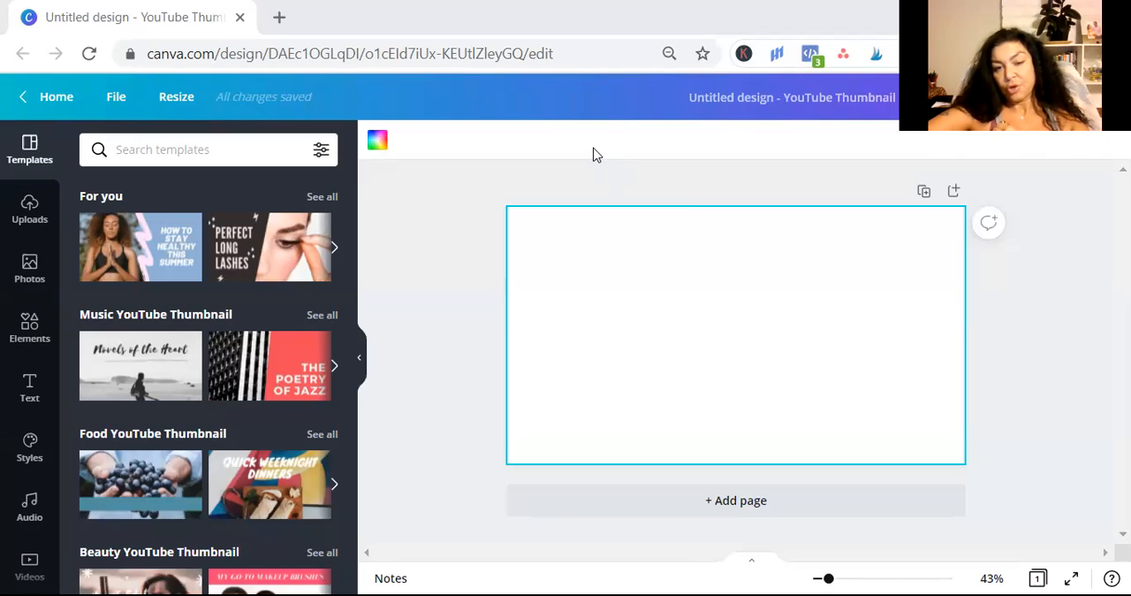
mouse_move(583, 158)
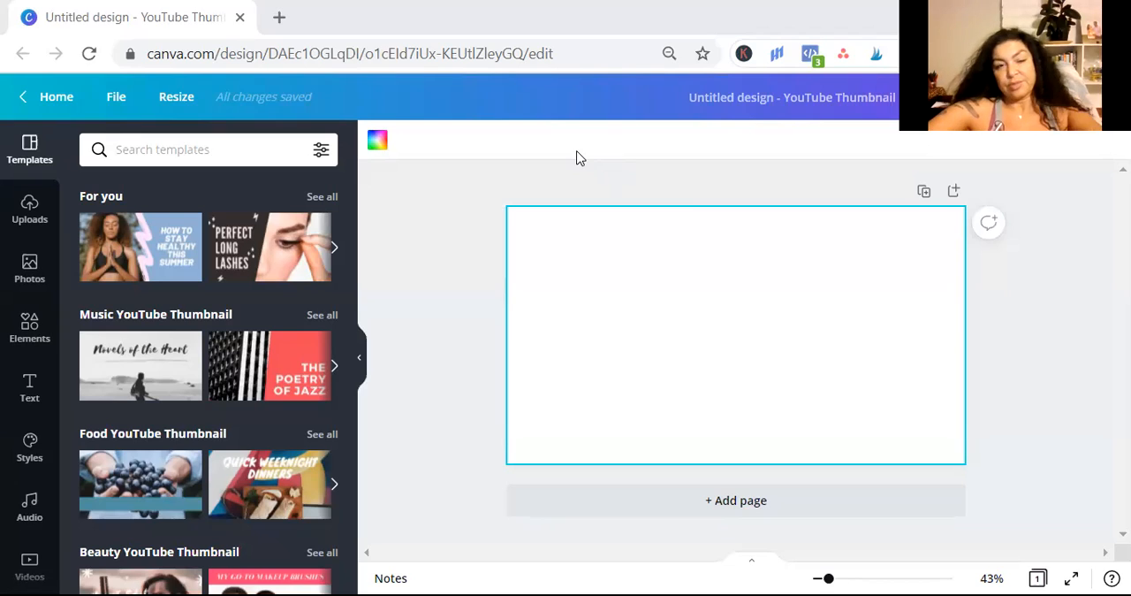
mouse_move(495, 184)
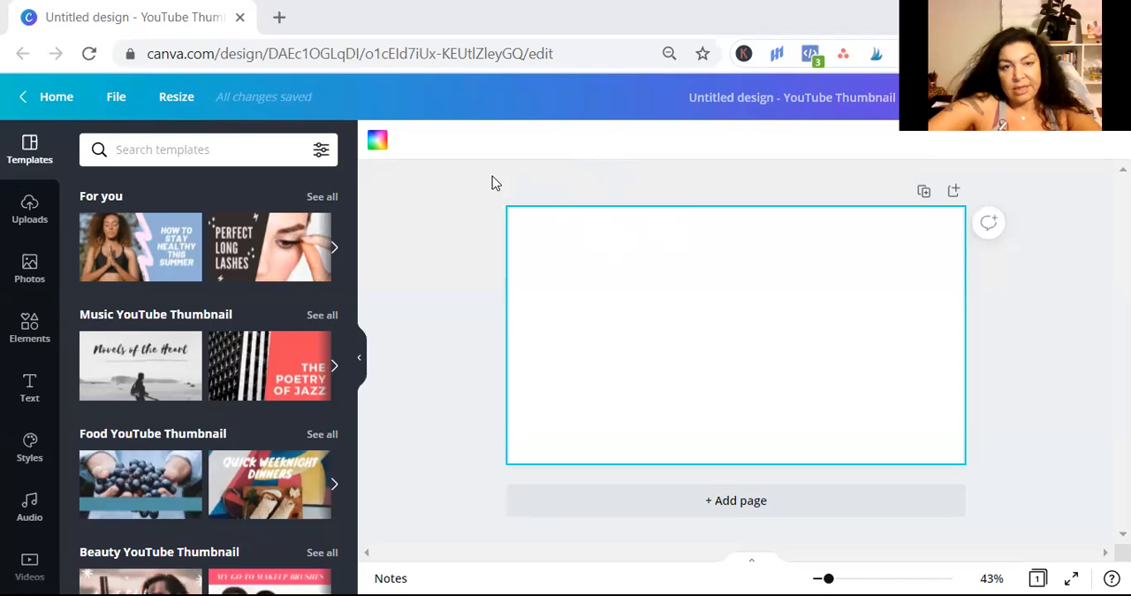
mouse_move(520, 267)
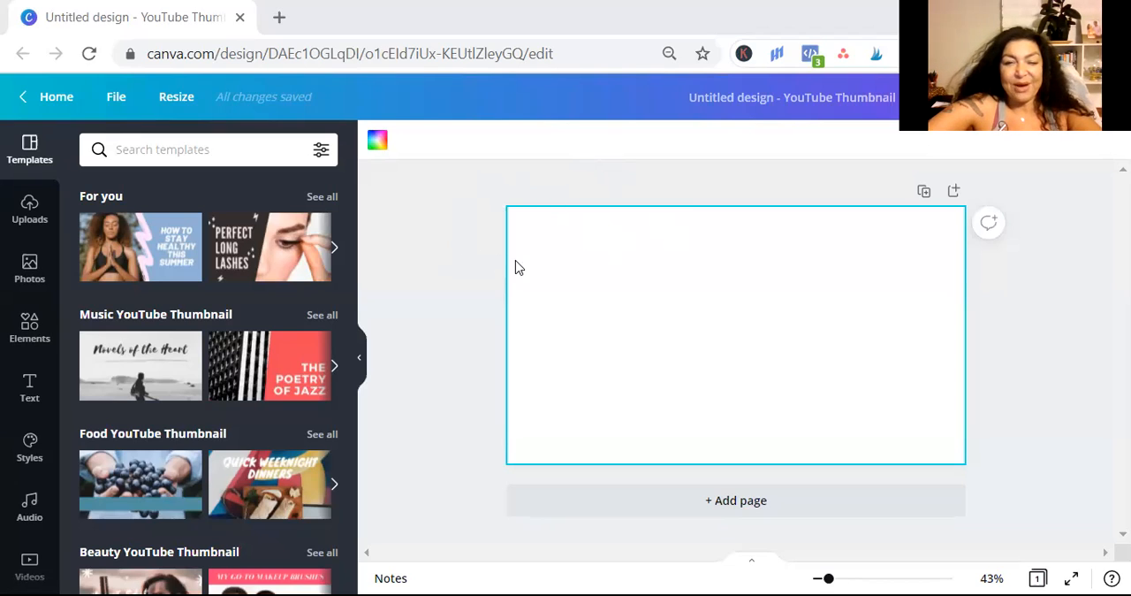
mouse_move(482, 260)
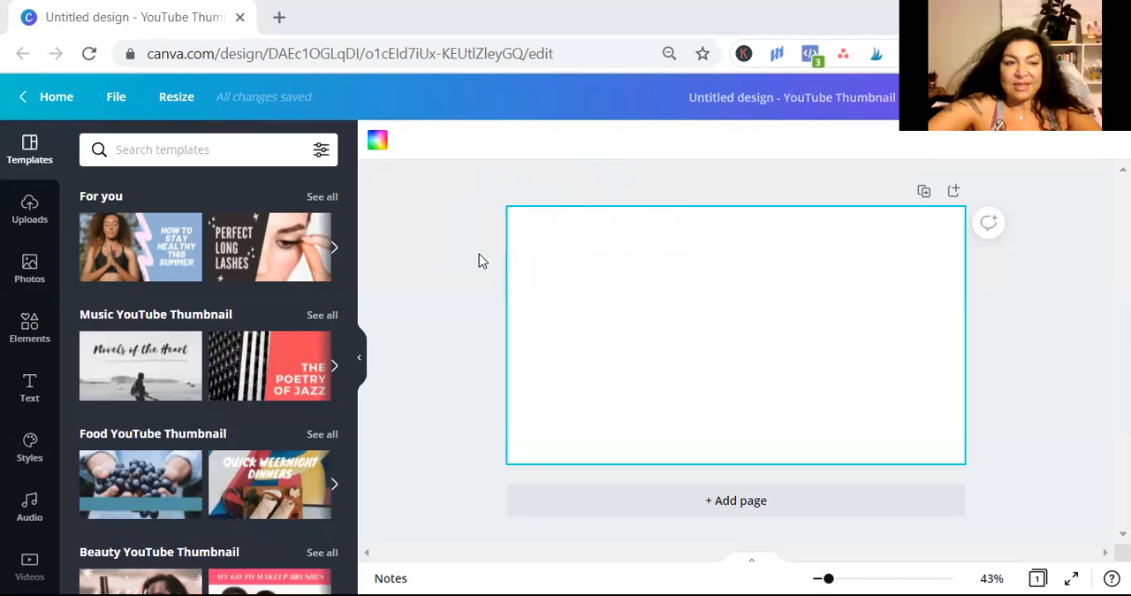
mouse_move(474, 258)
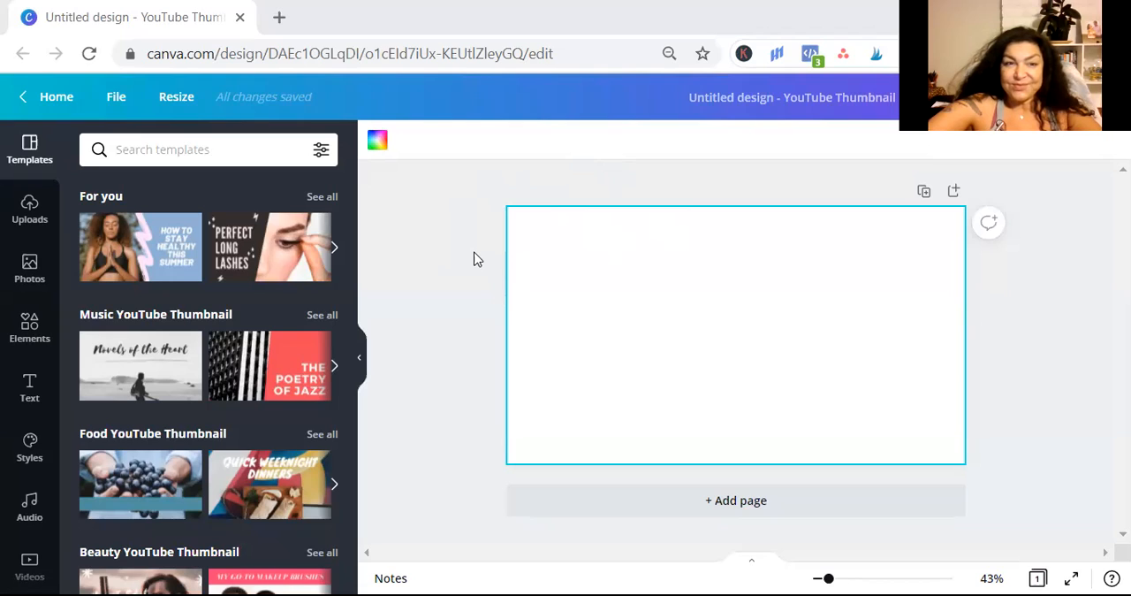
mouse_move(460, 264)
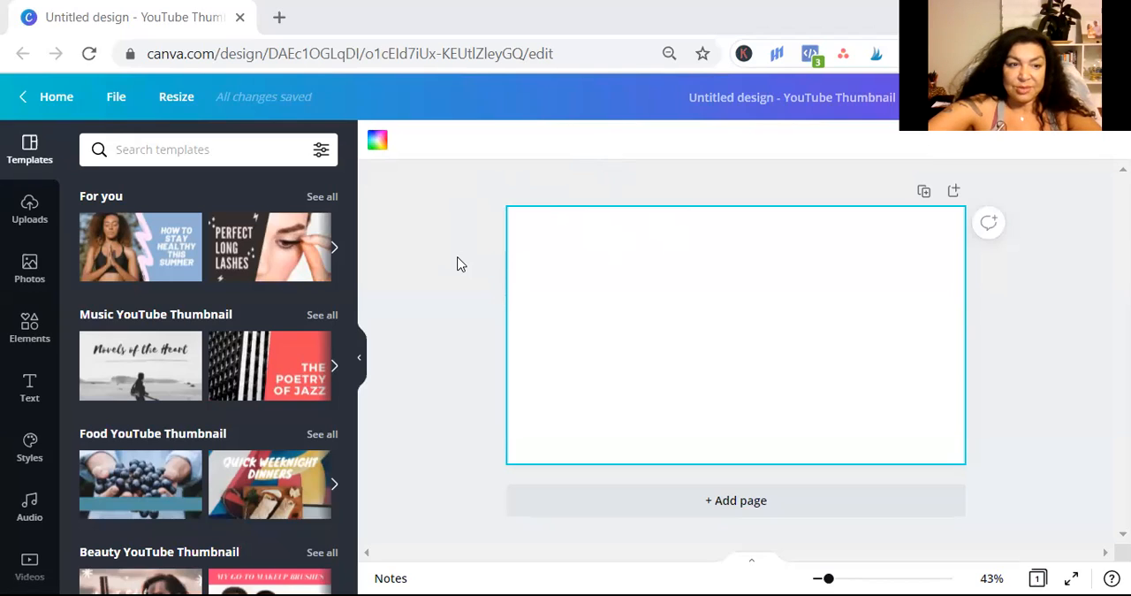
mouse_move(449, 267)
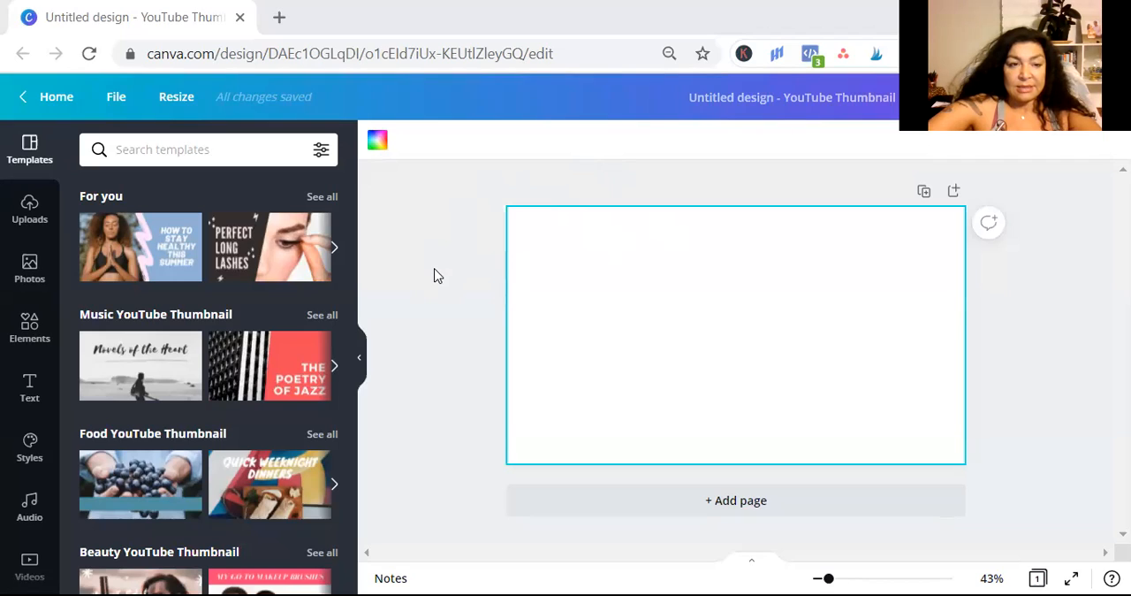
mouse_move(907, 470)
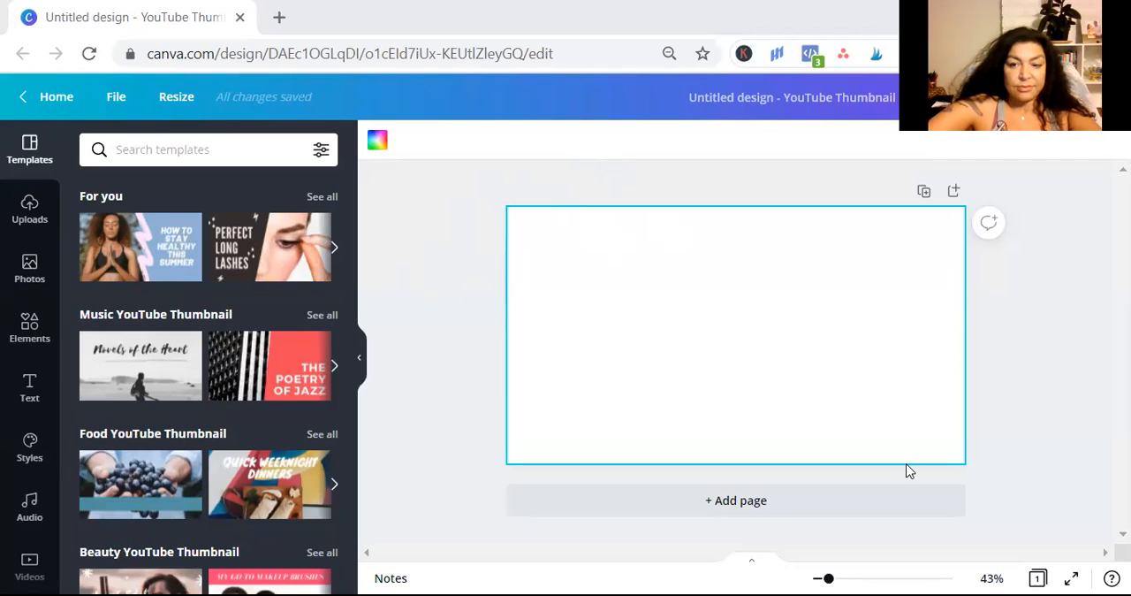
Switch the left sidebar to the Elements library.
click(28, 325)
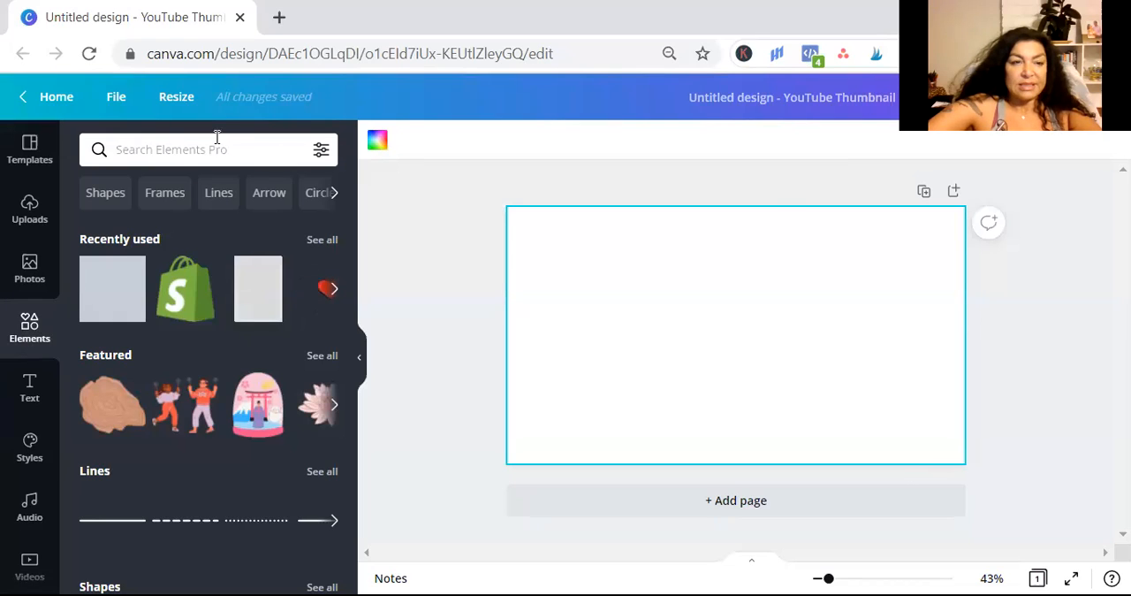
Search elements for 'gradient' and add the blue-purple gradient rectangle as the page background.
text(grad)
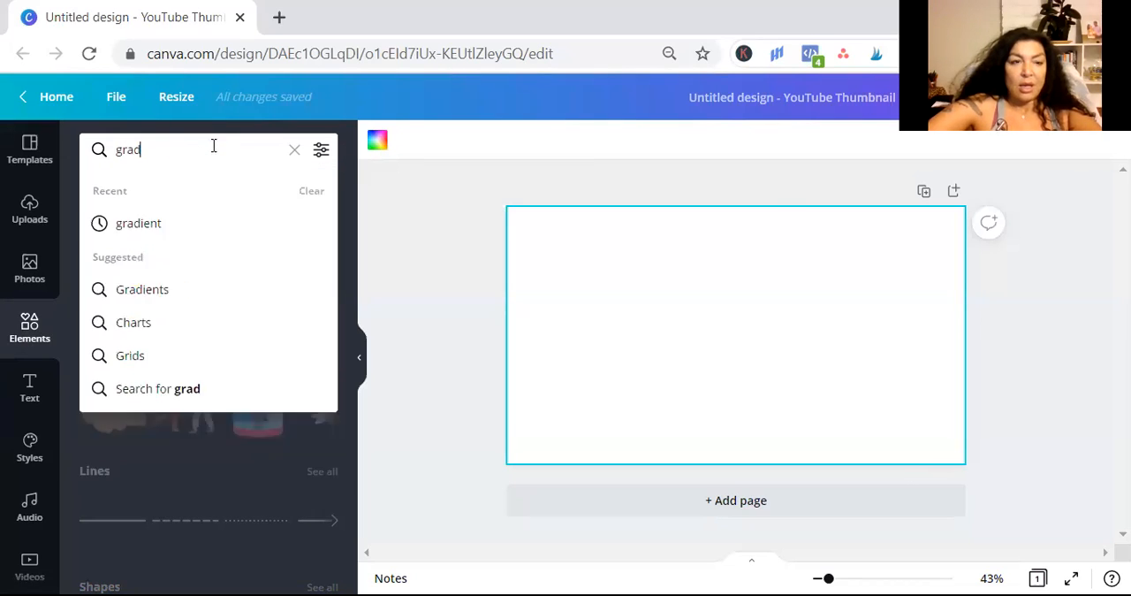
click(138, 223)
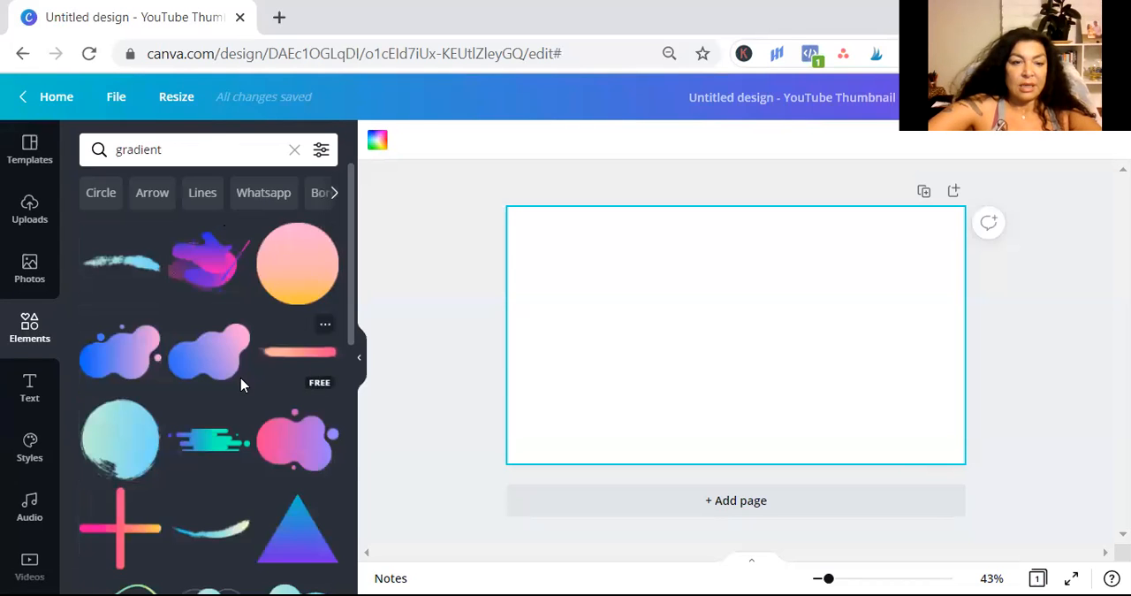
scroll(down, 3)
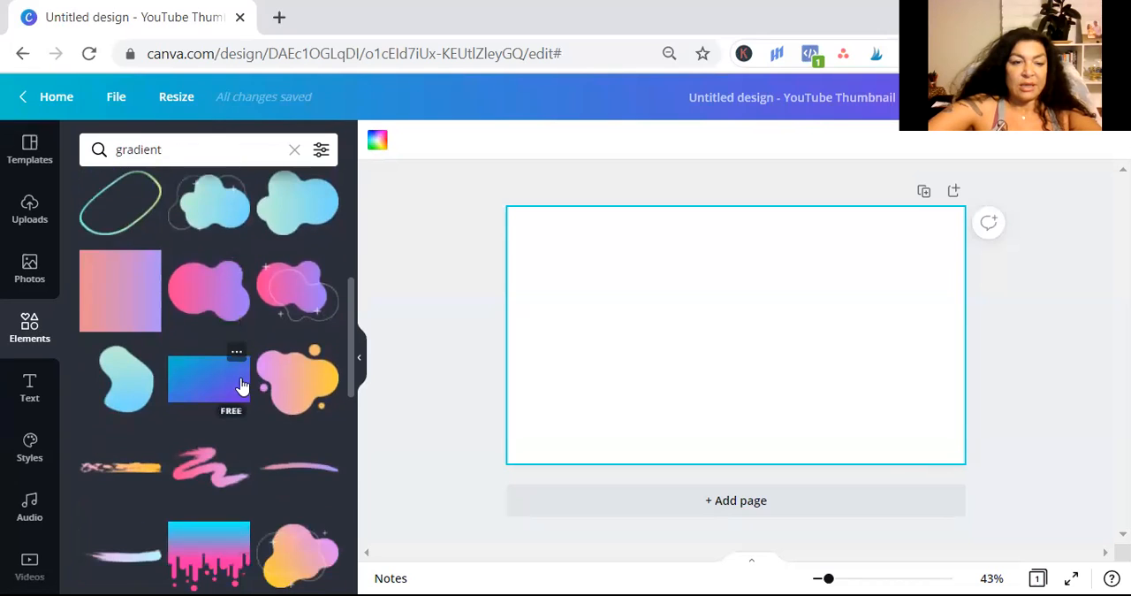
mouse_move(691, 304)
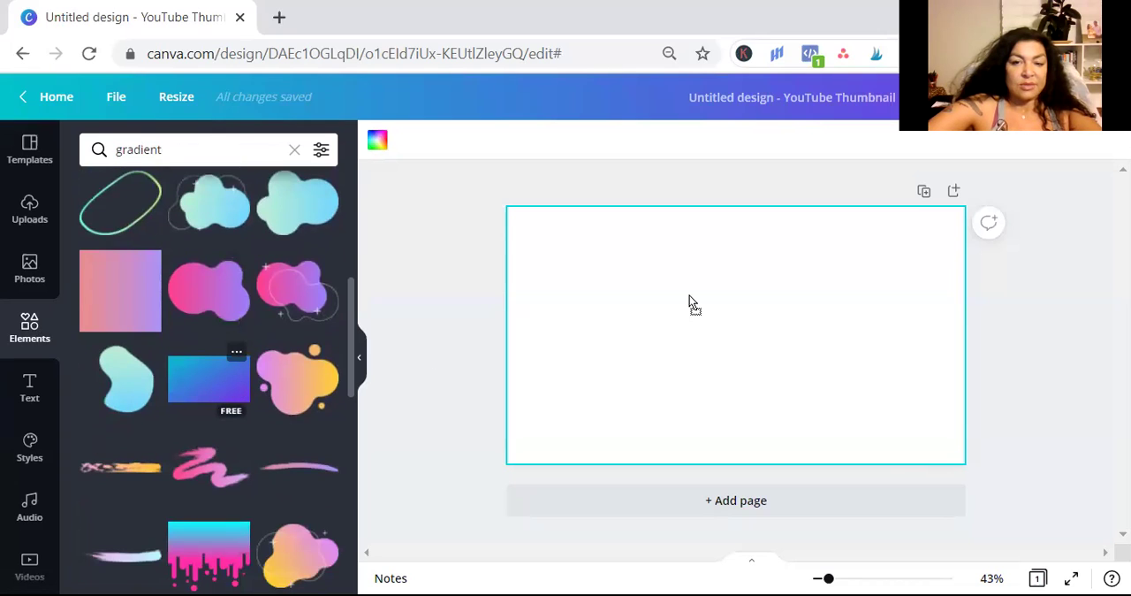
click(209, 380)
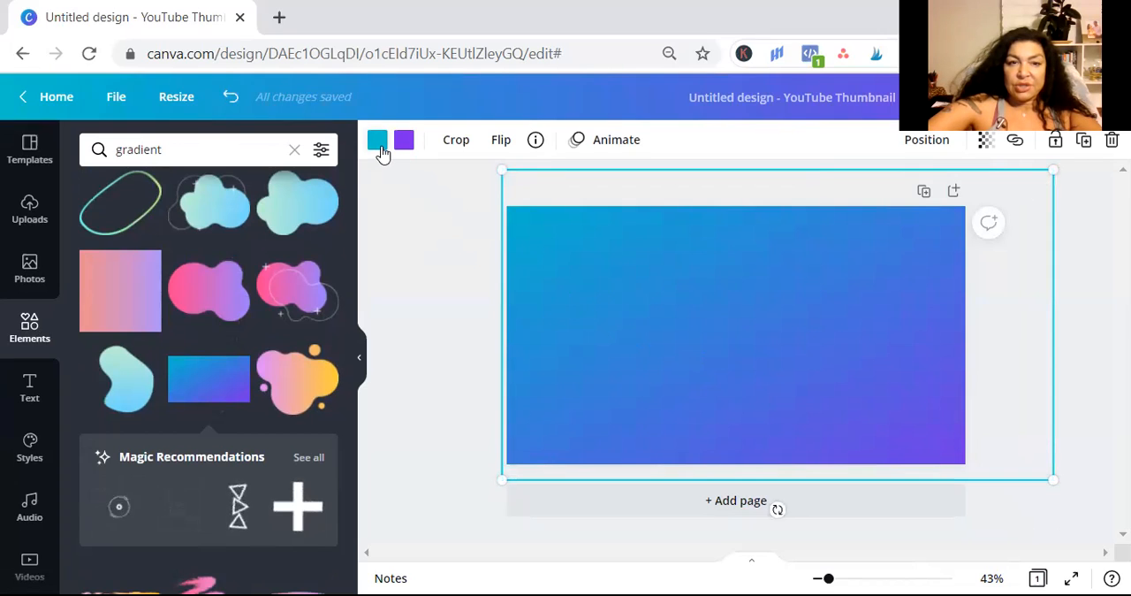
Recolour the gradient's two stops to custom hot pink and yellow (#FFE500).
click(377, 139)
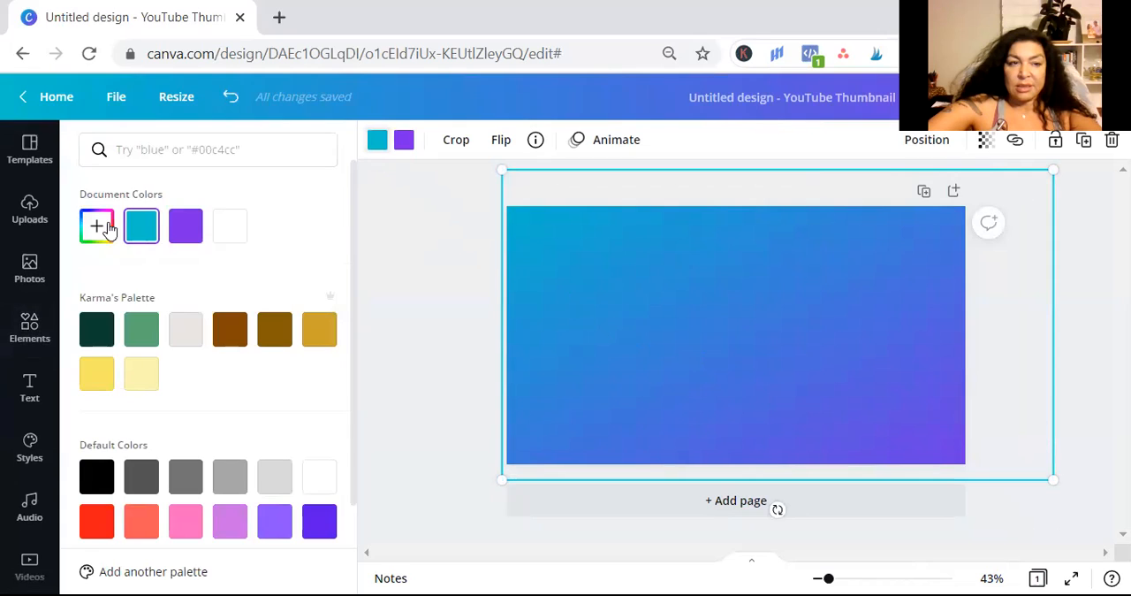
click(95, 226)
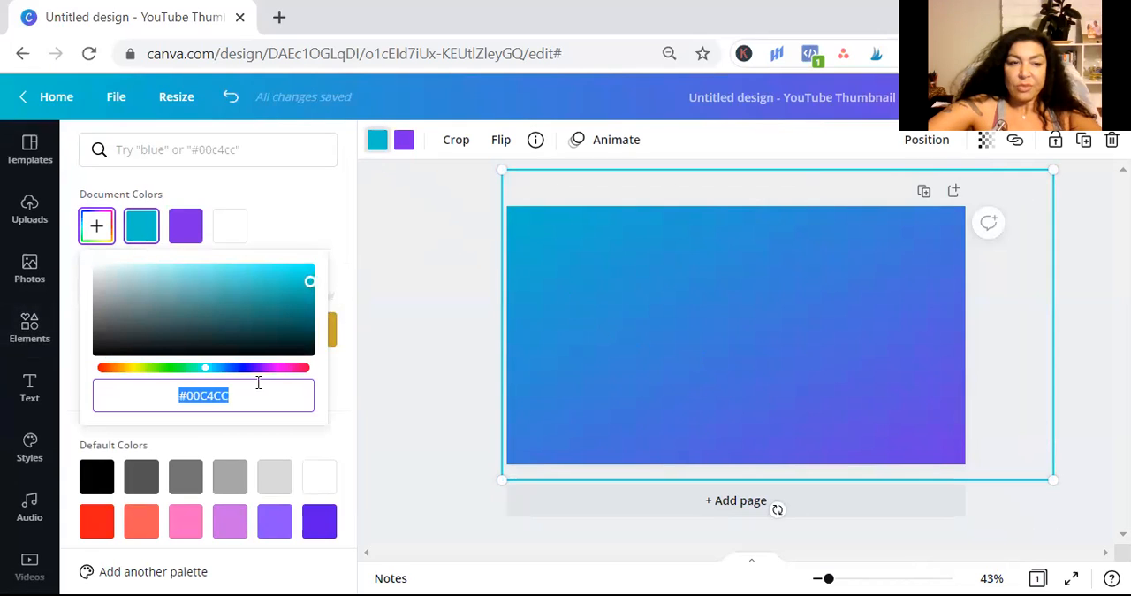
drag(205, 367, 283, 368)
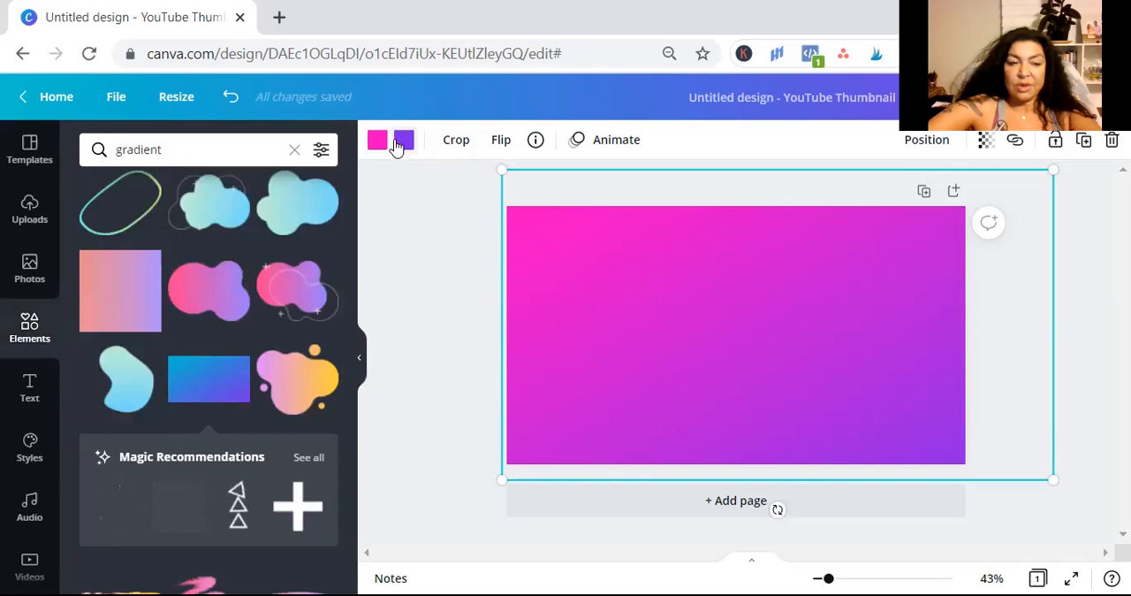
click(377, 140)
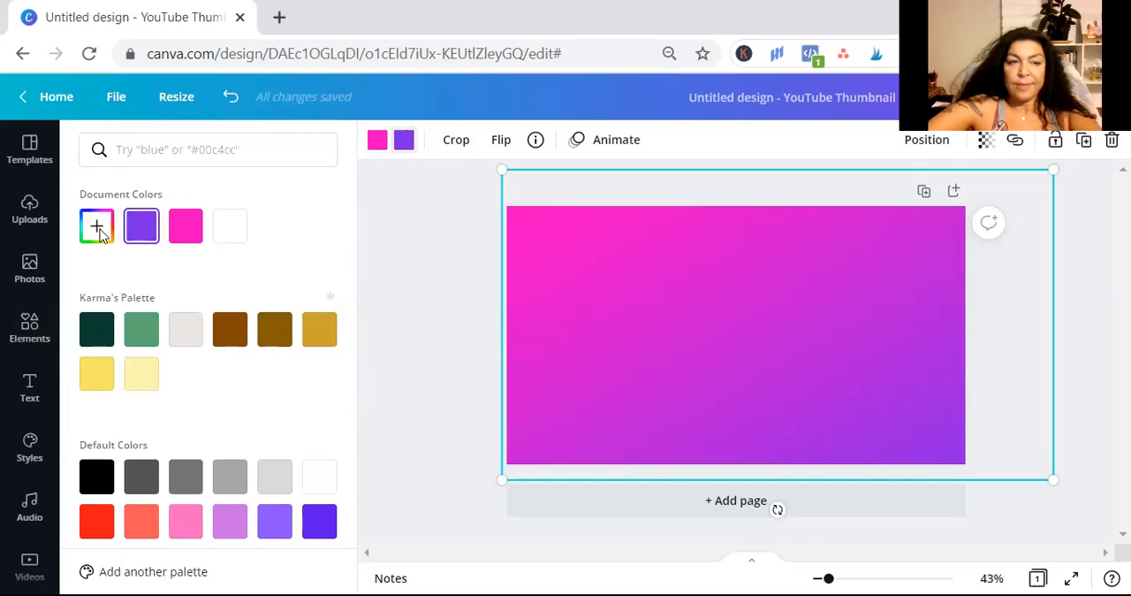
click(96, 226)
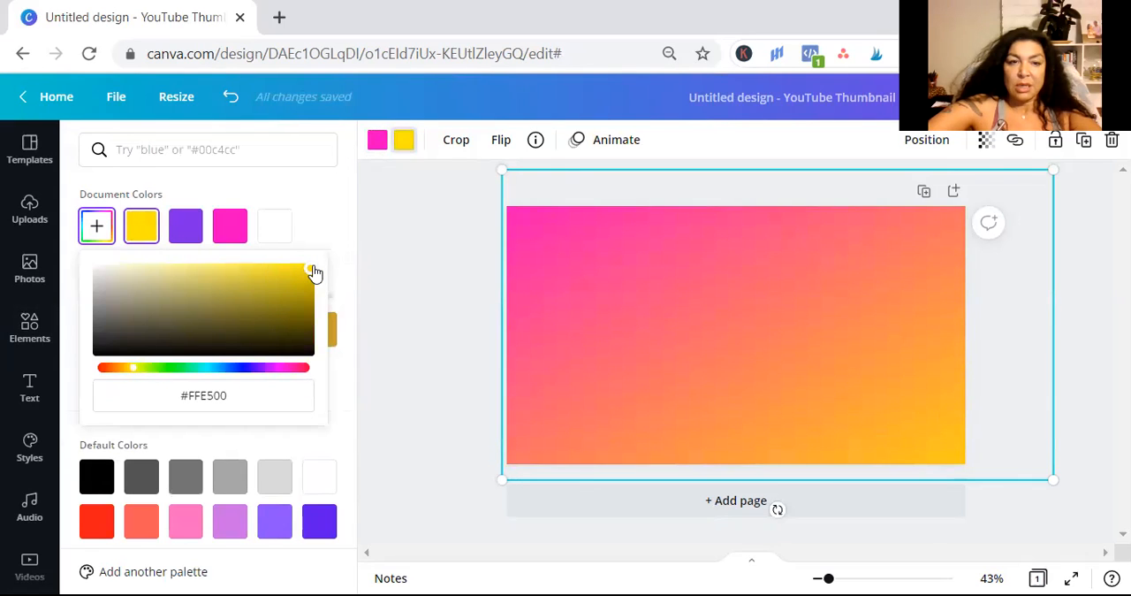
mouse_move(336, 237)
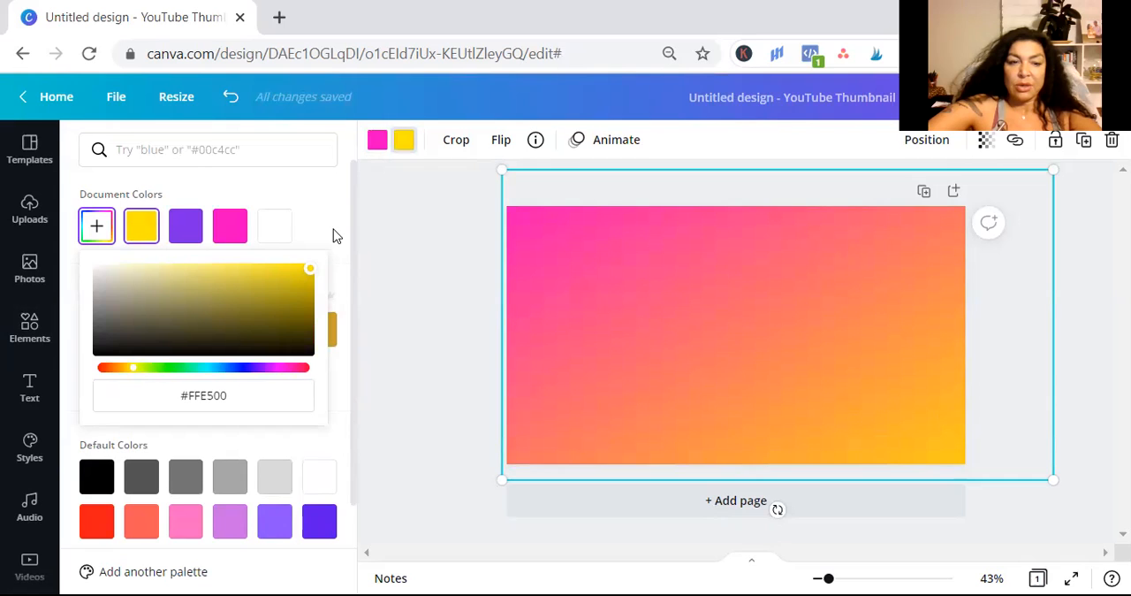
mouse_move(459, 251)
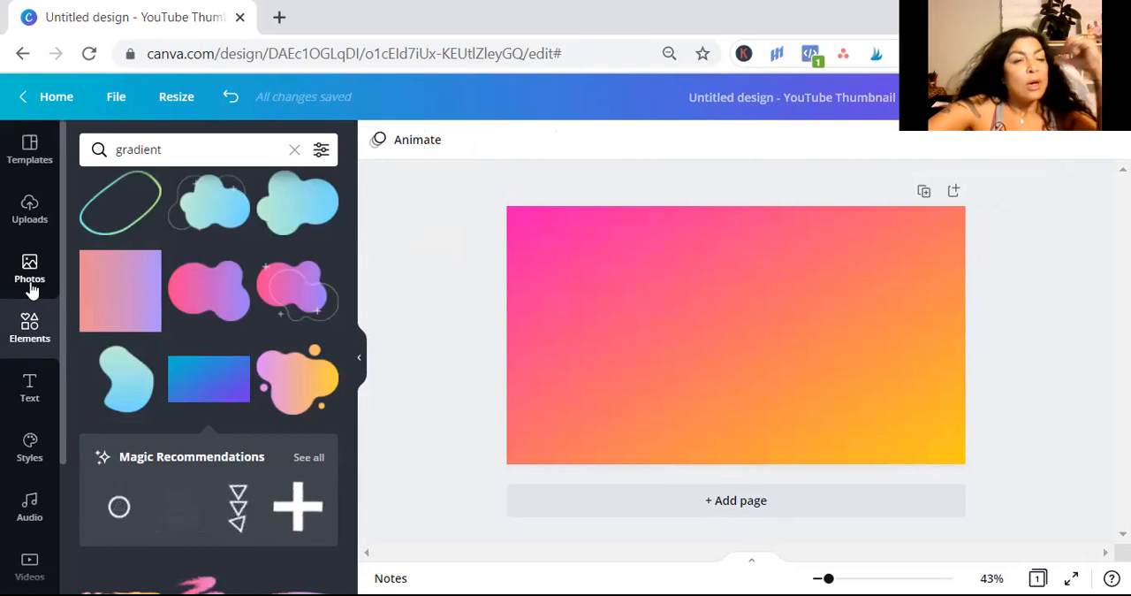
Add the creator photo from Uploads to the left of the thumbnail and enlarge it slightly.
click(28, 209)
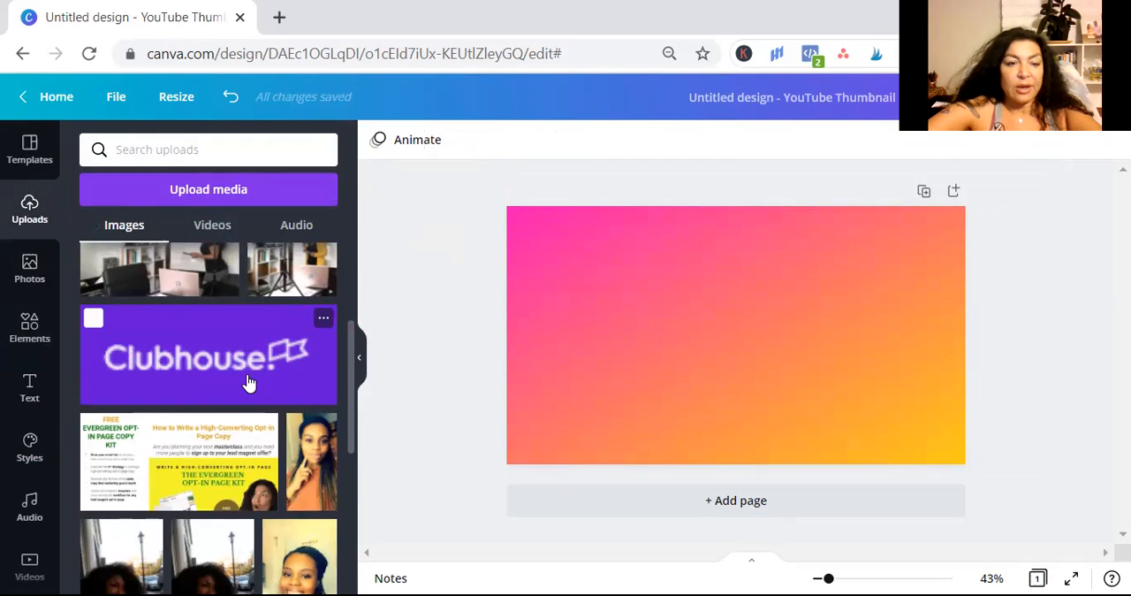
scroll(down, 3)
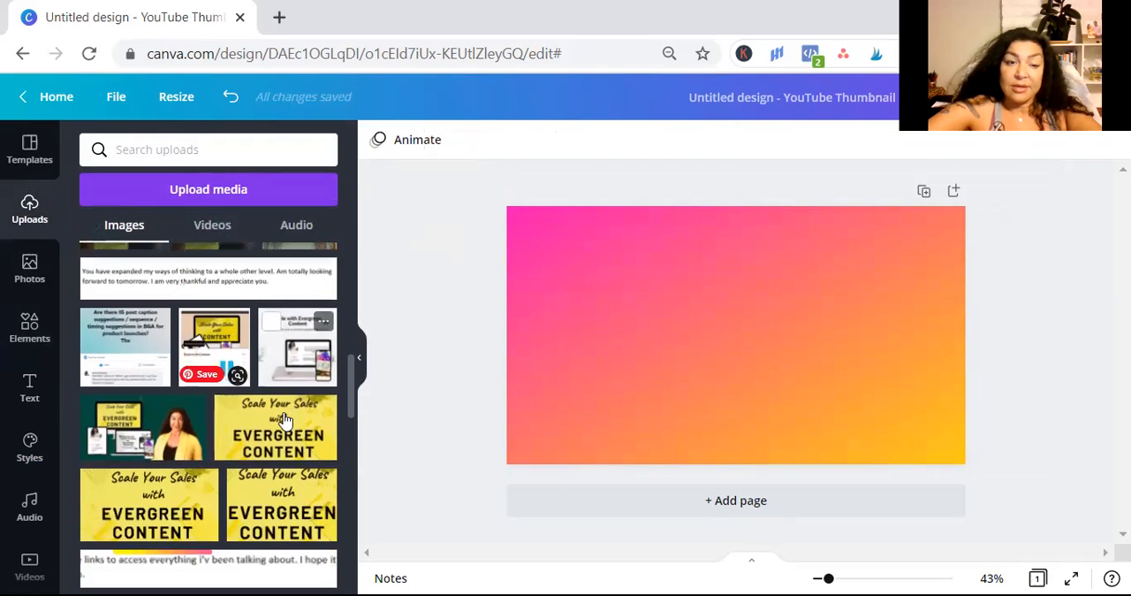
scroll(down, 3)
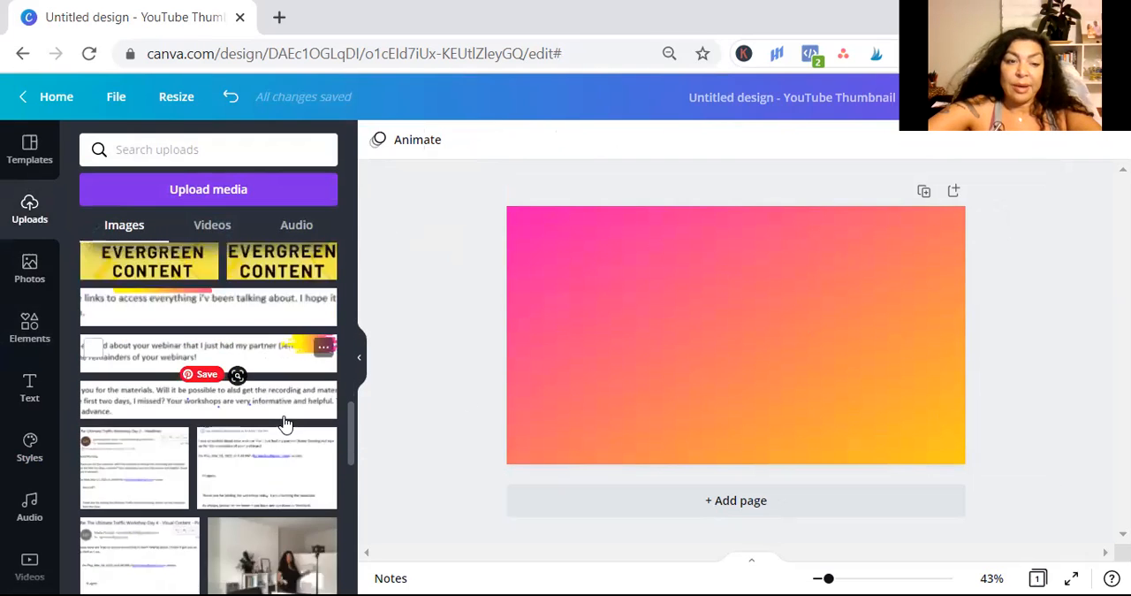
scroll(down, 3)
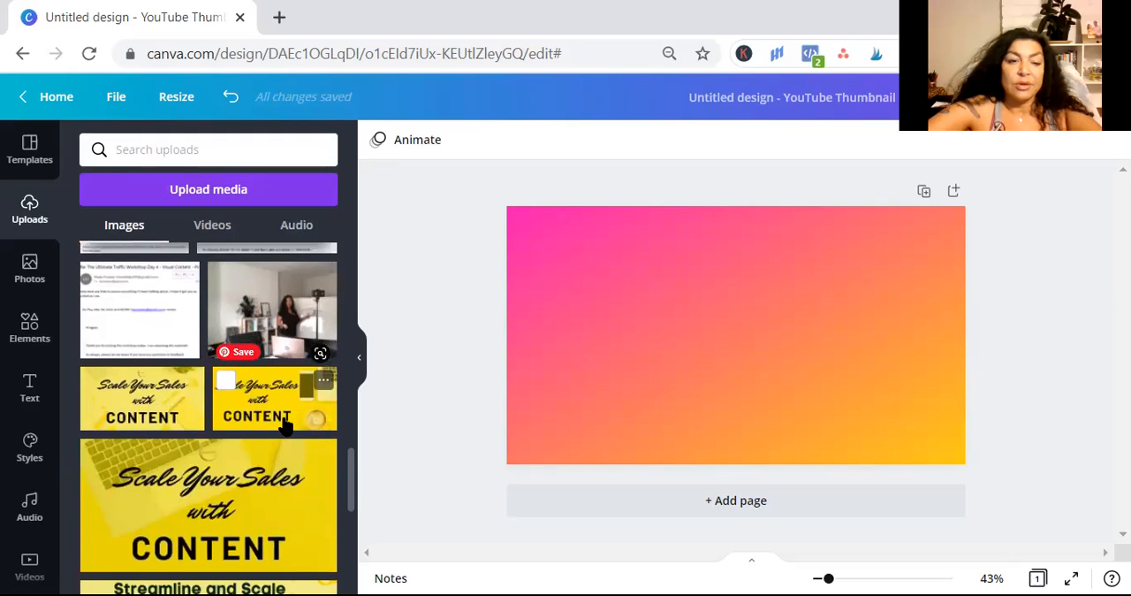
mouse_move(233, 423)
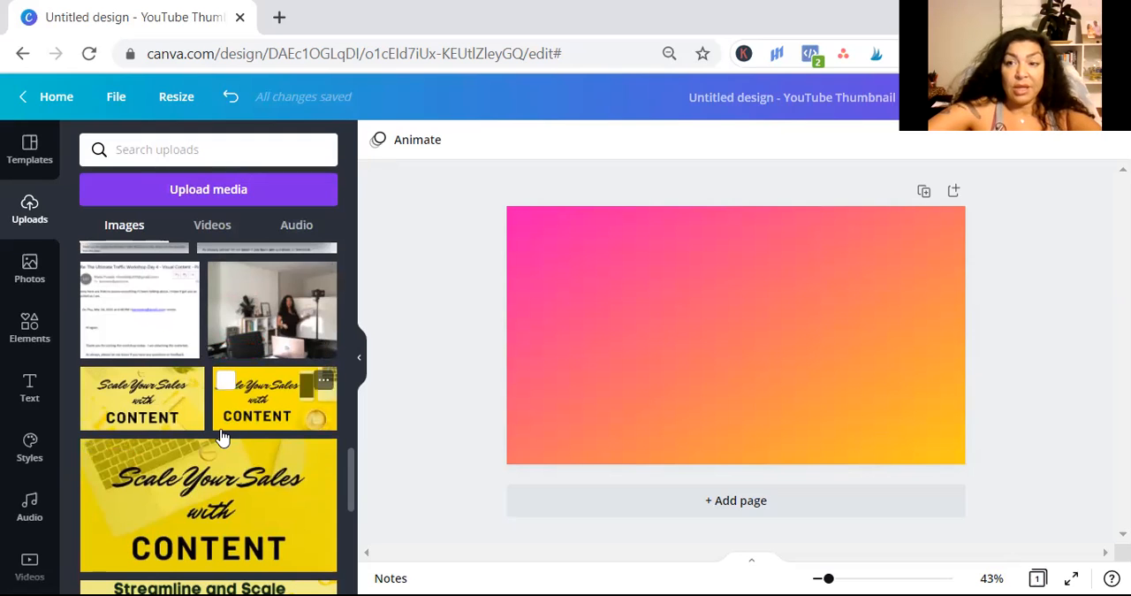
scroll(down, 3)
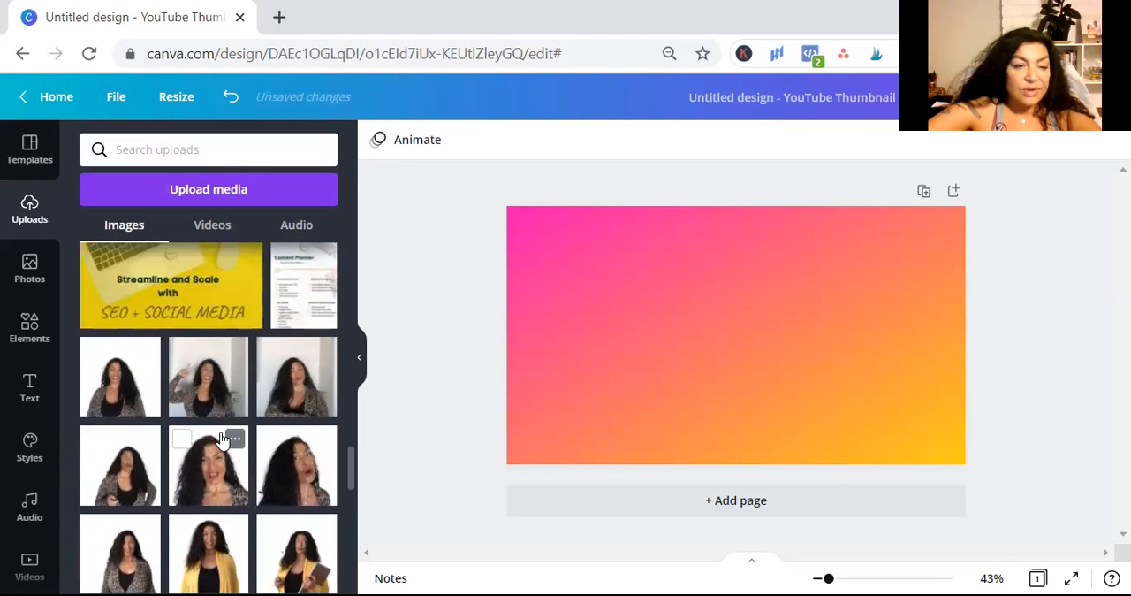
scroll(down, 3)
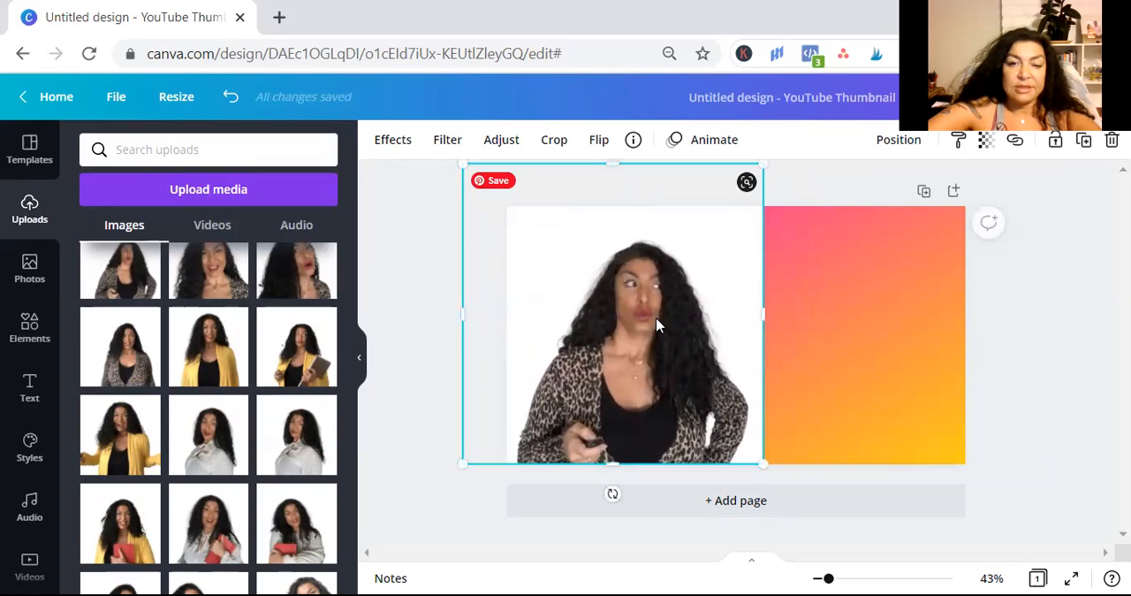
mouse_move(652, 320)
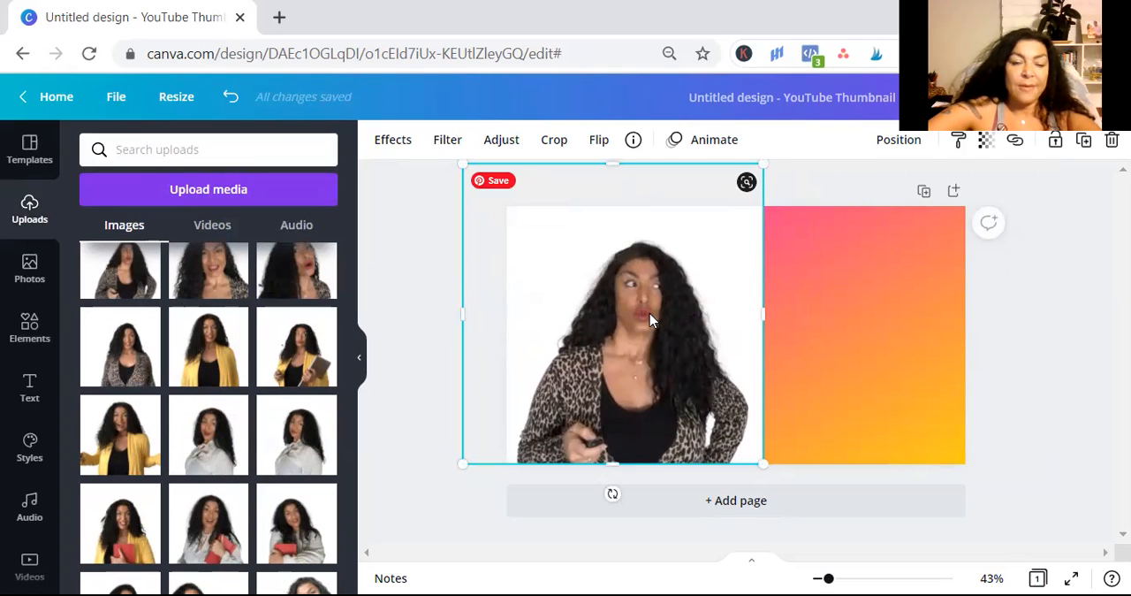
mouse_move(451, 173)
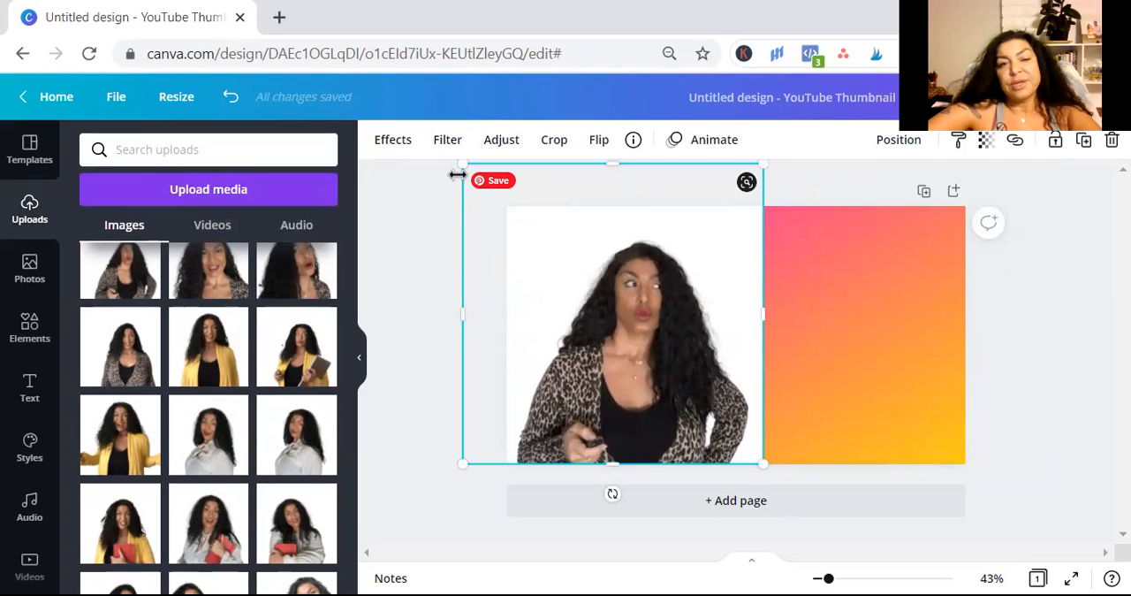
drag(459, 168, 453, 159)
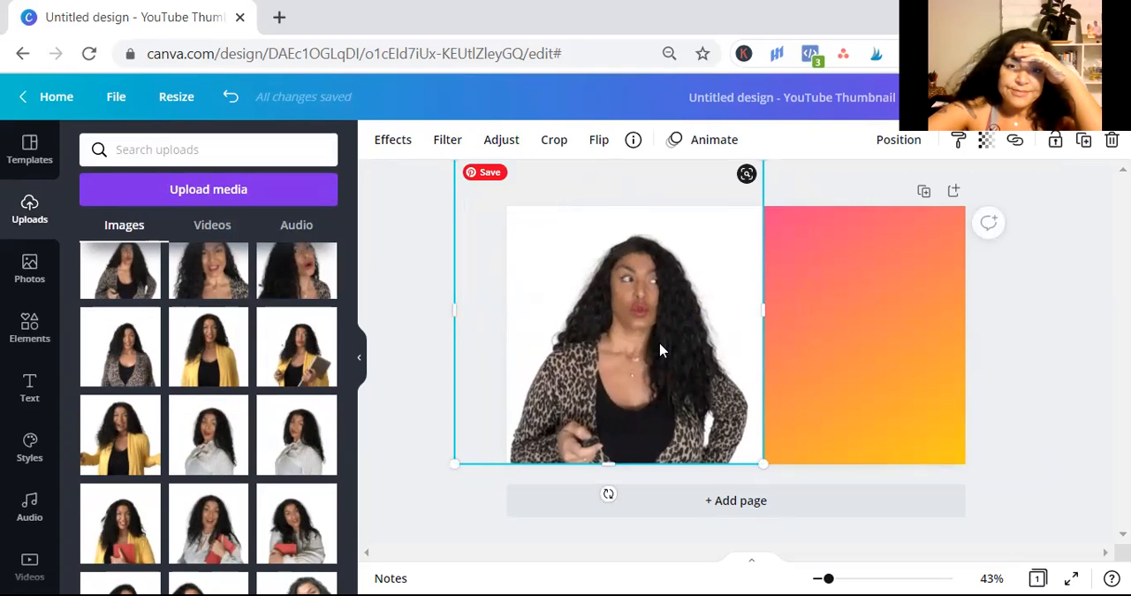
Apply Background Remover to cut the white background out of the creator photo.
click(392, 140)
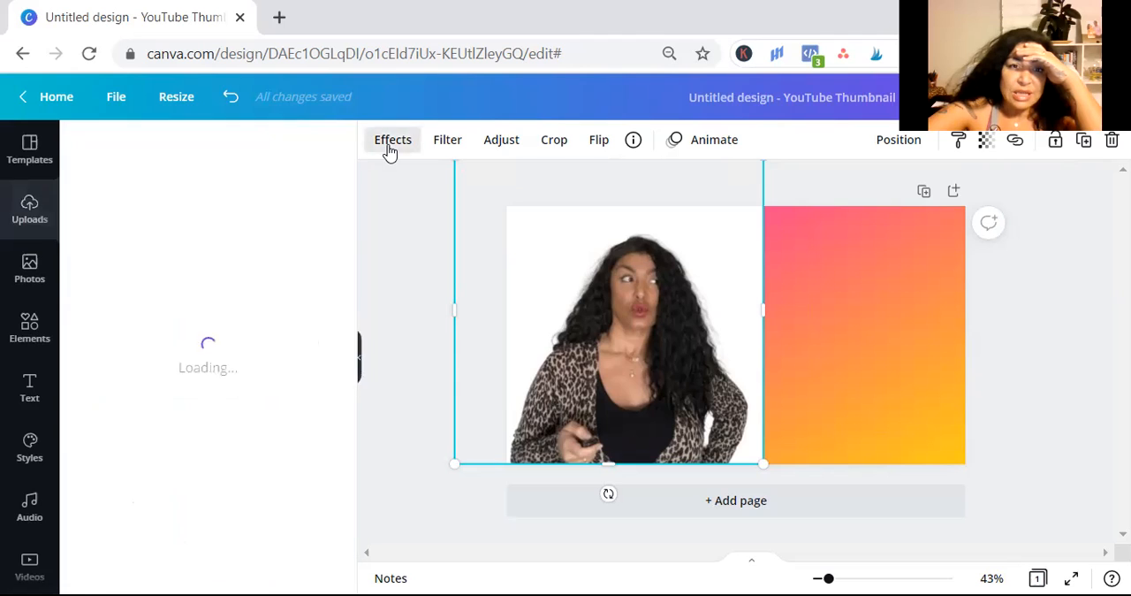
click(392, 138)
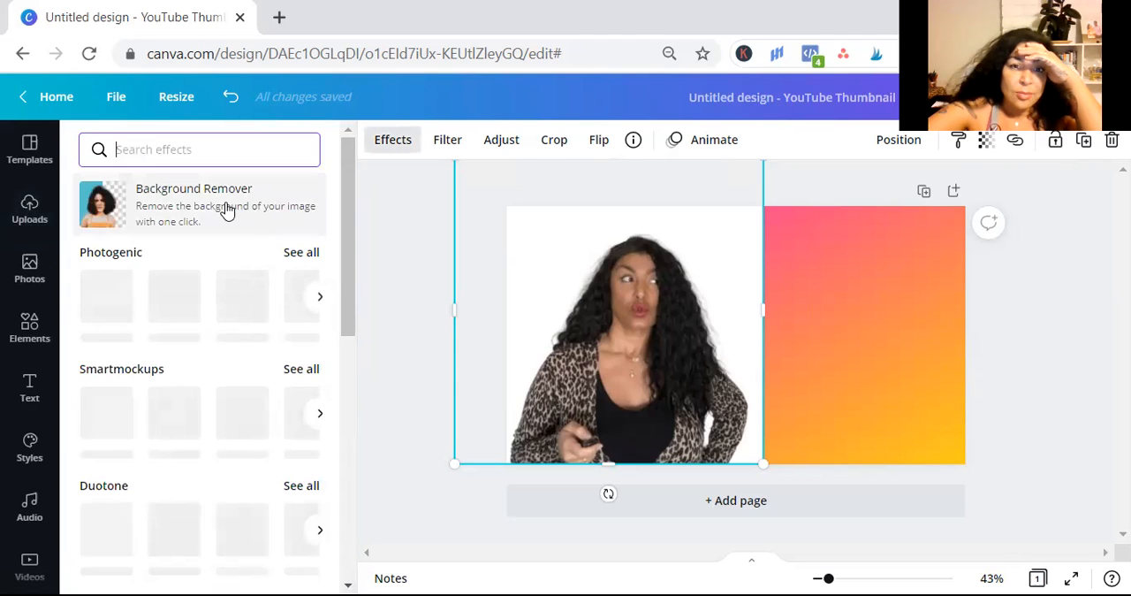
click(227, 203)
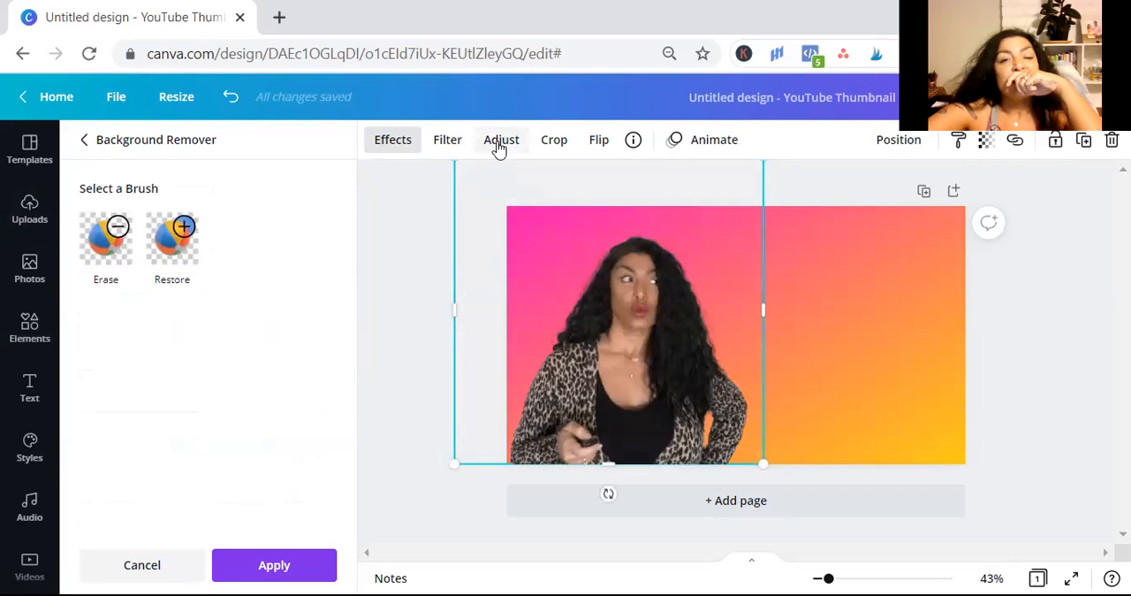
Experiment with the photo's brightness, contrast and tint sliders, returning tint to 0.
click(501, 138)
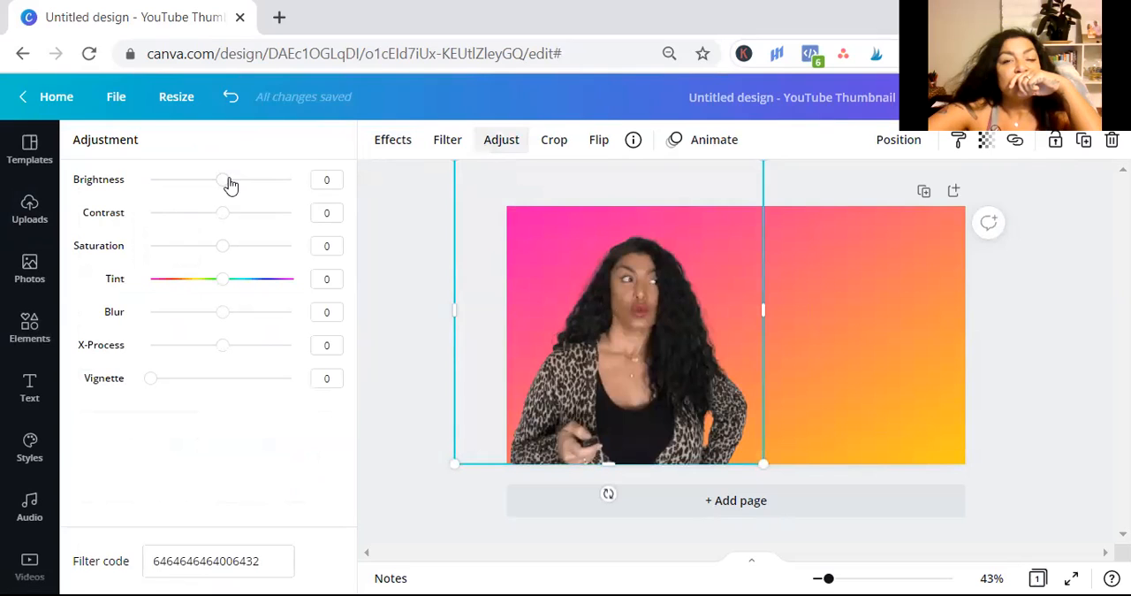
drag(223, 180, 248, 180)
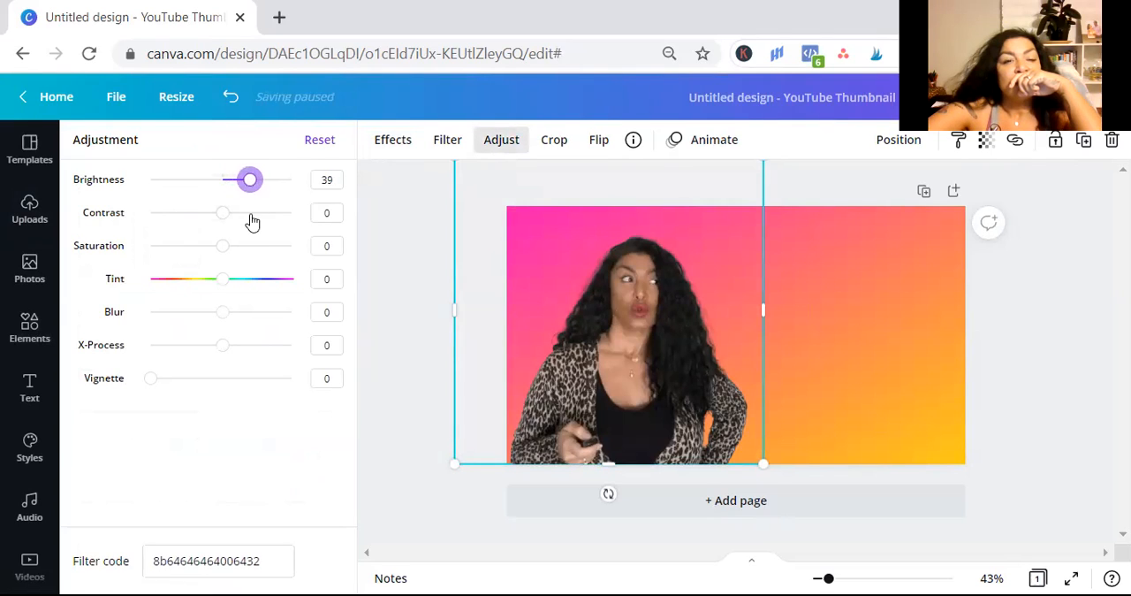
drag(222, 212, 261, 212)
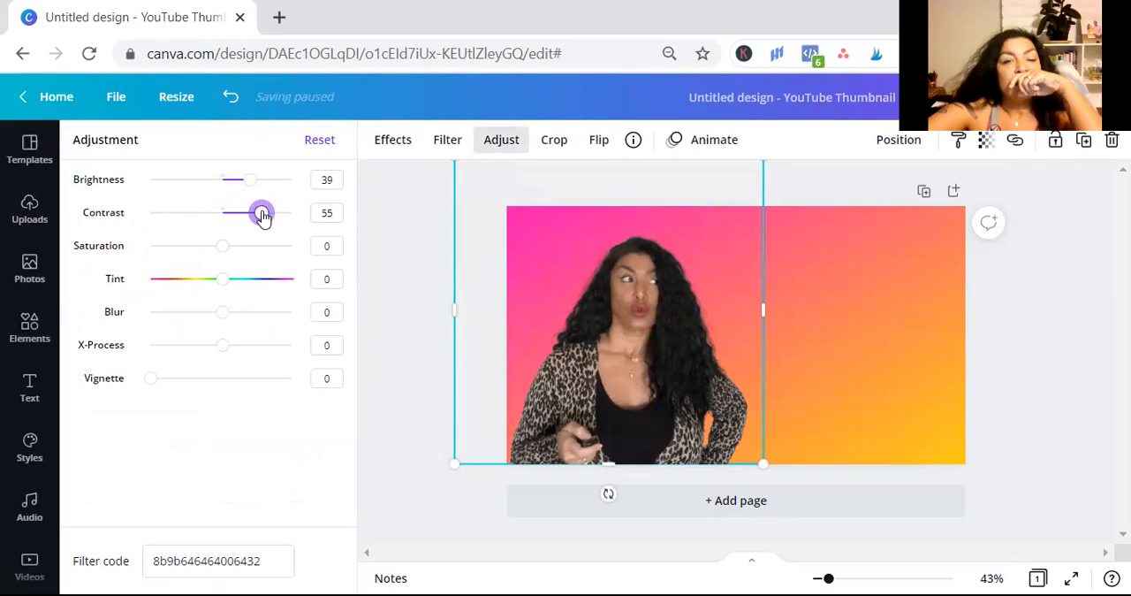
drag(261, 214, 269, 214)
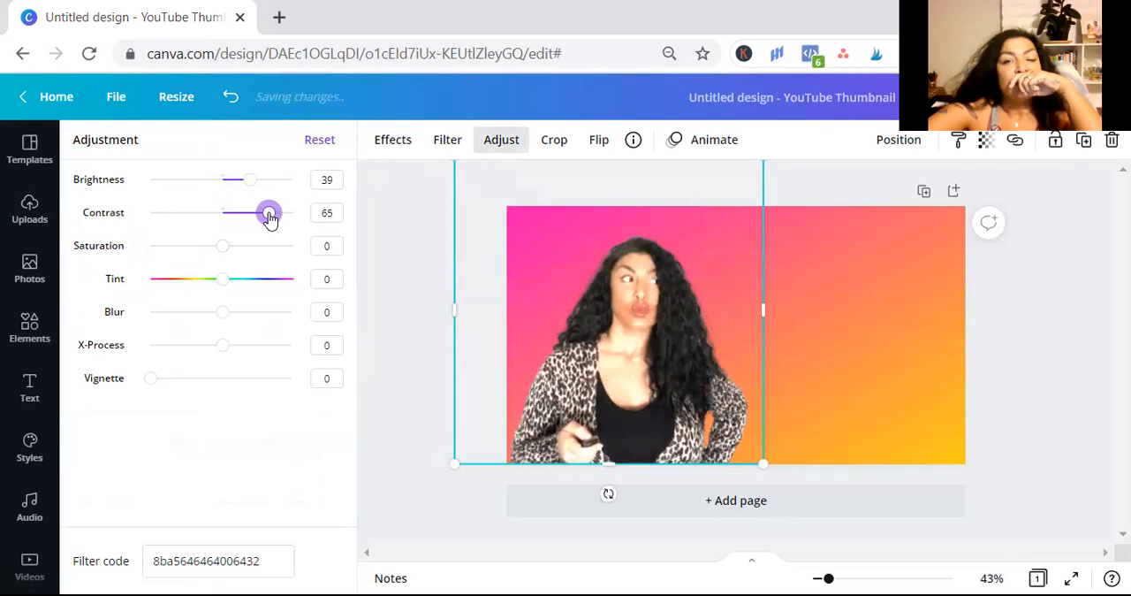
drag(269, 212, 258, 212)
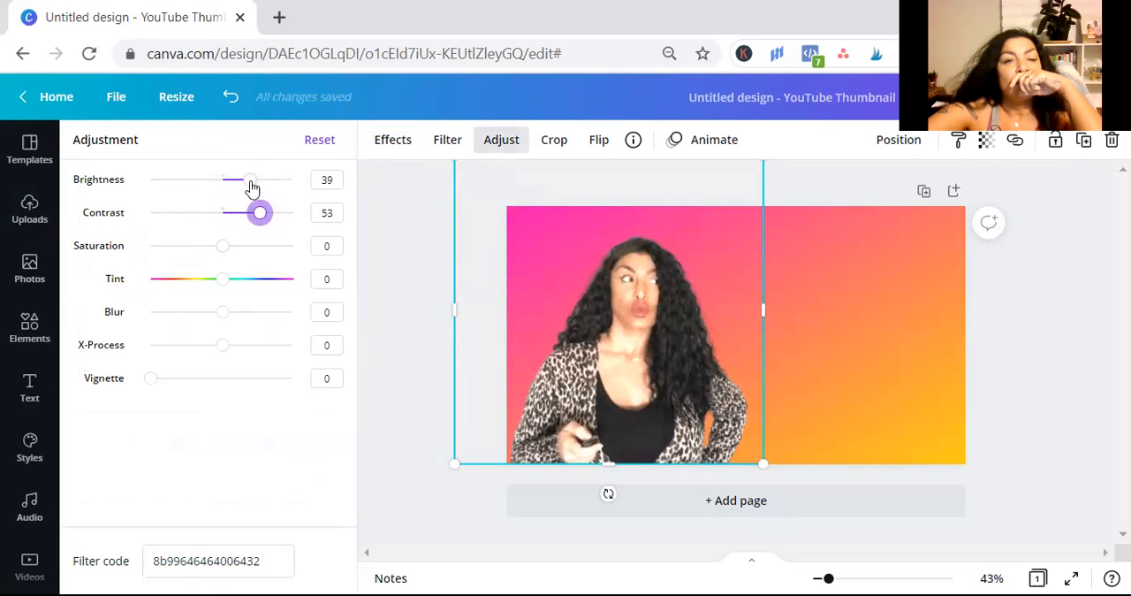
drag(251, 180, 244, 181)
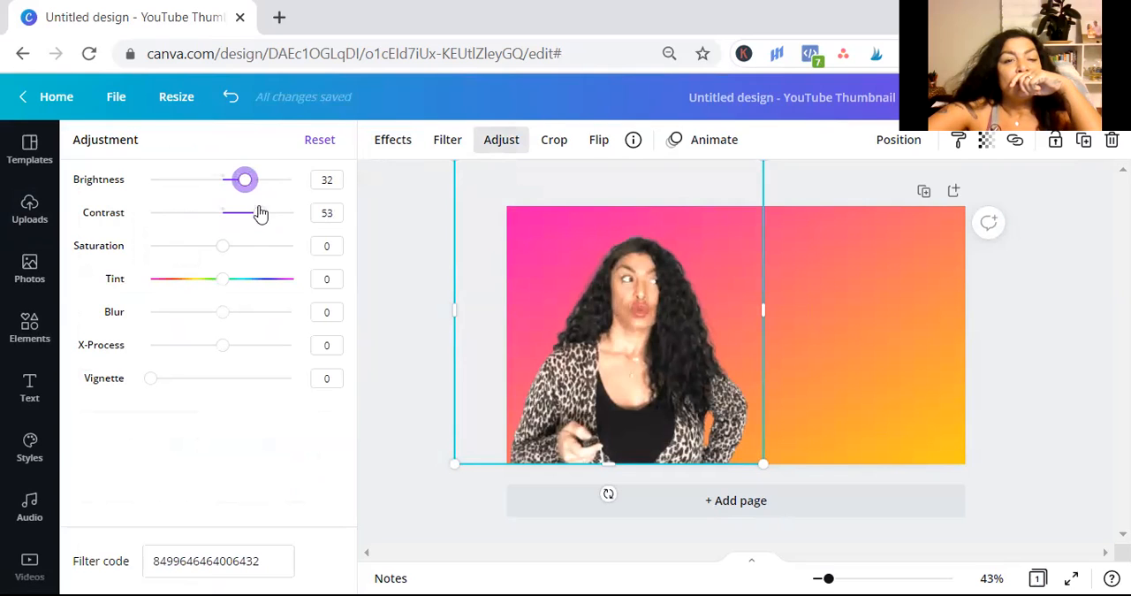
drag(251, 212, 263, 212)
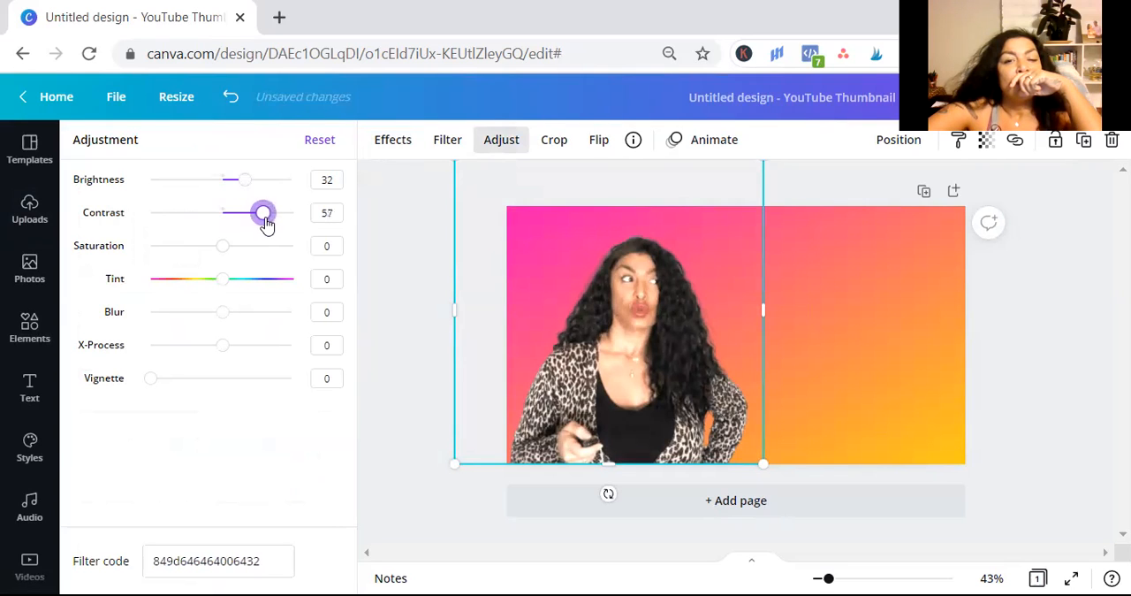
drag(263, 212, 265, 212)
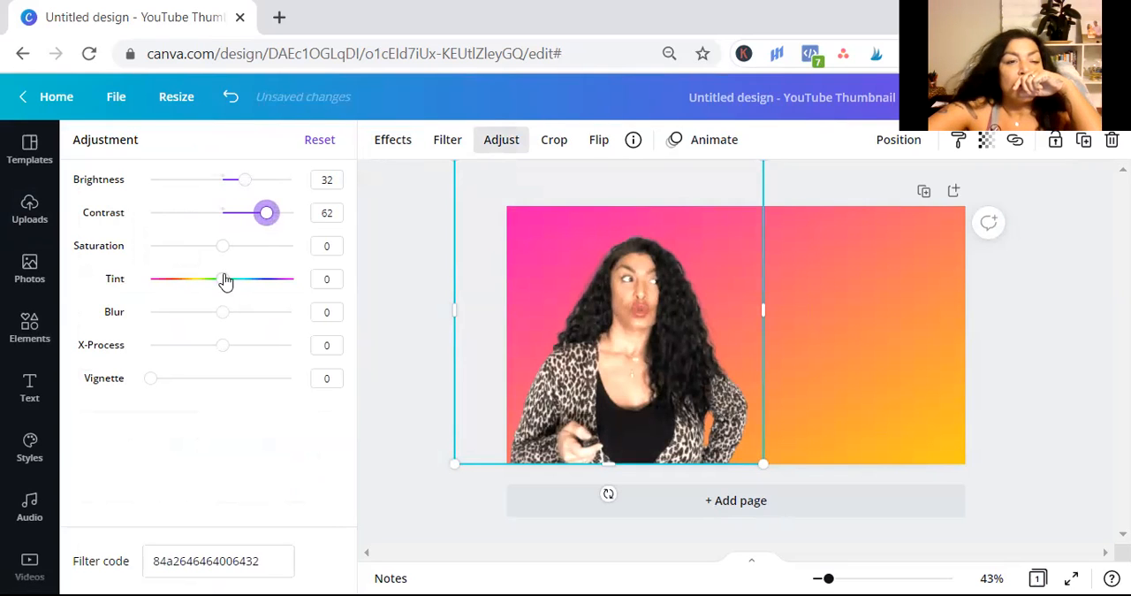
drag(223, 279, 179, 280)
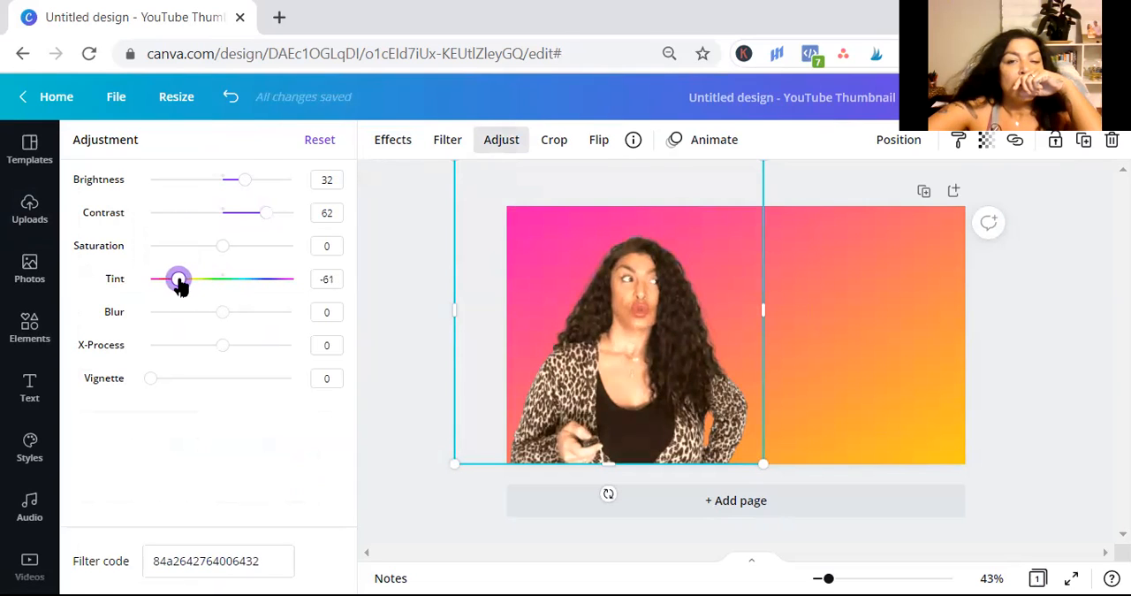
drag(179, 279, 174, 279)
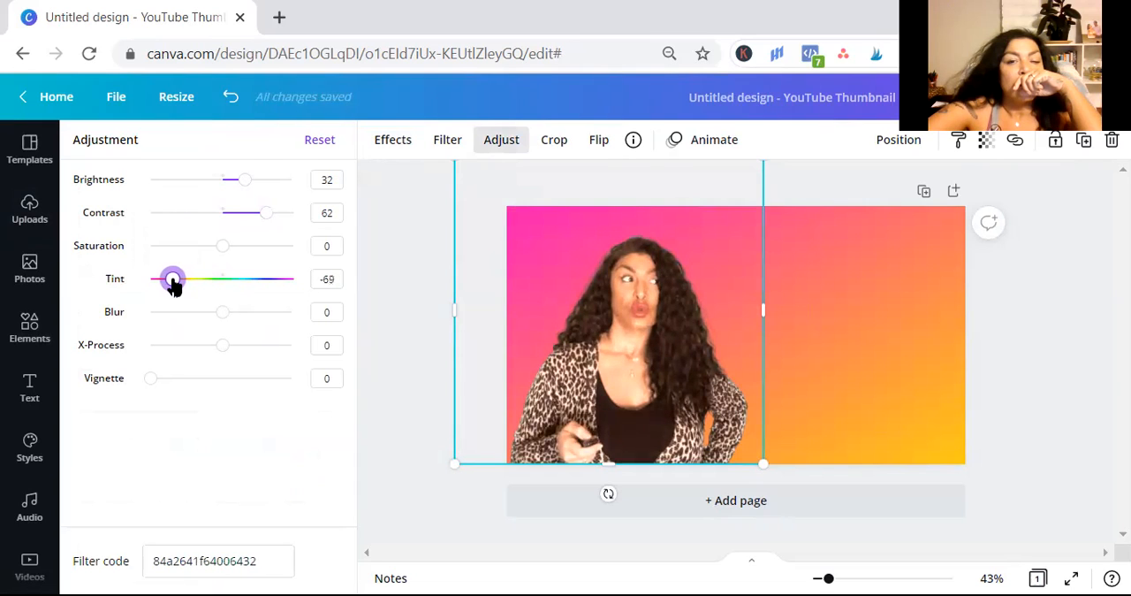
drag(174, 279, 219, 281)
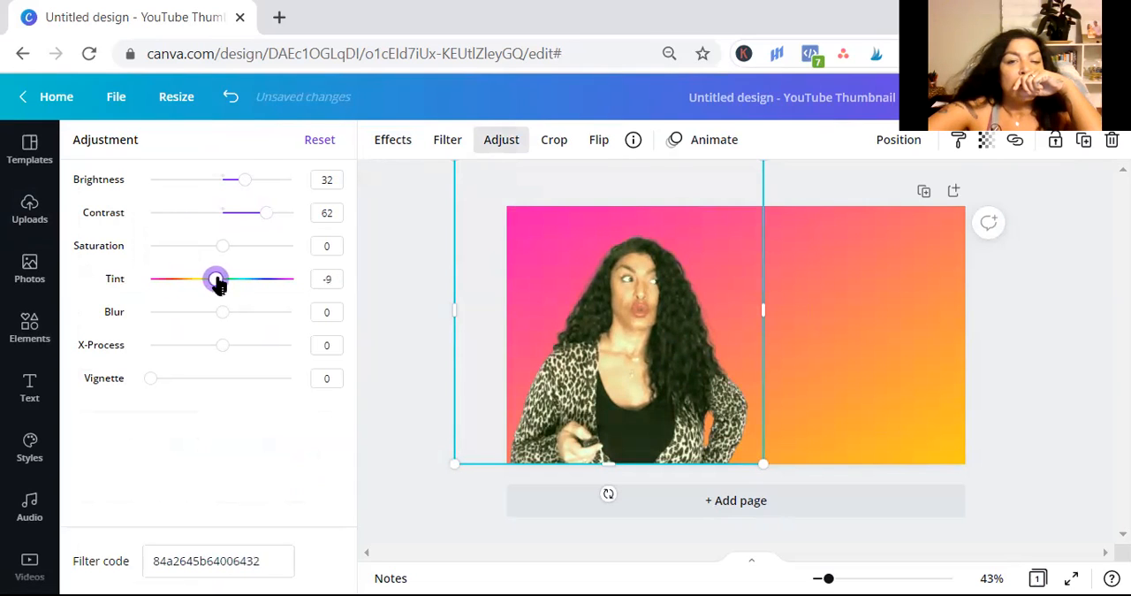
drag(216, 279, 223, 279)
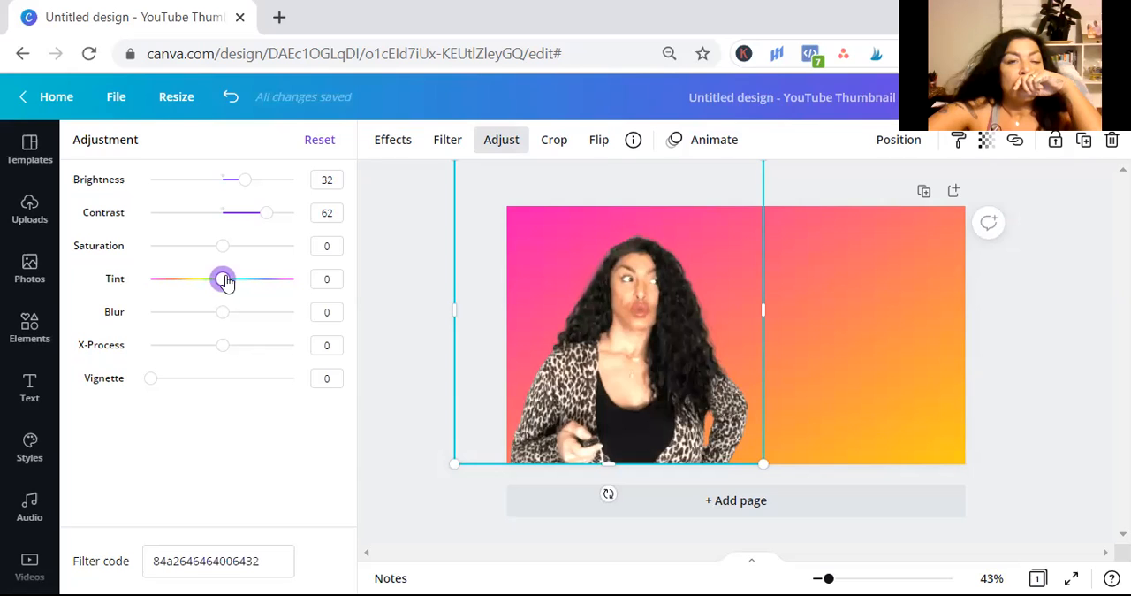
Settle the photo at tint -68, contrast 56 and brightness 18.
drag(265, 212, 281, 212)
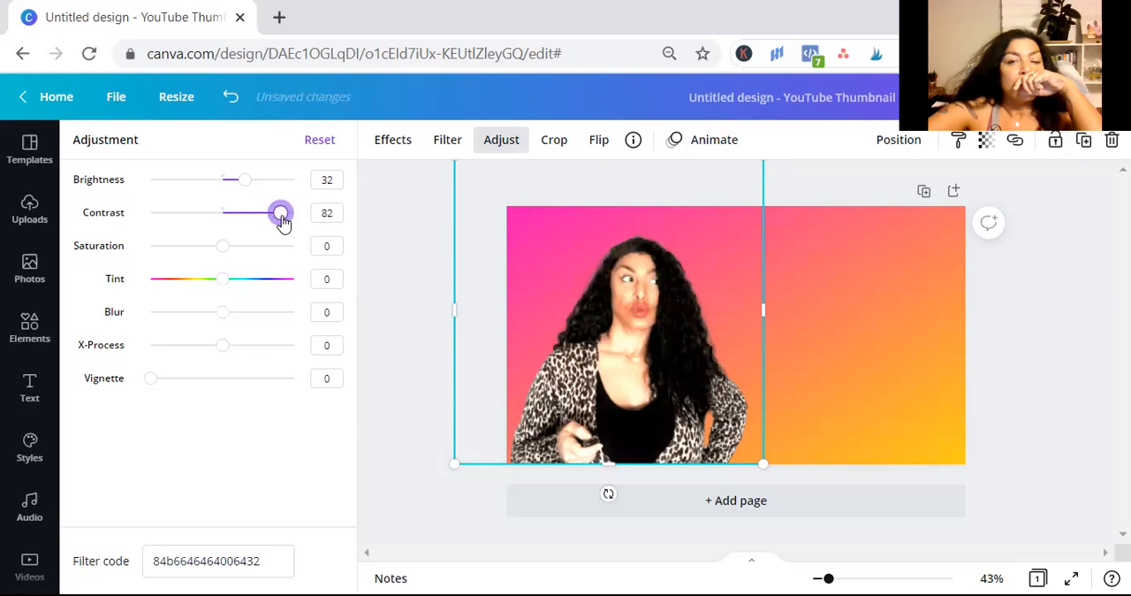
drag(282, 212, 287, 212)
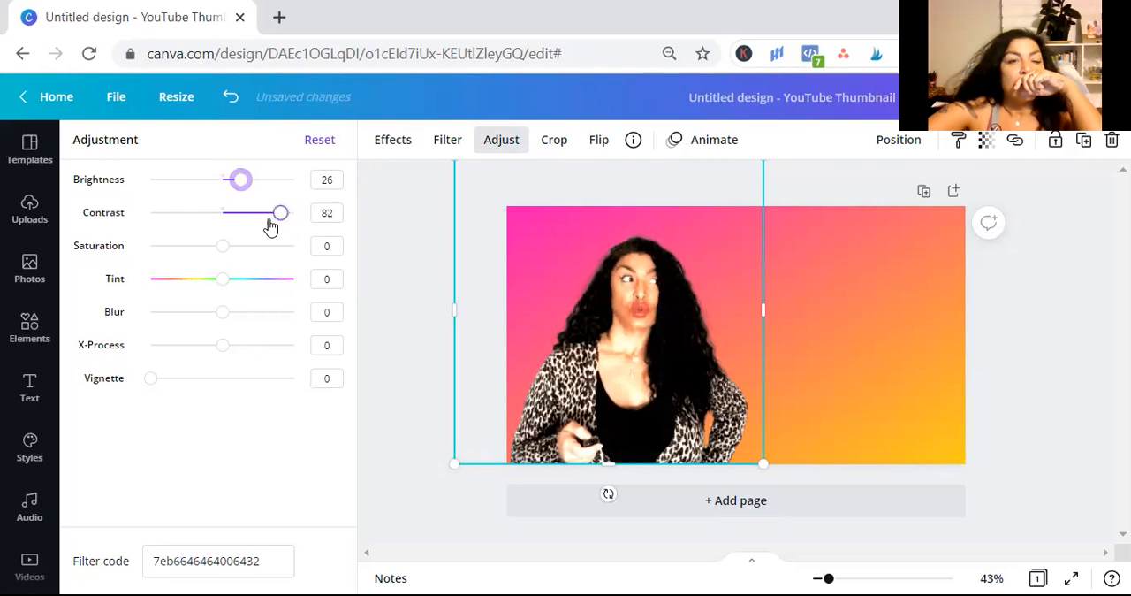
drag(279, 212, 262, 212)
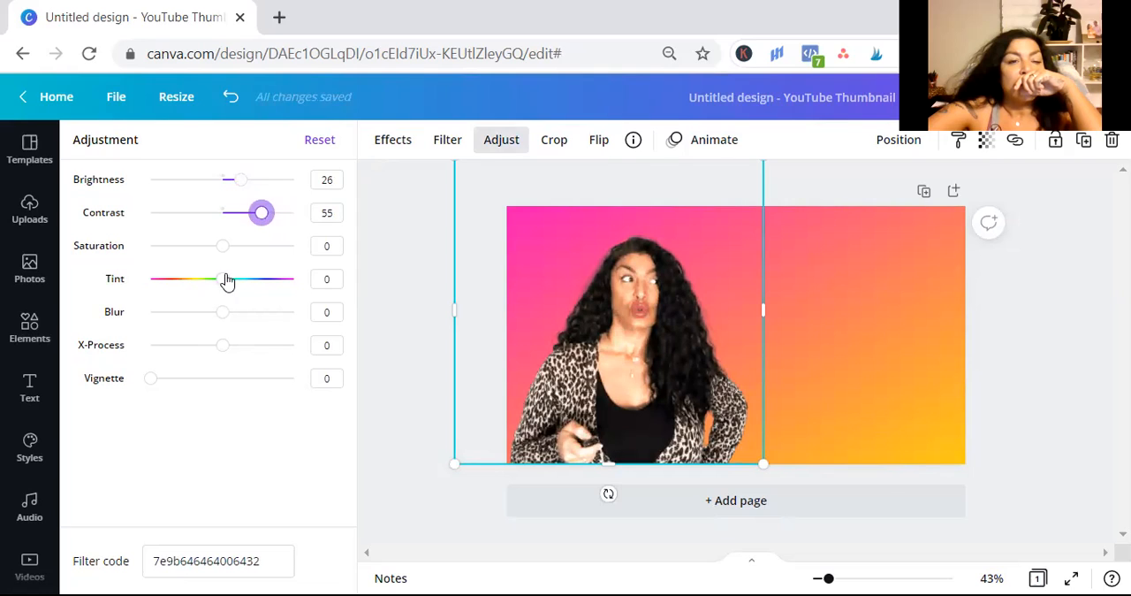
drag(223, 280, 177, 280)
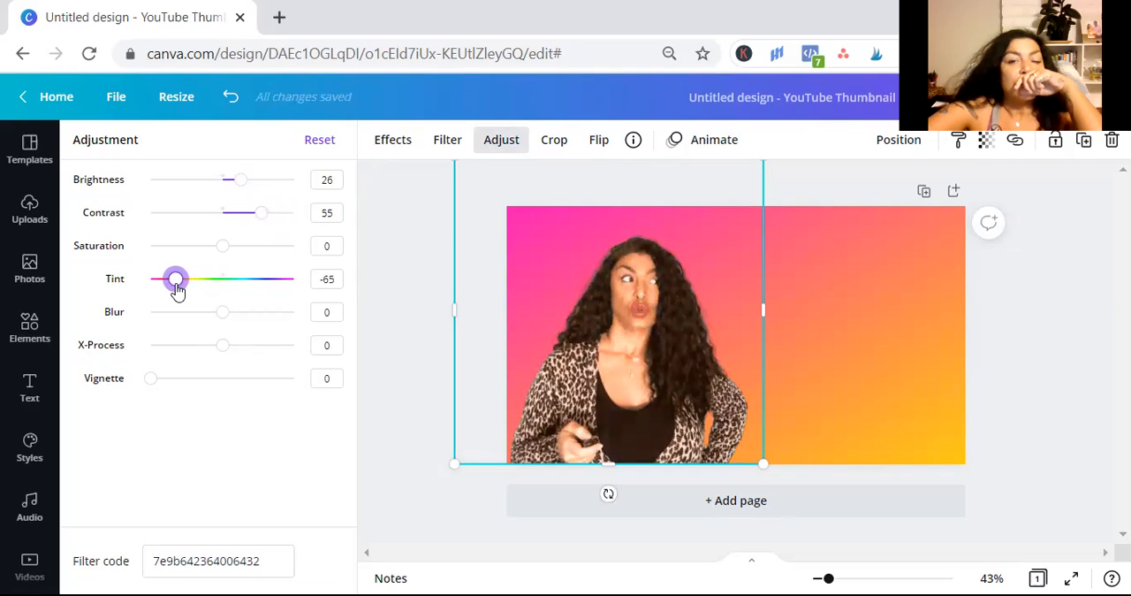
drag(175, 279, 178, 279)
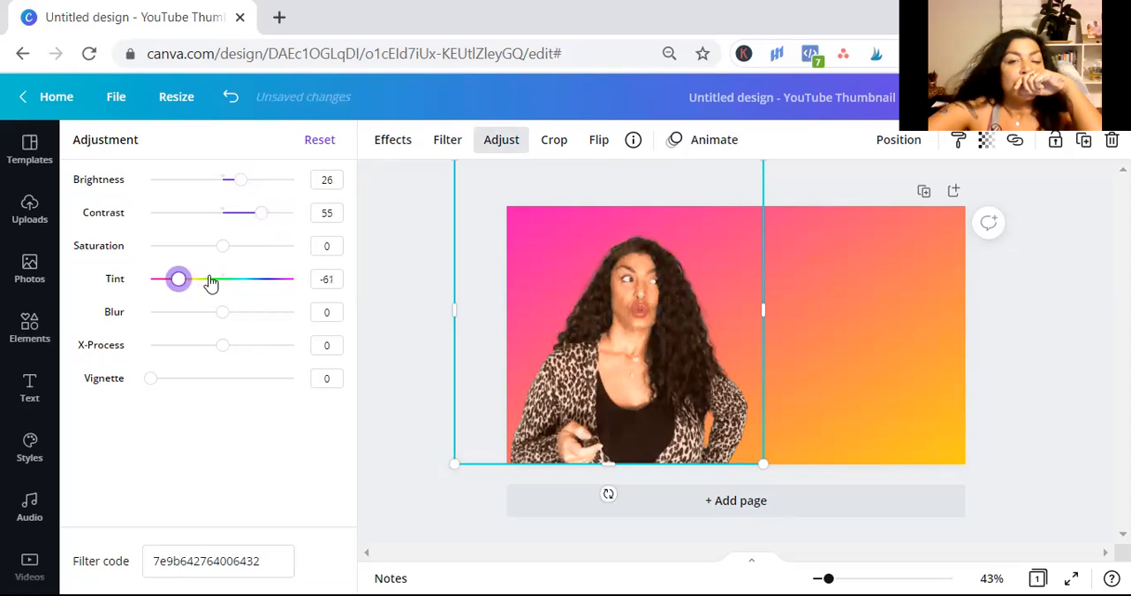
drag(178, 279, 181, 279)
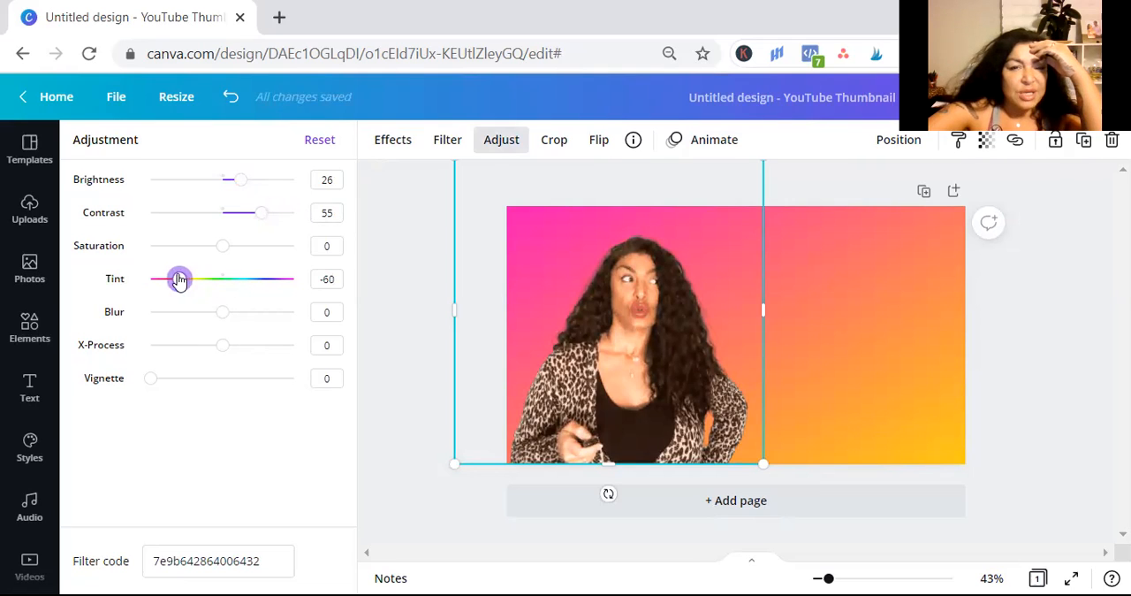
drag(180, 280, 174, 279)
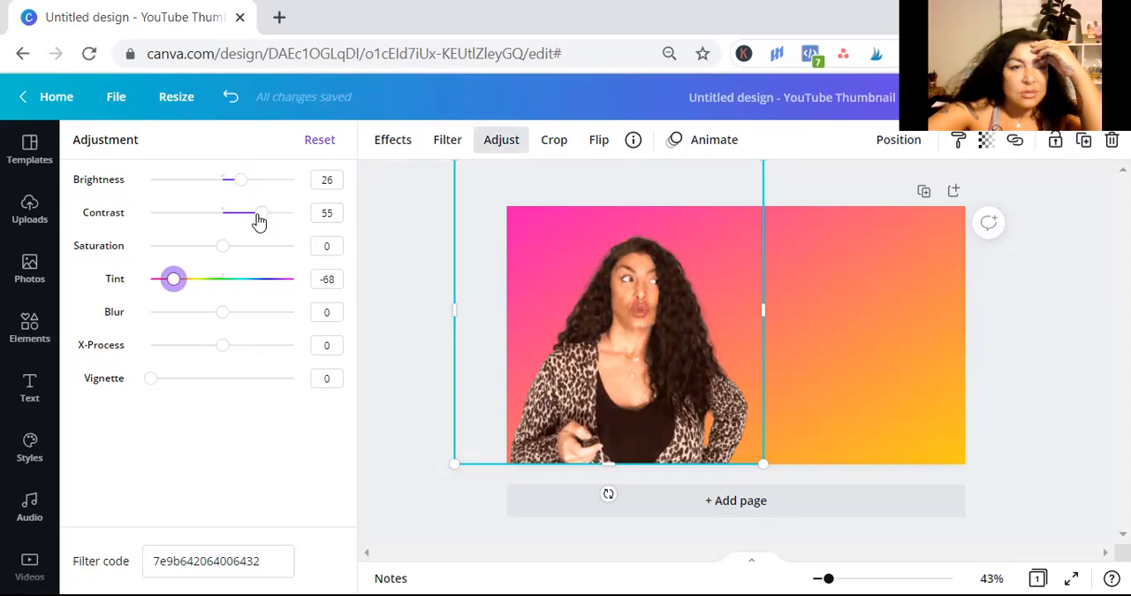
drag(260, 212, 265, 212)
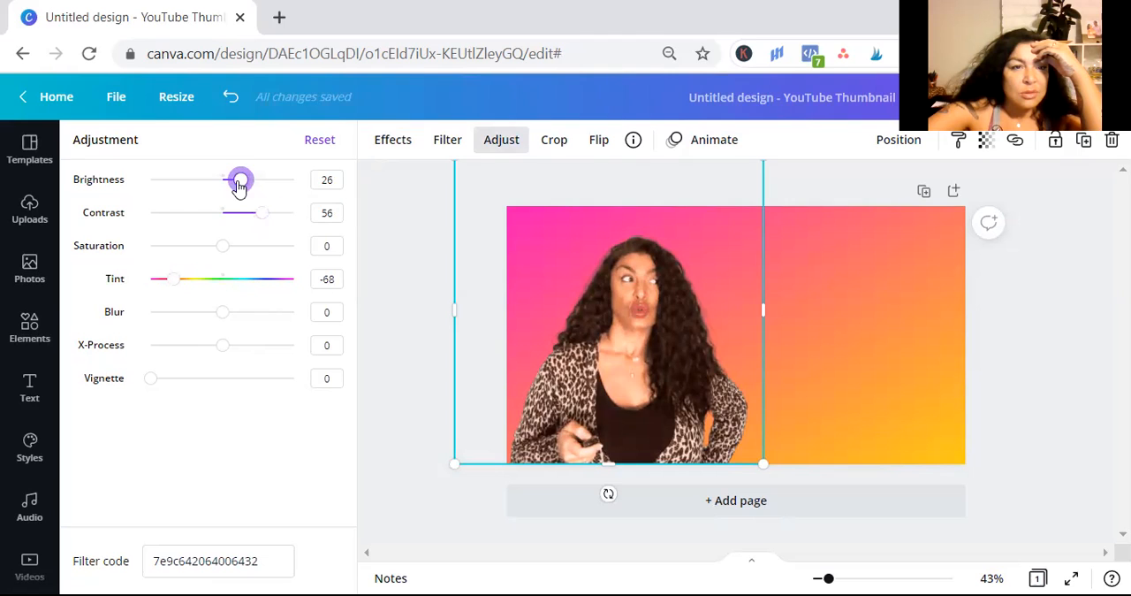
drag(240, 180, 235, 180)
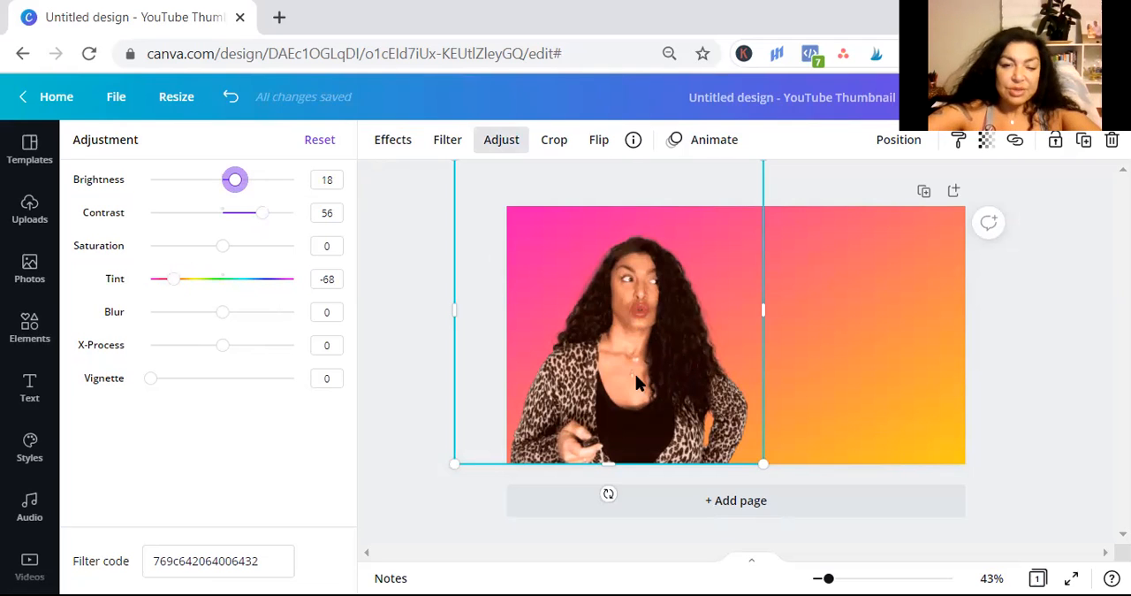
Duplicate the creator photo via its right-click menu.
right_click(638, 384)
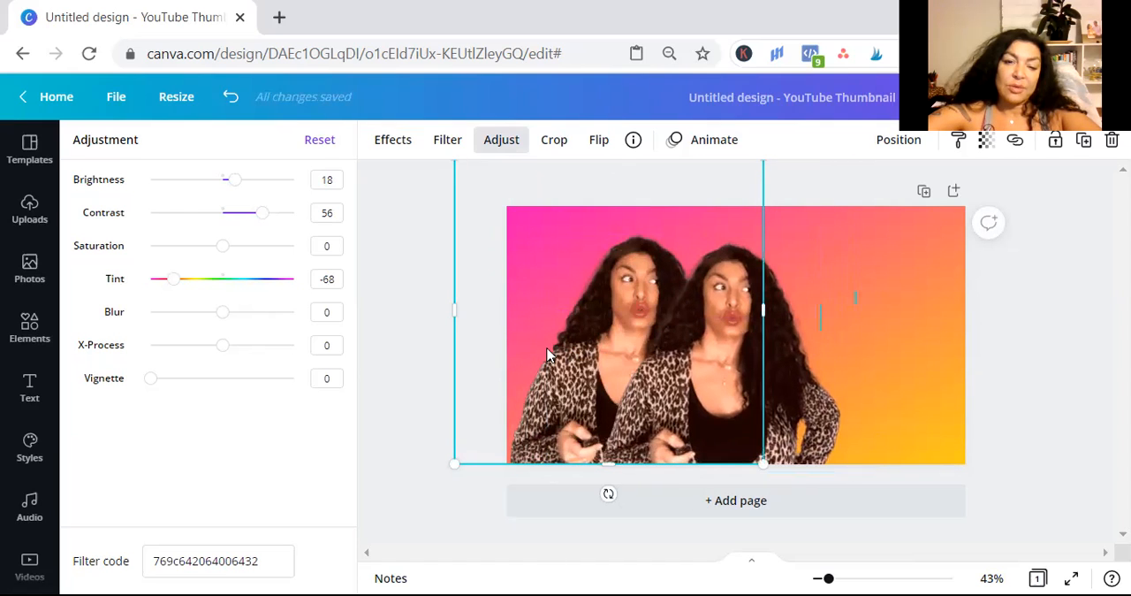
mouse_move(521, 361)
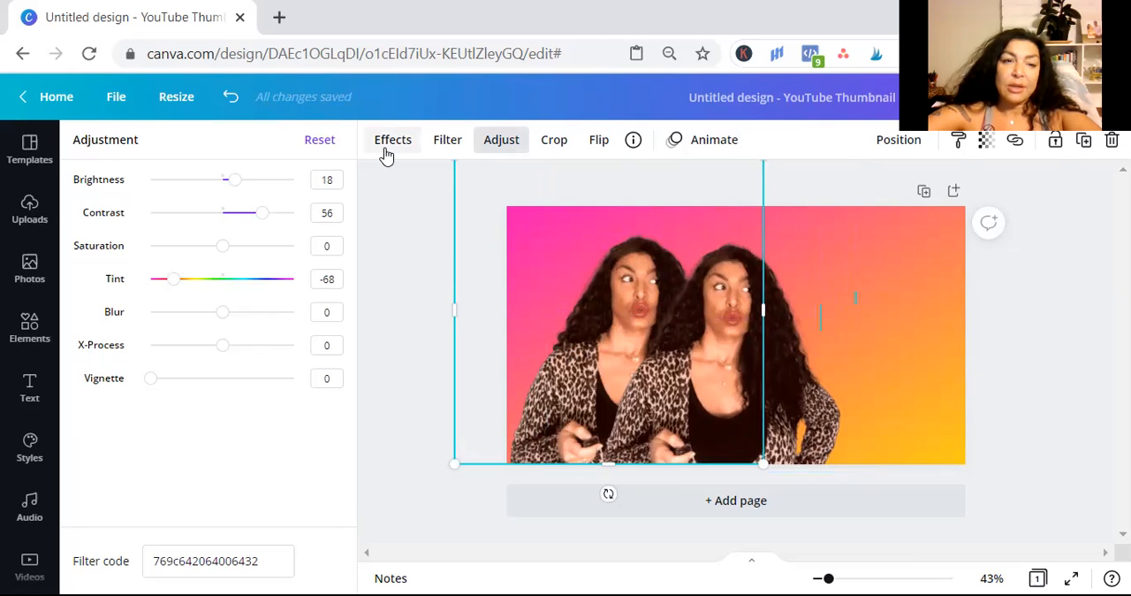
Apply the Pop duotone effect to the photo copy and bring up its colour settings.
click(392, 140)
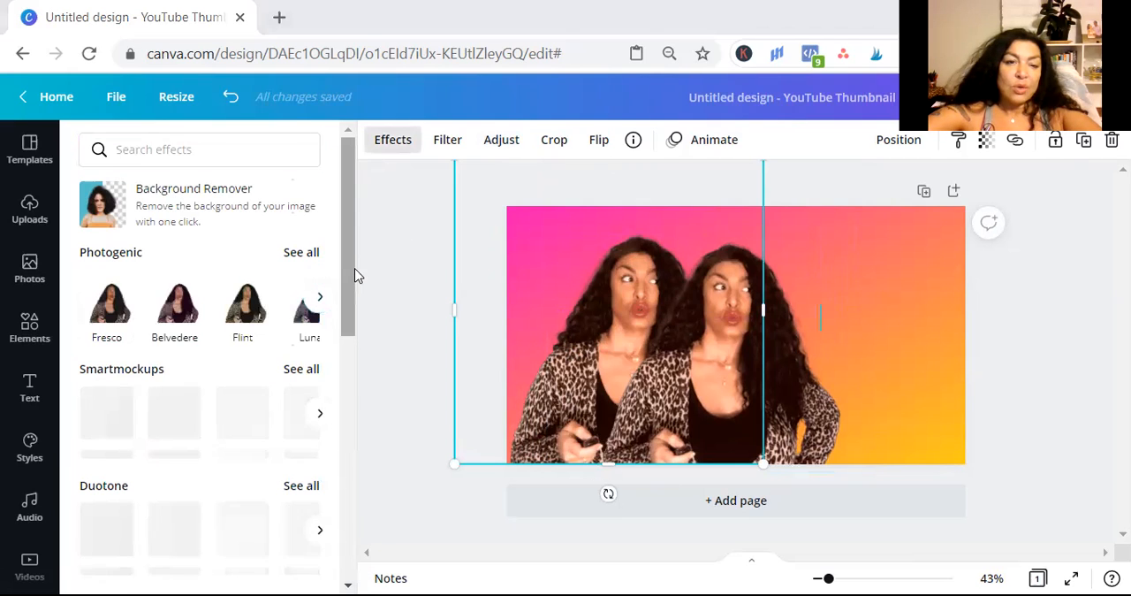
mouse_move(353, 280)
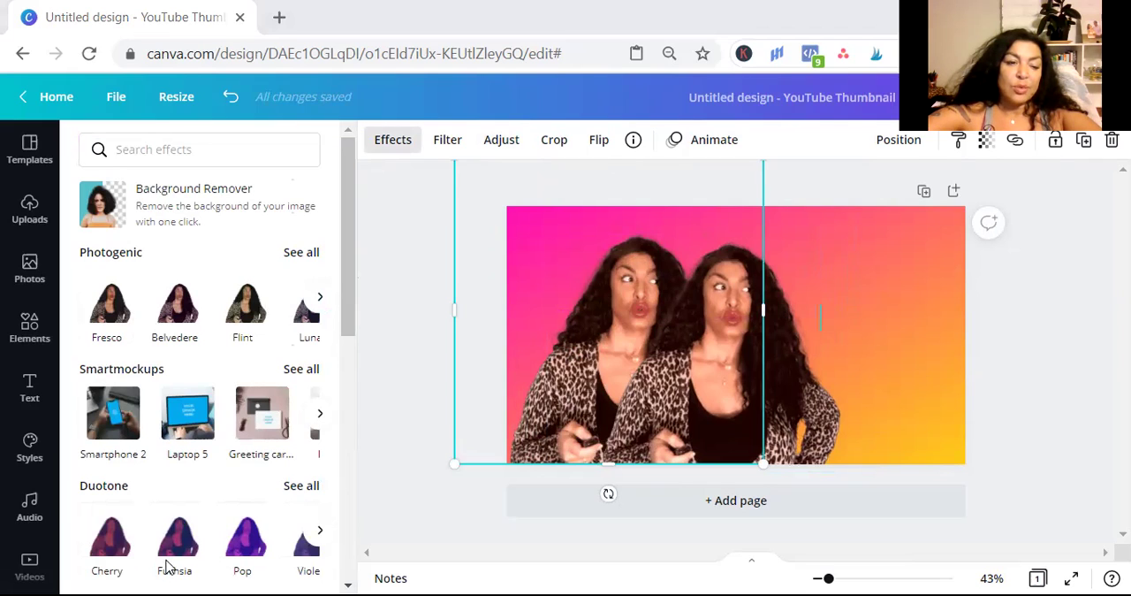
click(173, 534)
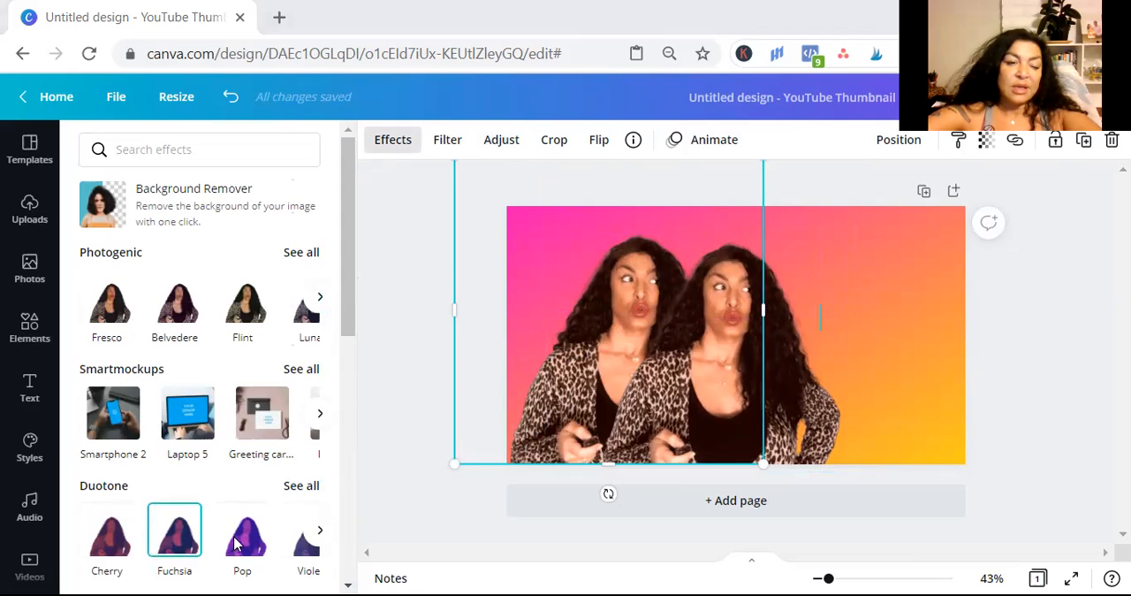
click(242, 539)
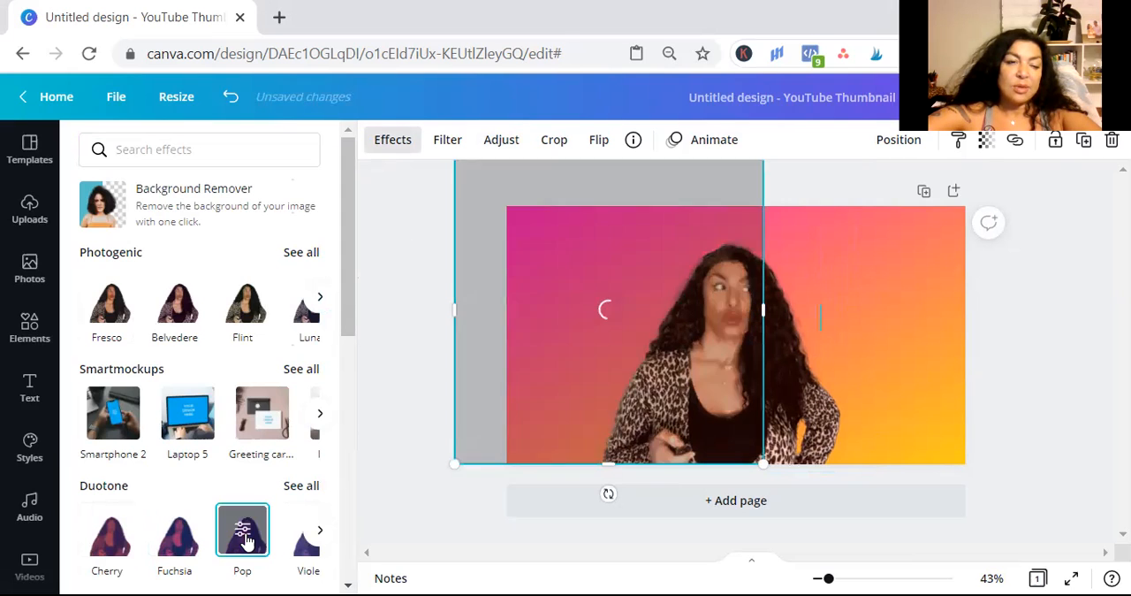
click(242, 537)
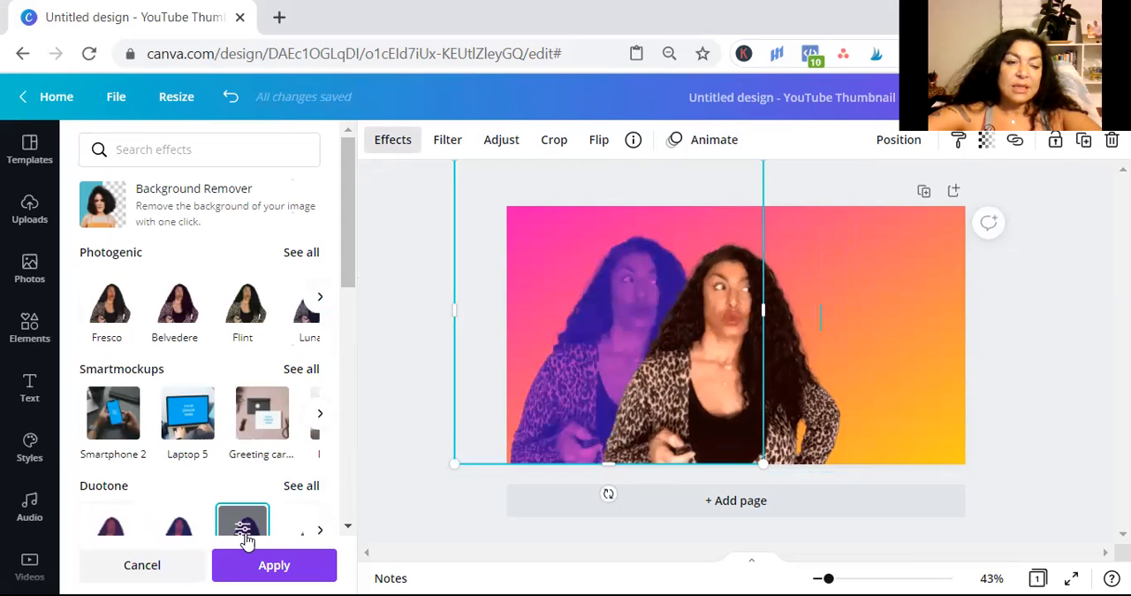
click(242, 527)
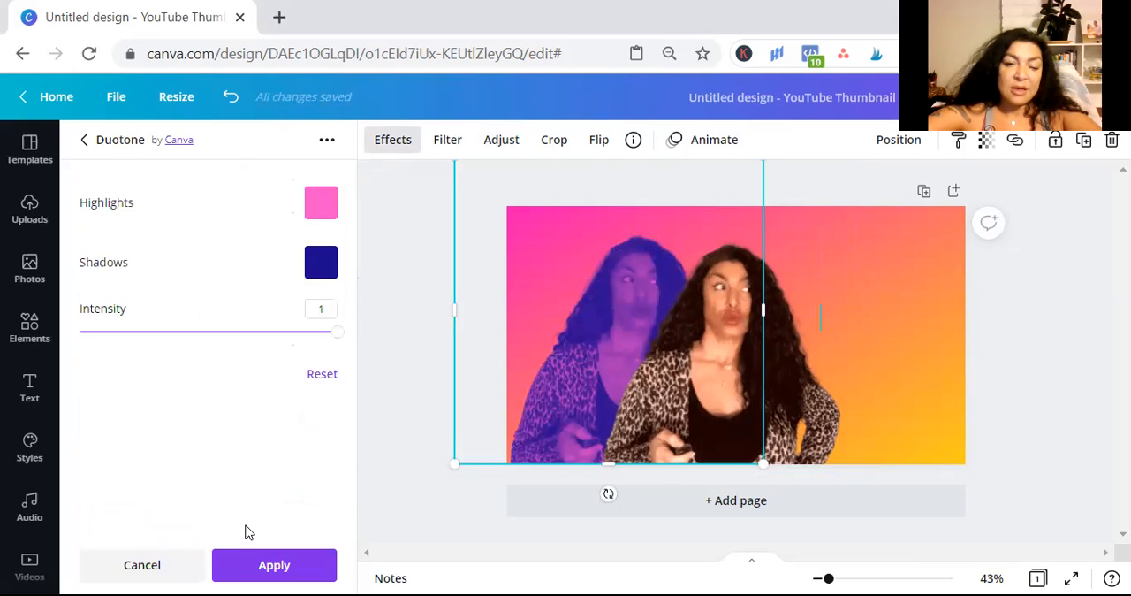
mouse_move(307, 237)
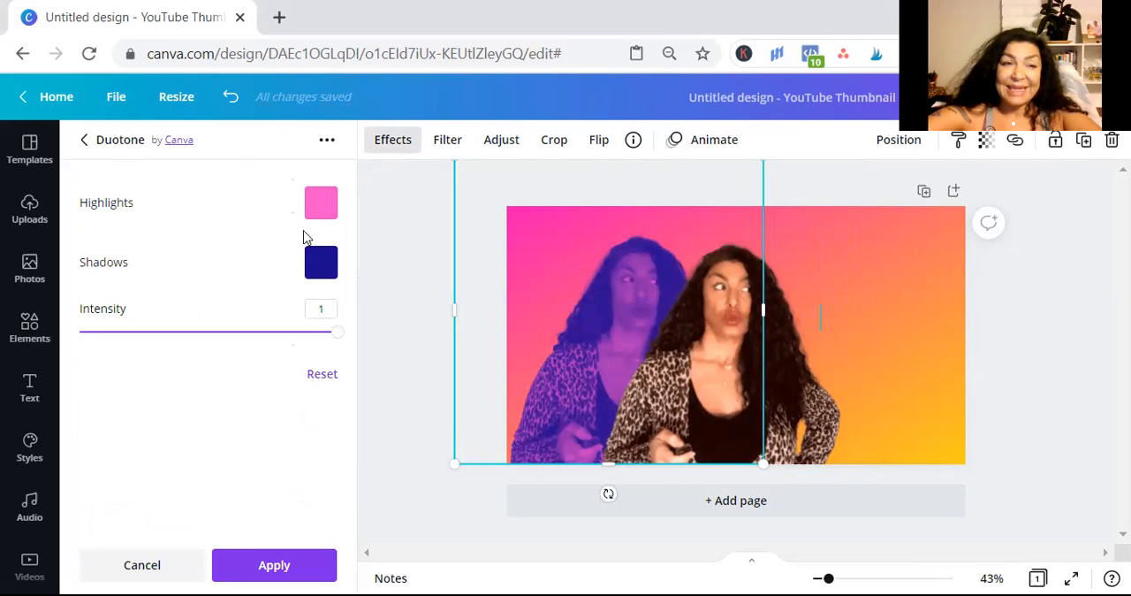
mouse_move(221, 245)
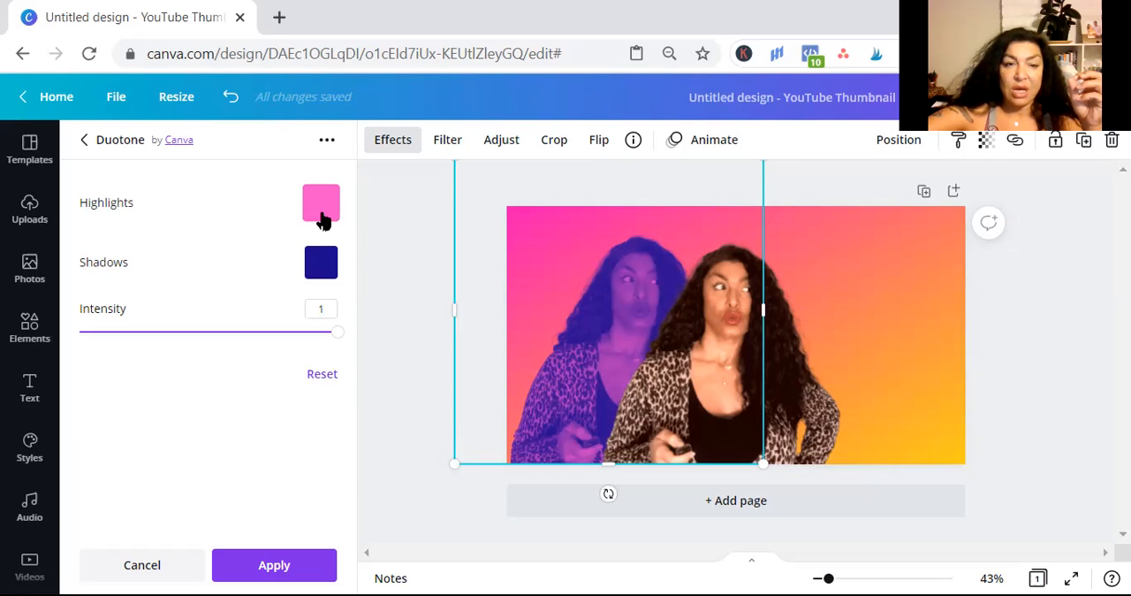
Set the duotone highlight and shadow colours both to vivid green.
click(320, 202)
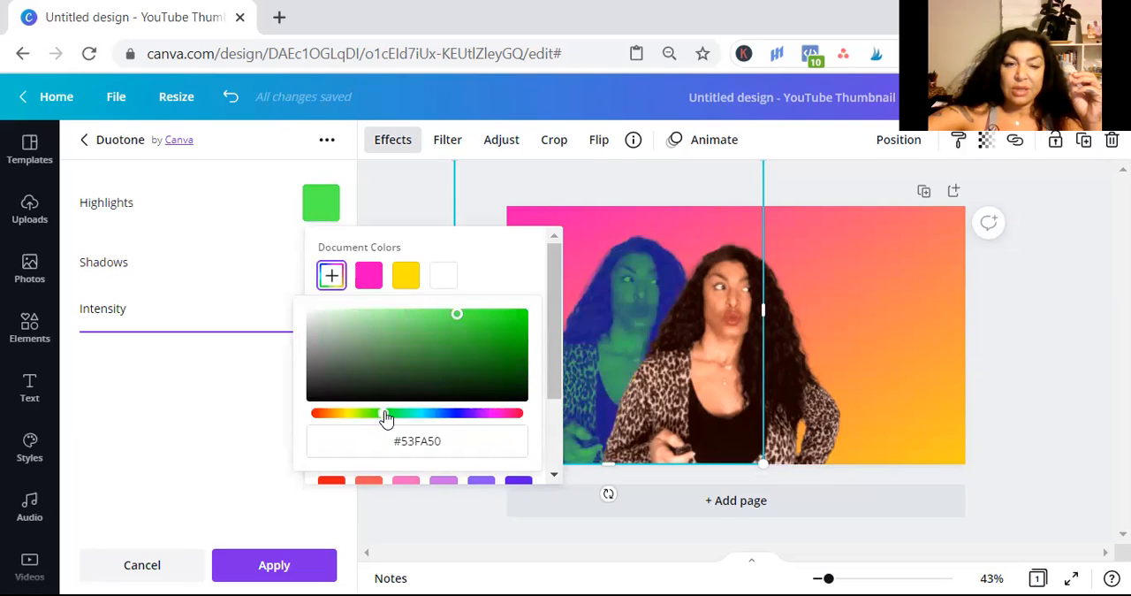
drag(385, 414, 382, 413)
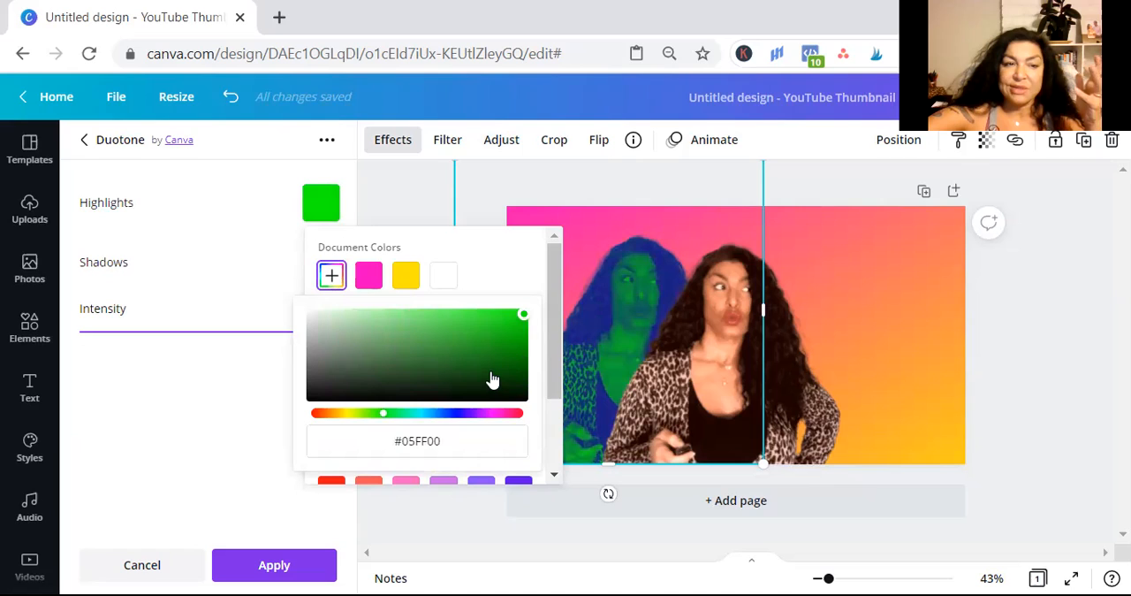
mouse_move(491, 279)
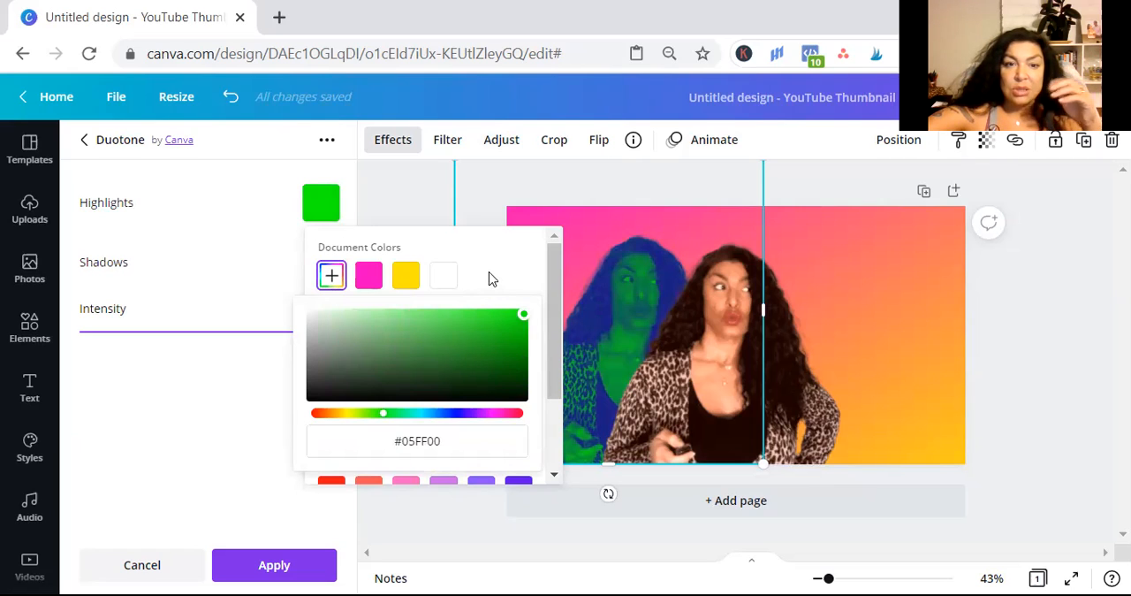
mouse_move(276, 269)
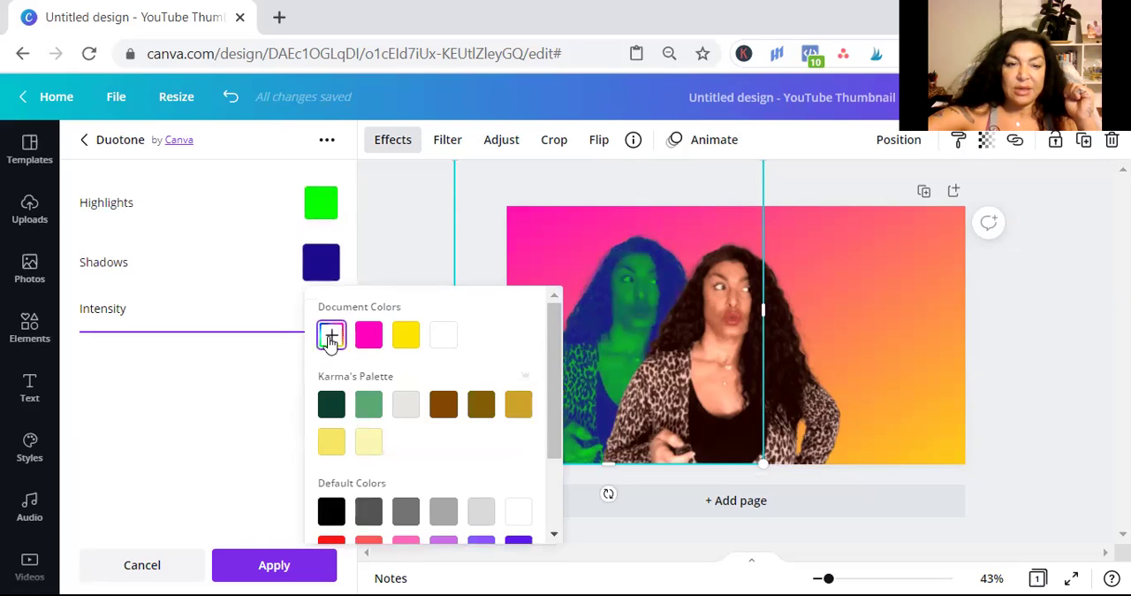
click(333, 336)
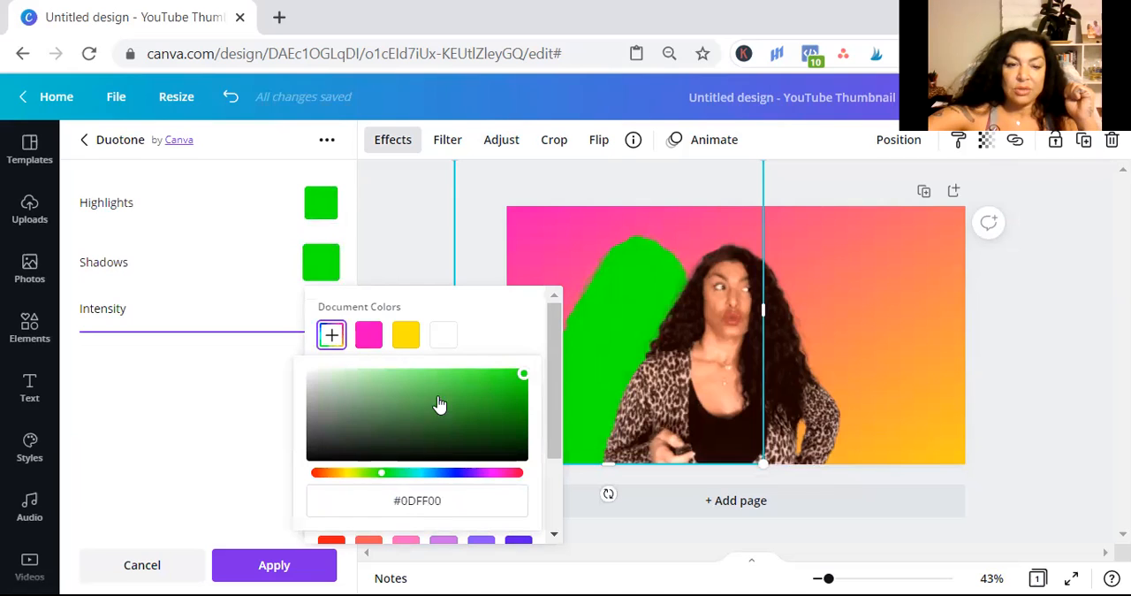
mouse_move(327, 362)
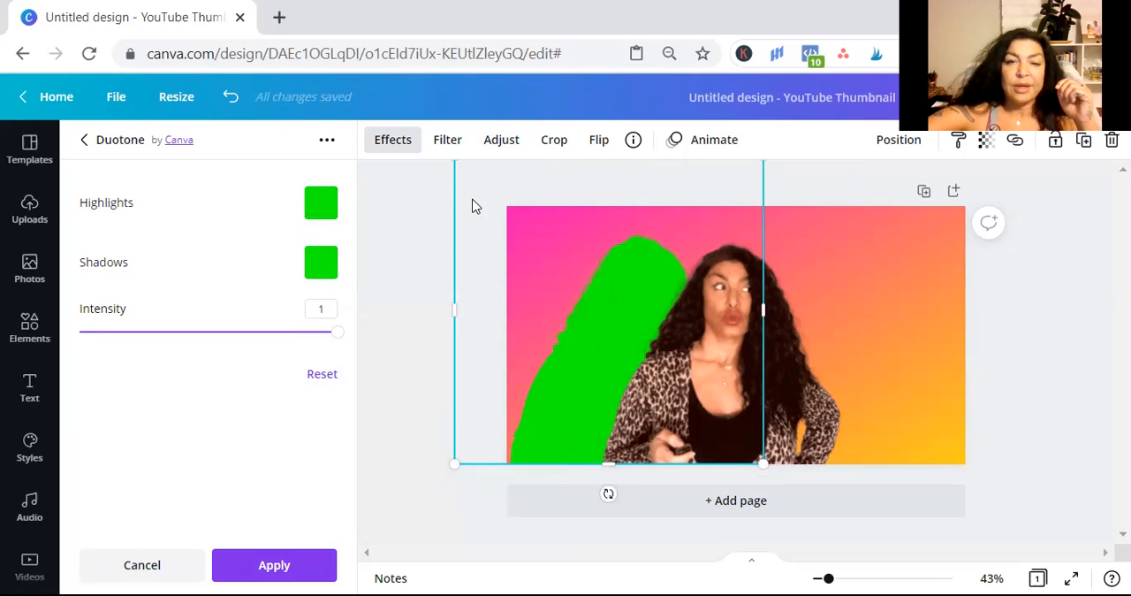
Align the photo over the green silhouette to form an outline and apply the effect.
drag(452, 463, 433, 478)
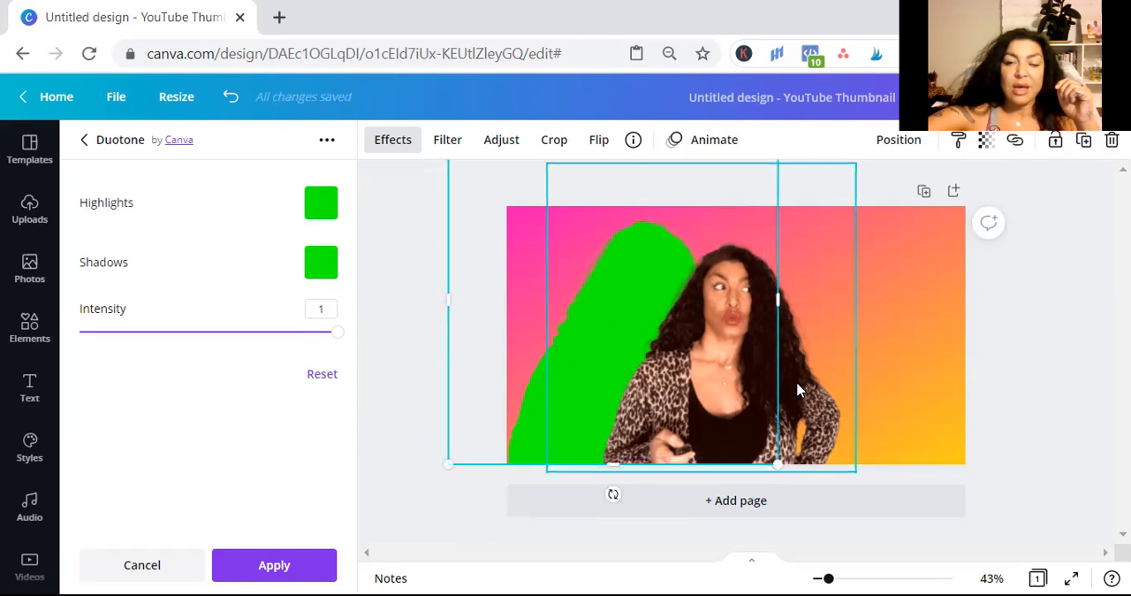
click(274, 566)
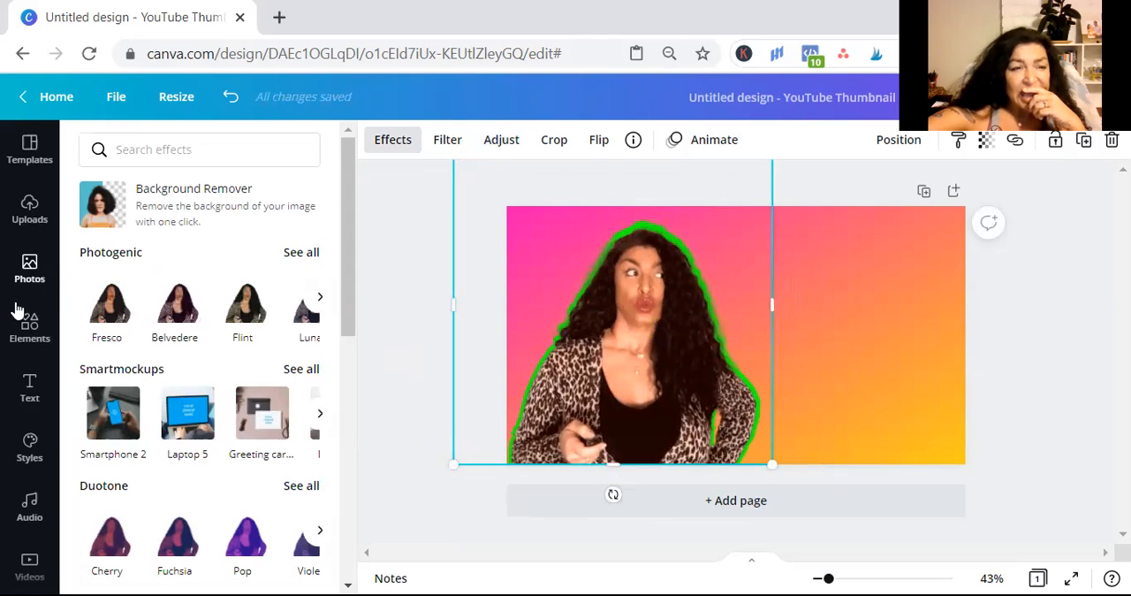
Add a brown rectangle from Elements, stretched wide beside the outlined creator photo.
click(28, 329)
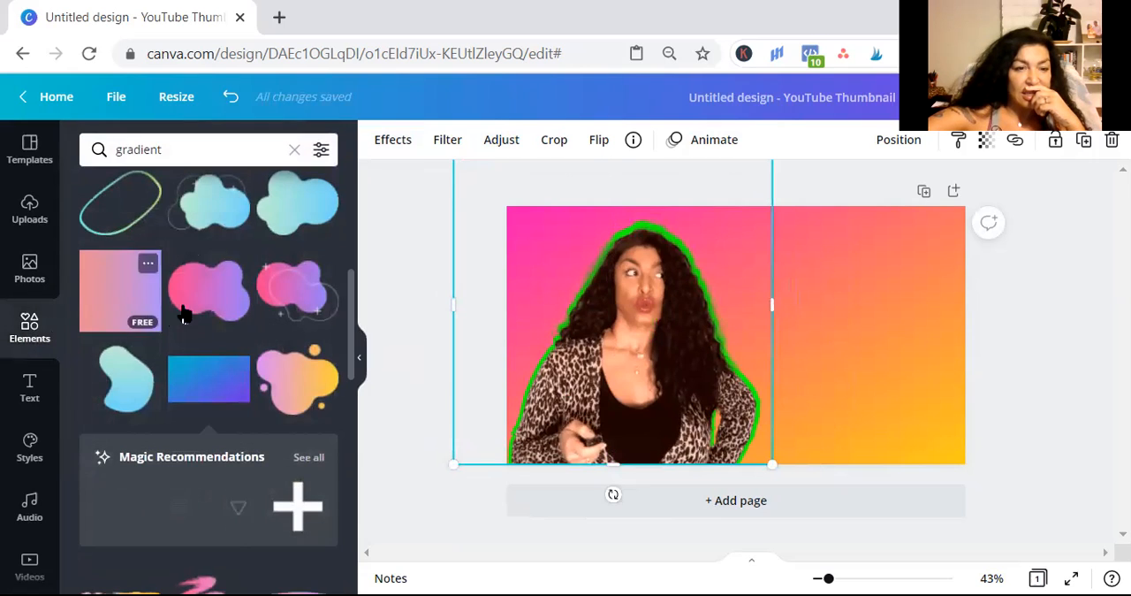
click(176, 148)
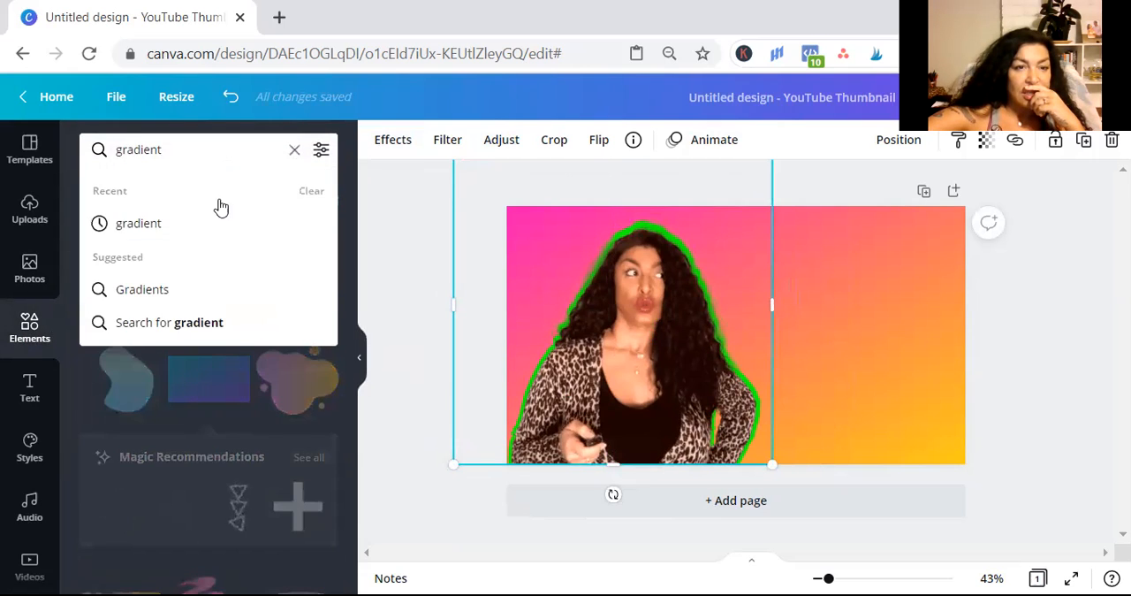
click(294, 148)
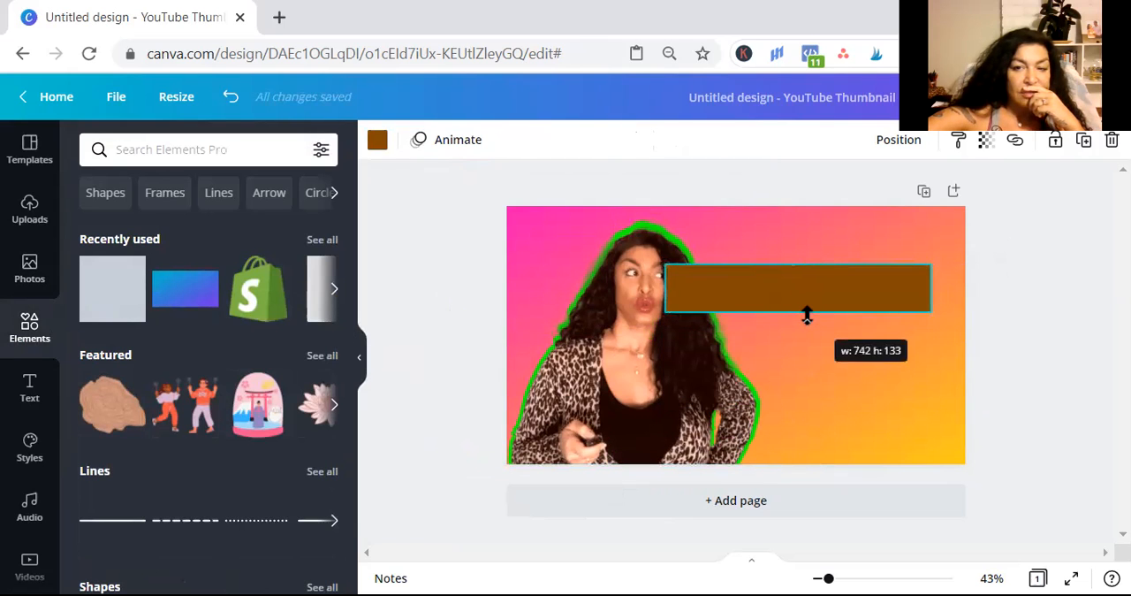
Widen the brown bar, duplicate it and align three bars stacked down the right side.
drag(665, 286, 759, 286)
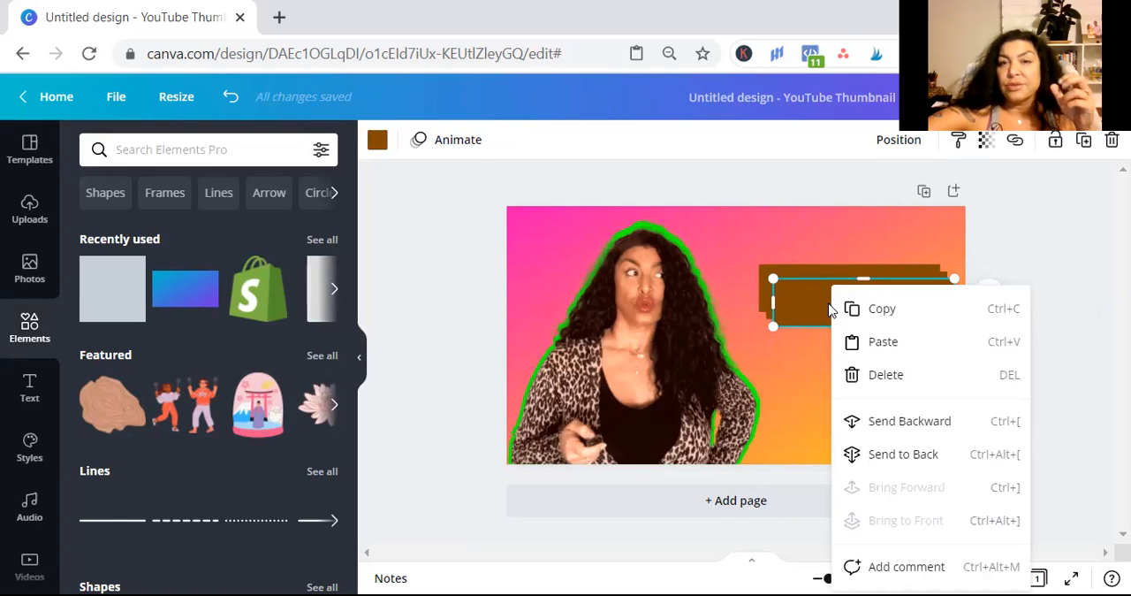
click(803, 354)
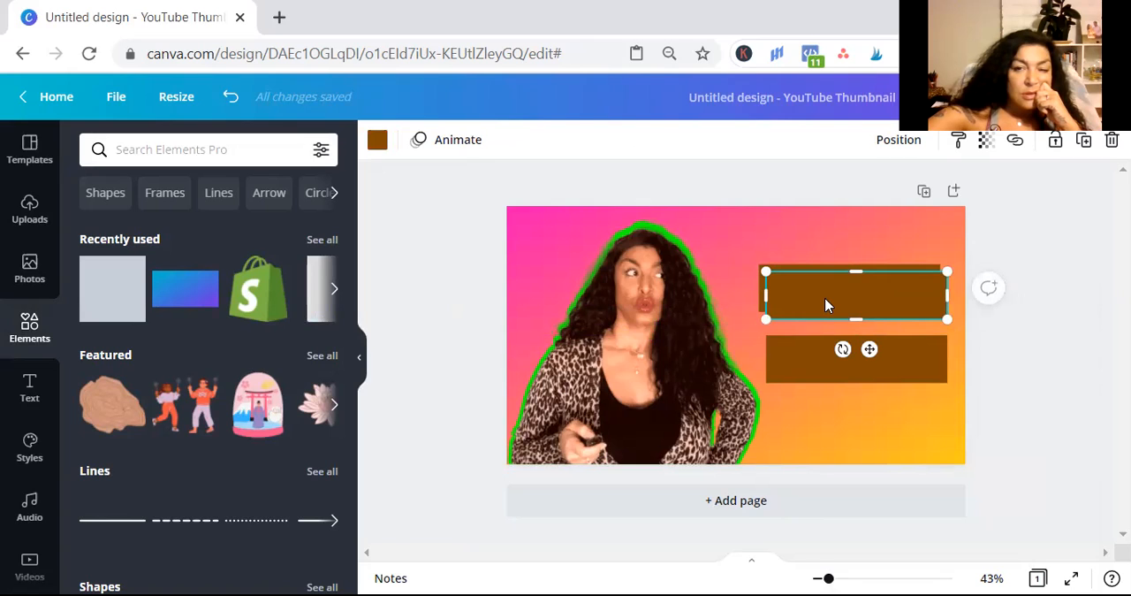
mouse_move(847, 265)
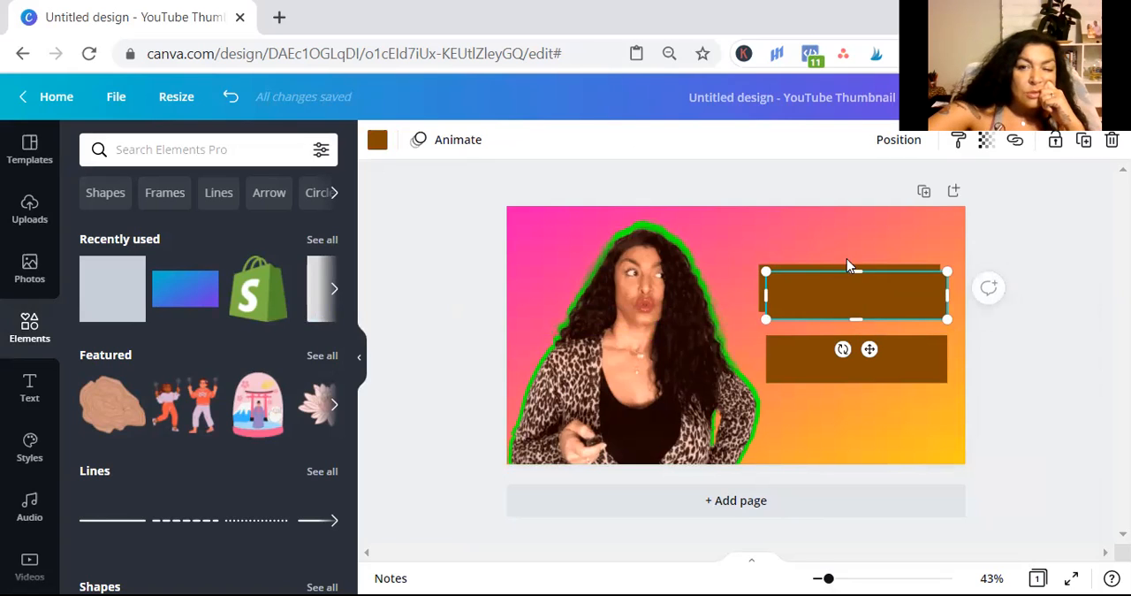
drag(856, 297, 863, 400)
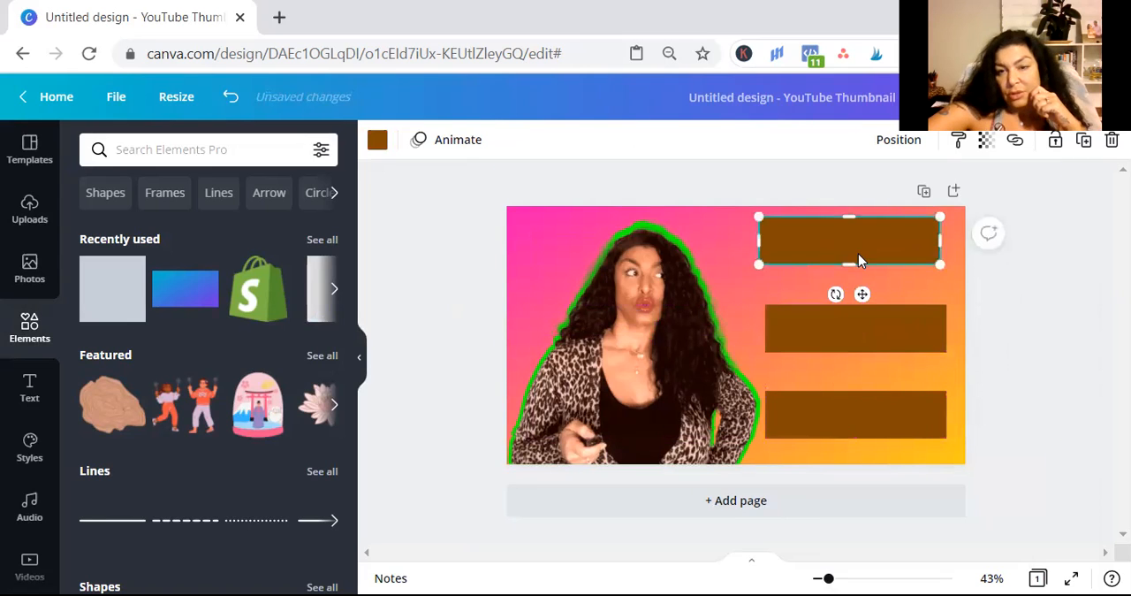
drag(848, 240, 856, 276)
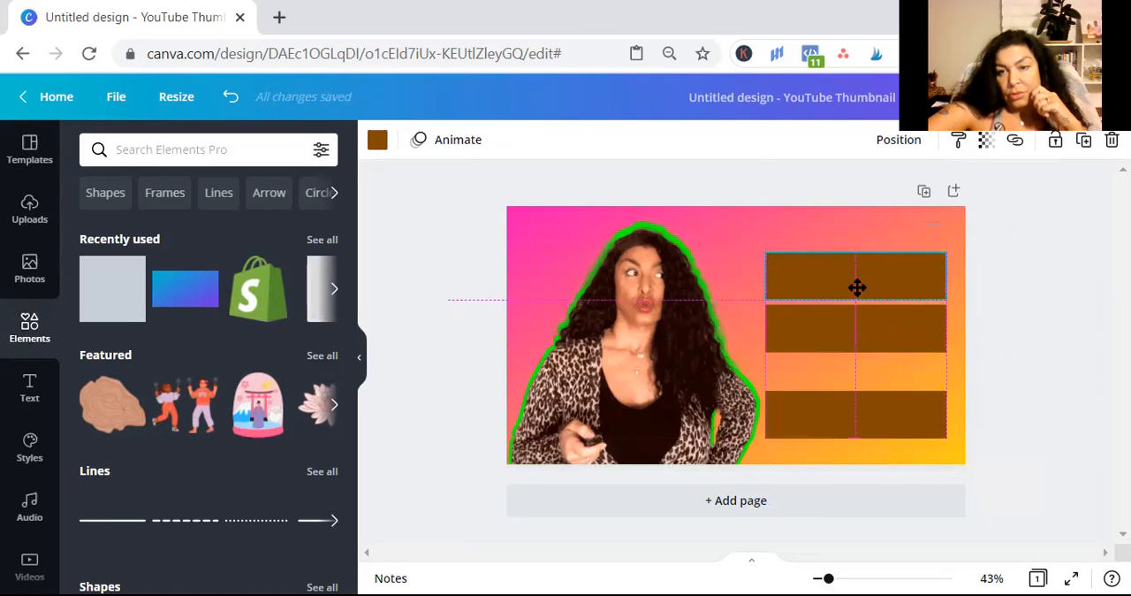
click(856, 329)
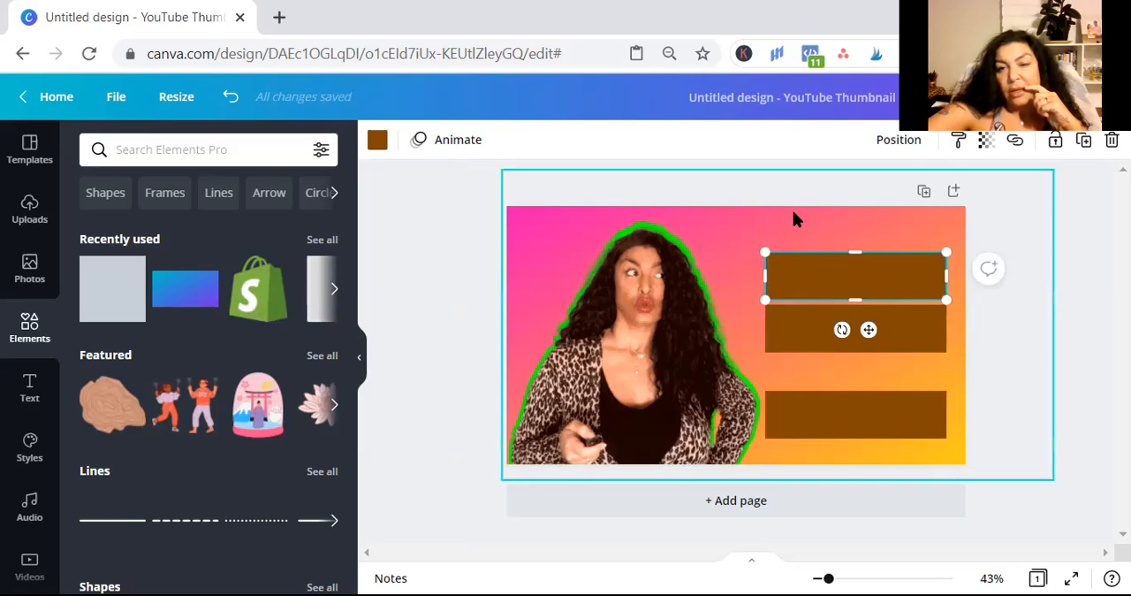
click(856, 414)
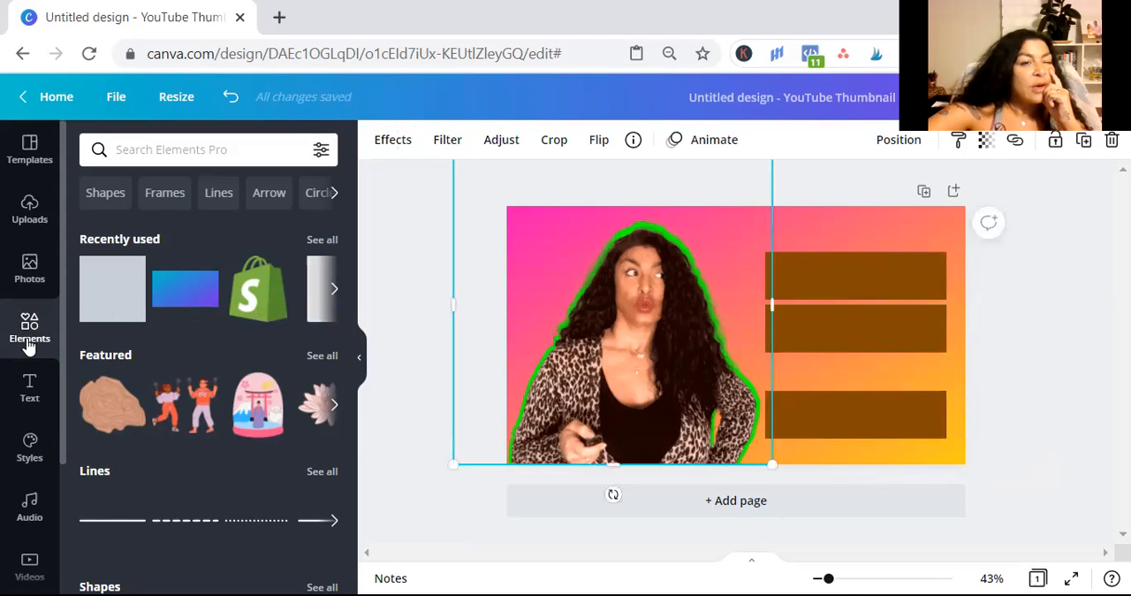
Search Elements for 'youtube' to find the YouTube logo graphic for the bars.
click(169, 148)
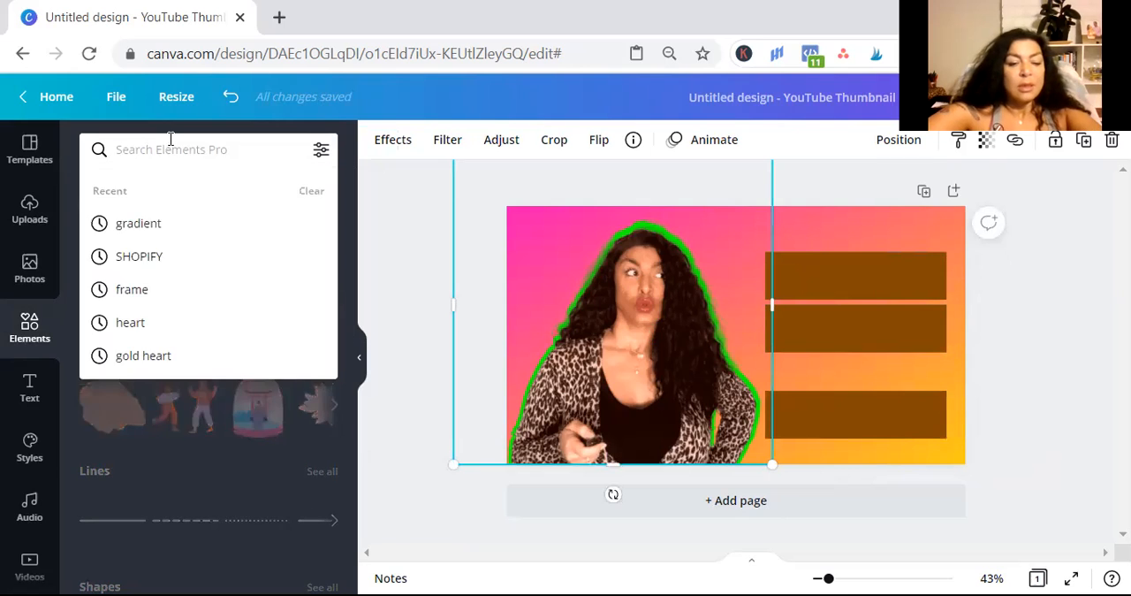
text(youtube)
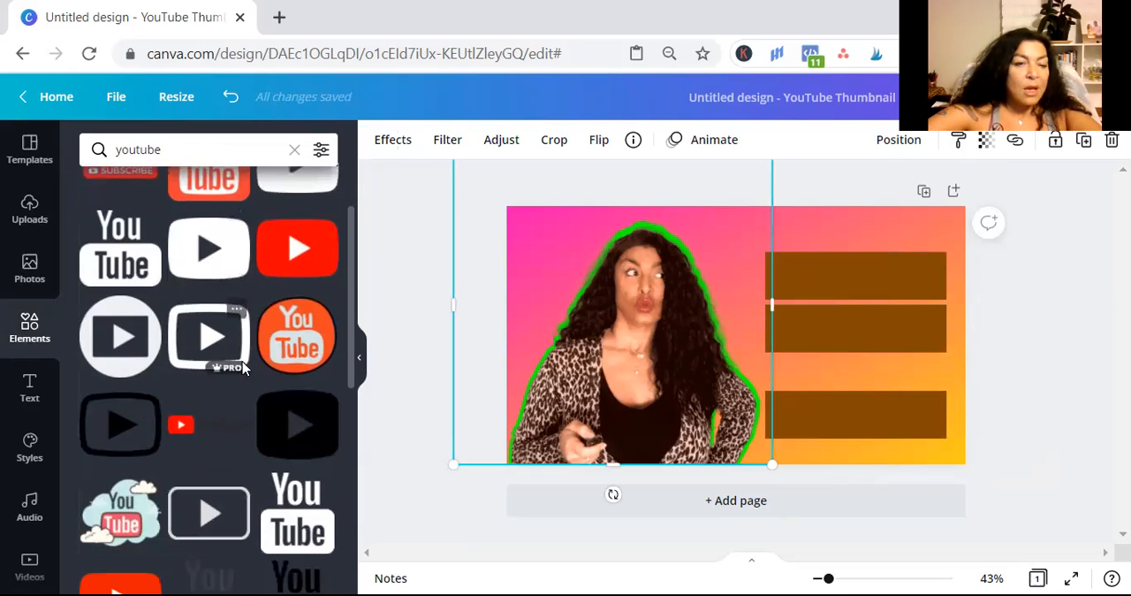
mouse_move(813, 399)
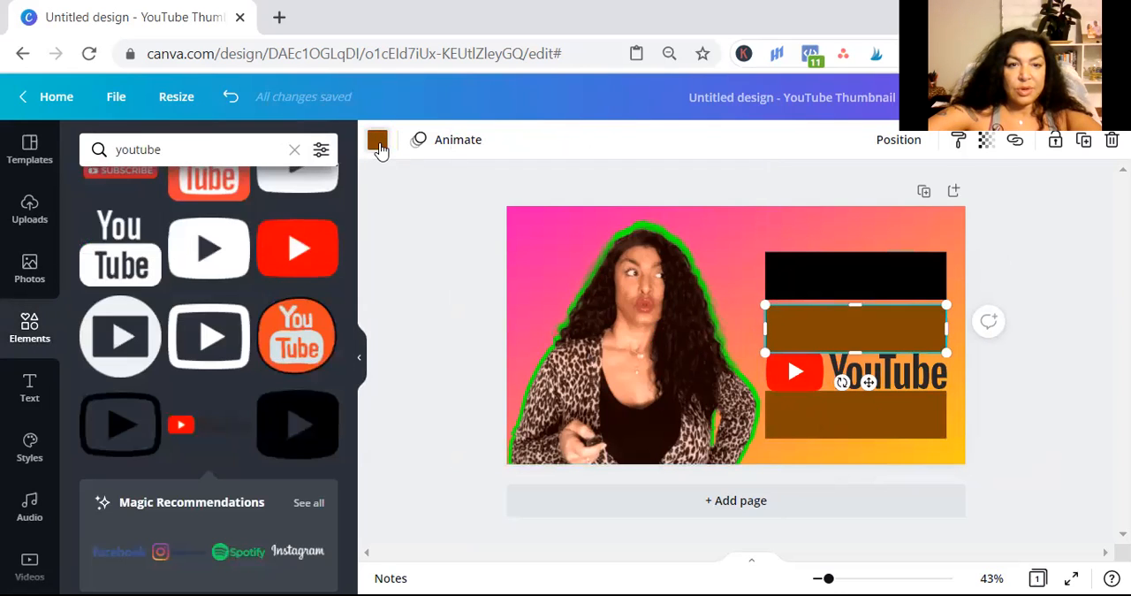
Recolour the middle bar white and the bottom bar black, leaving the top bar black.
click(377, 140)
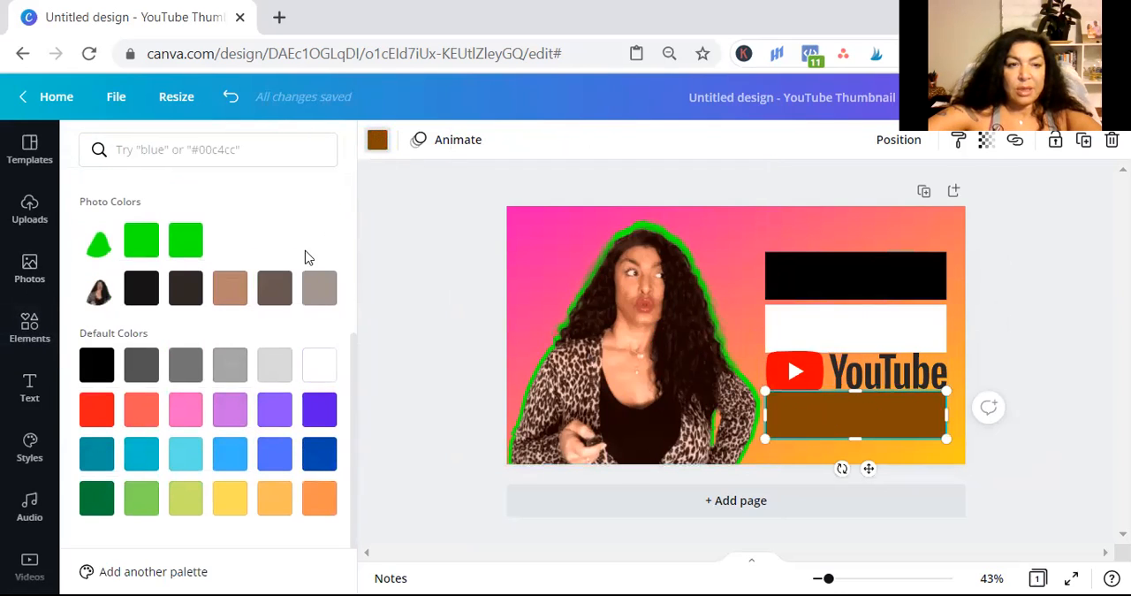
text(youtube)
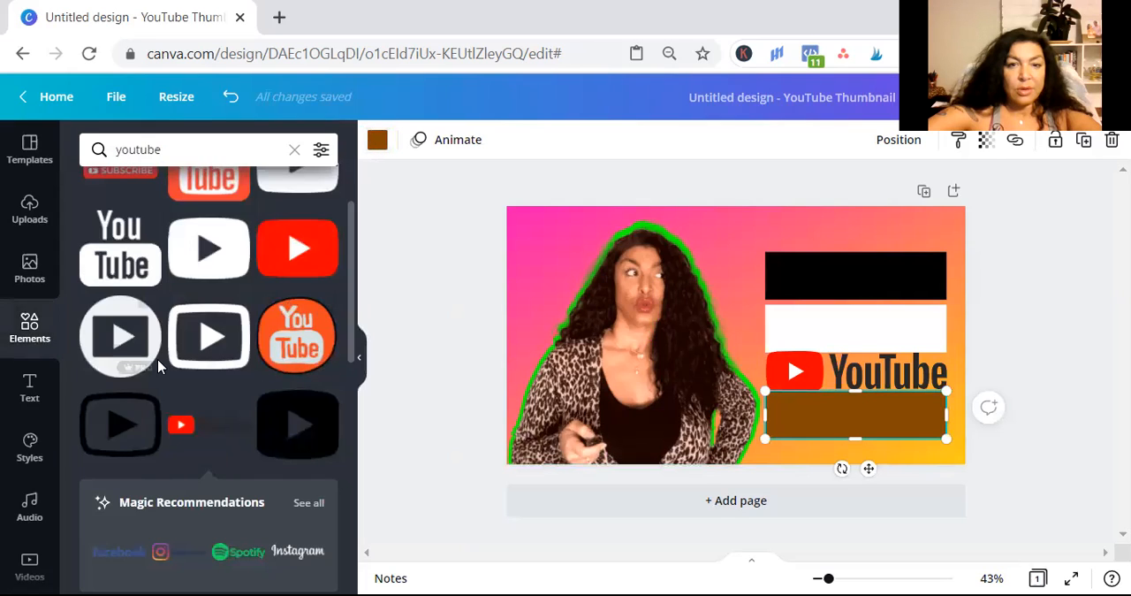
mouse_move(157, 362)
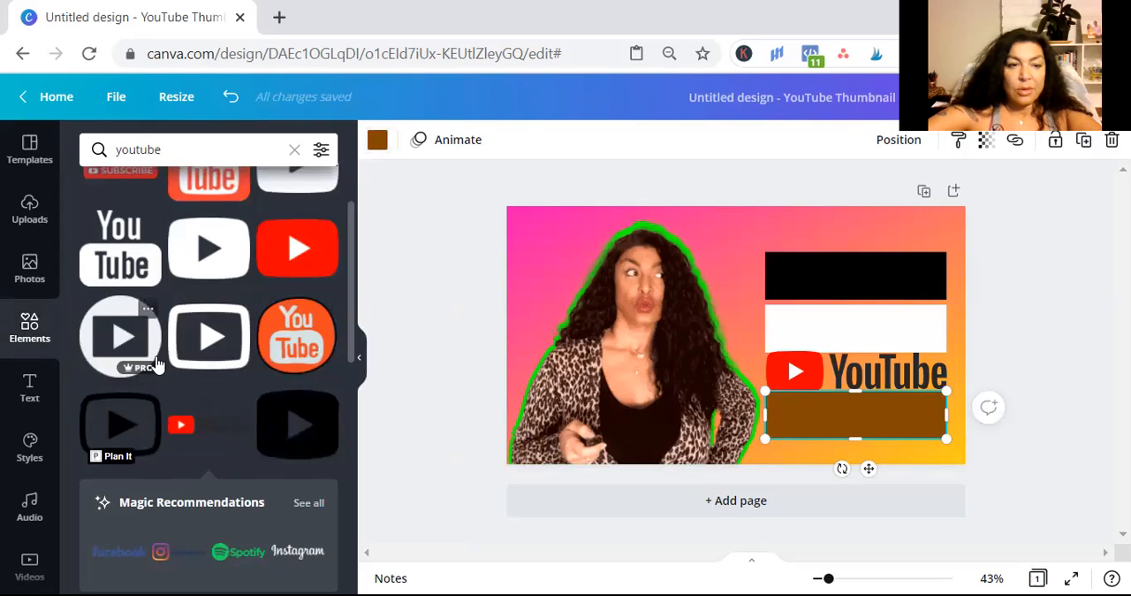
mouse_move(378, 140)
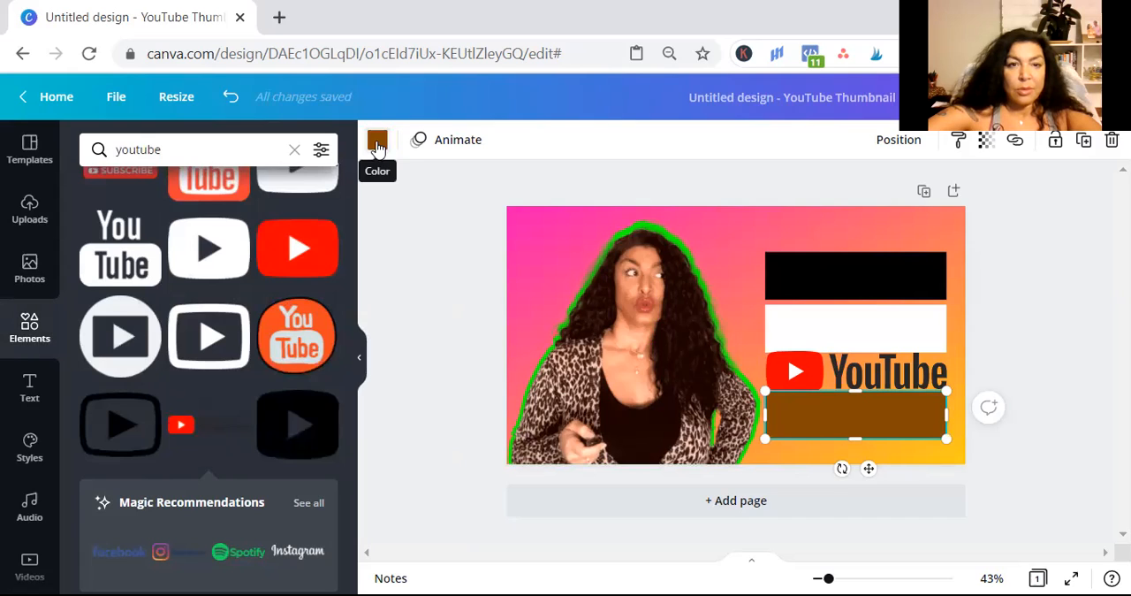
click(376, 139)
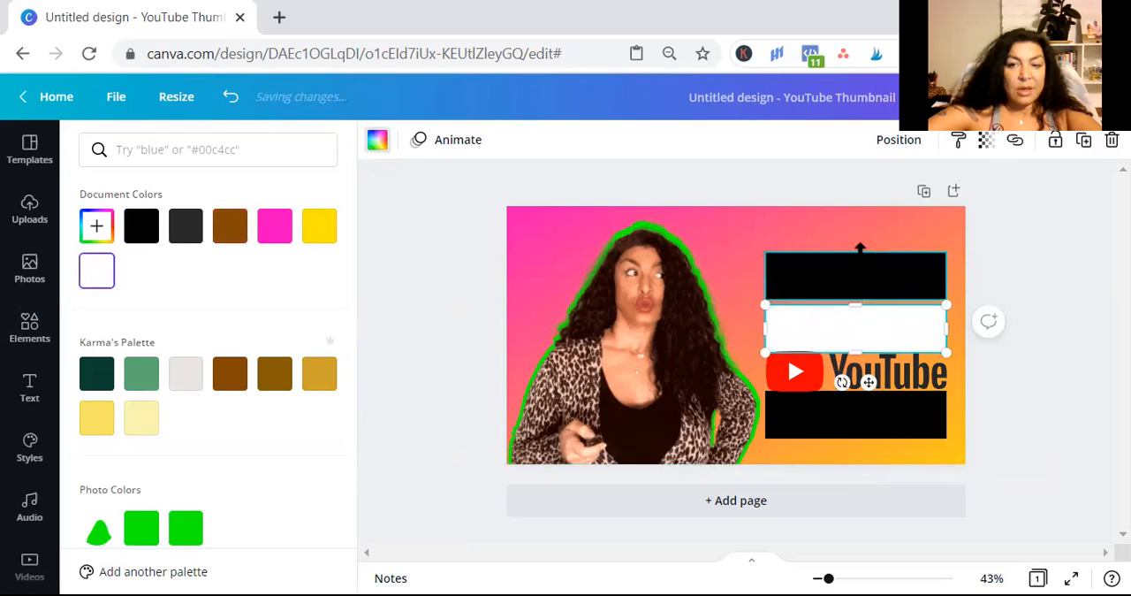
click(142, 226)
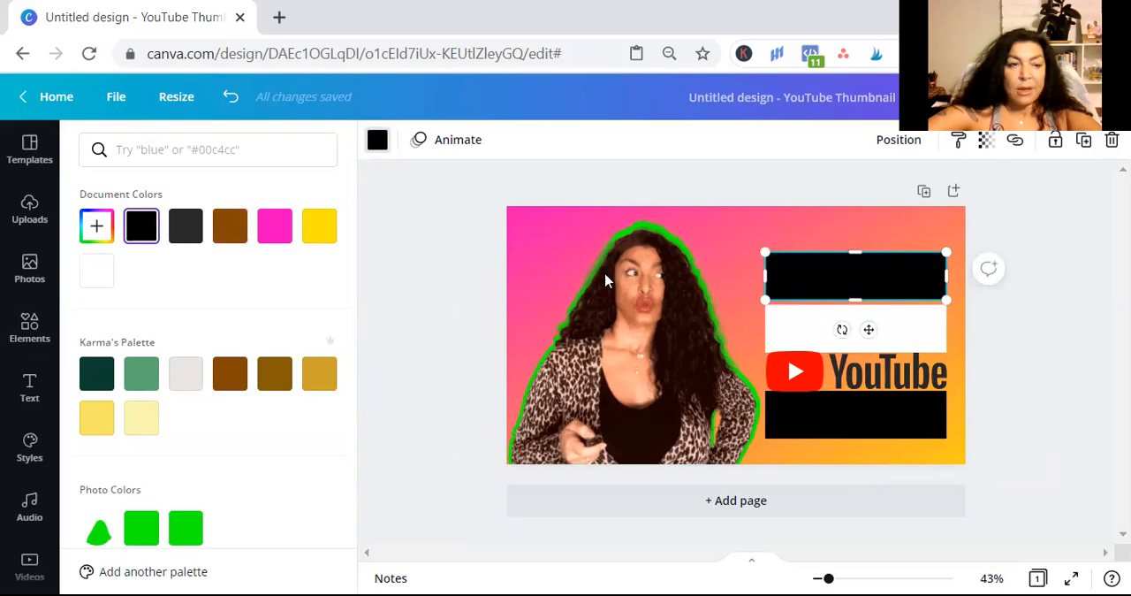
click(29, 389)
text(How to)
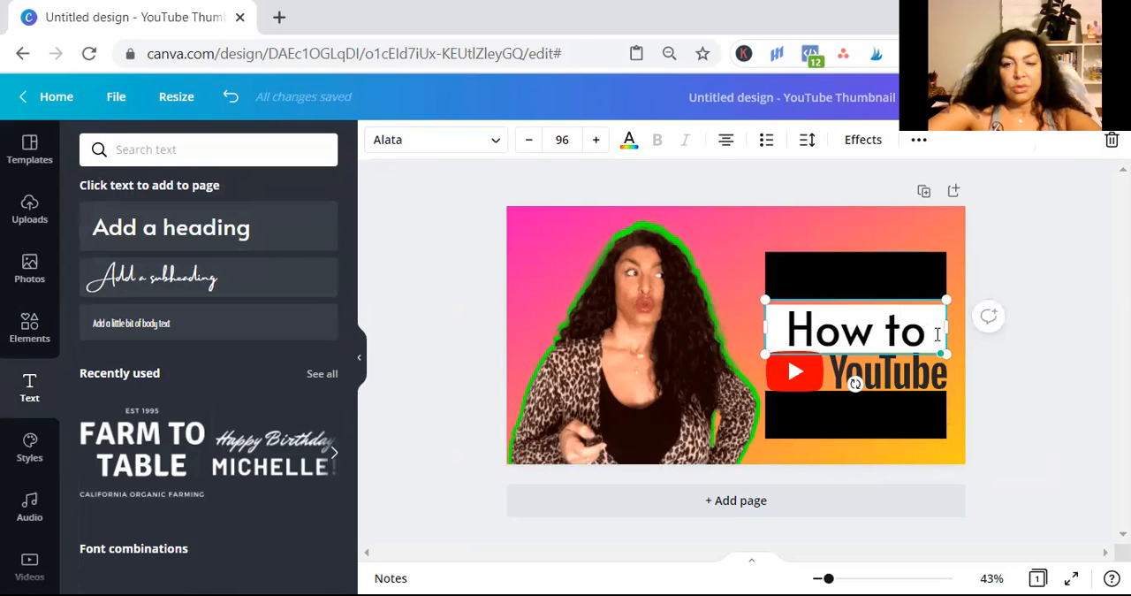
Colour the 'How to' heading white so it reads on the top black bar.
click(630, 138)
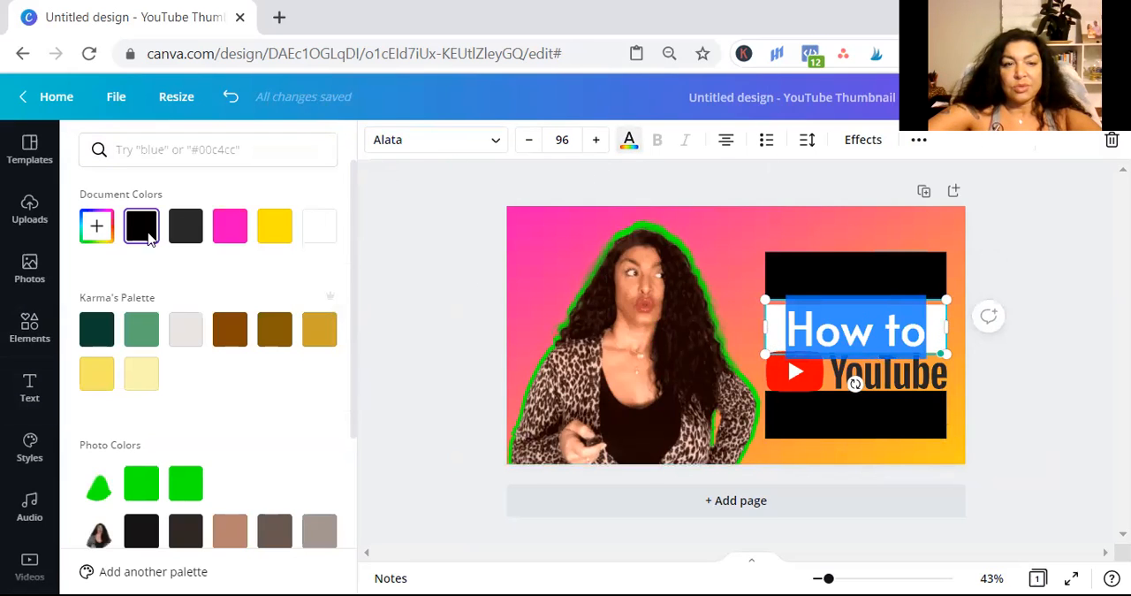
scroll(down, 3)
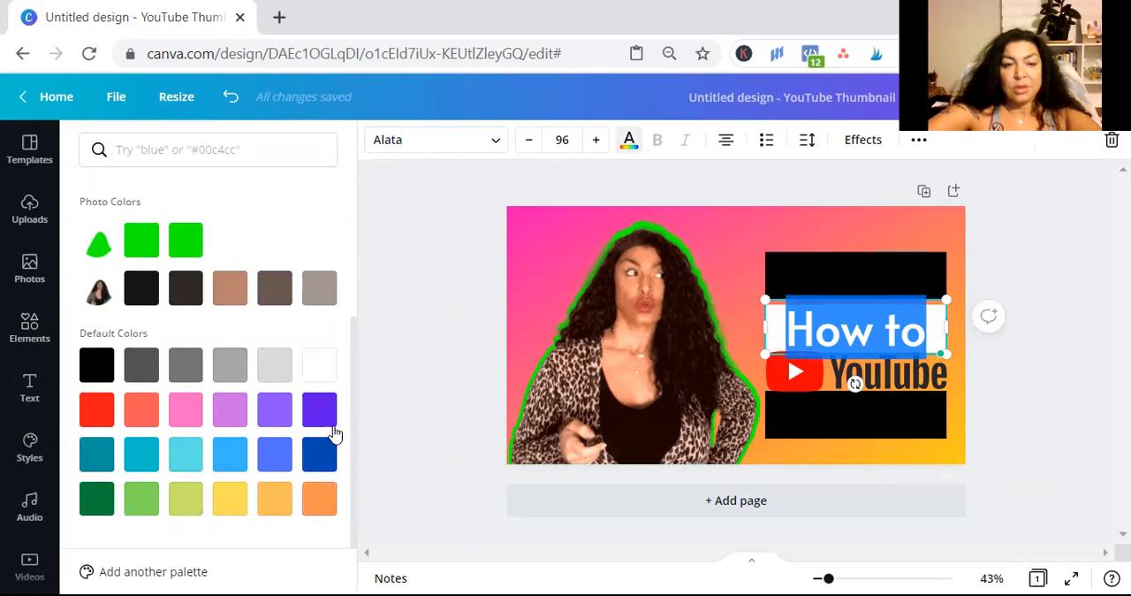
click(318, 365)
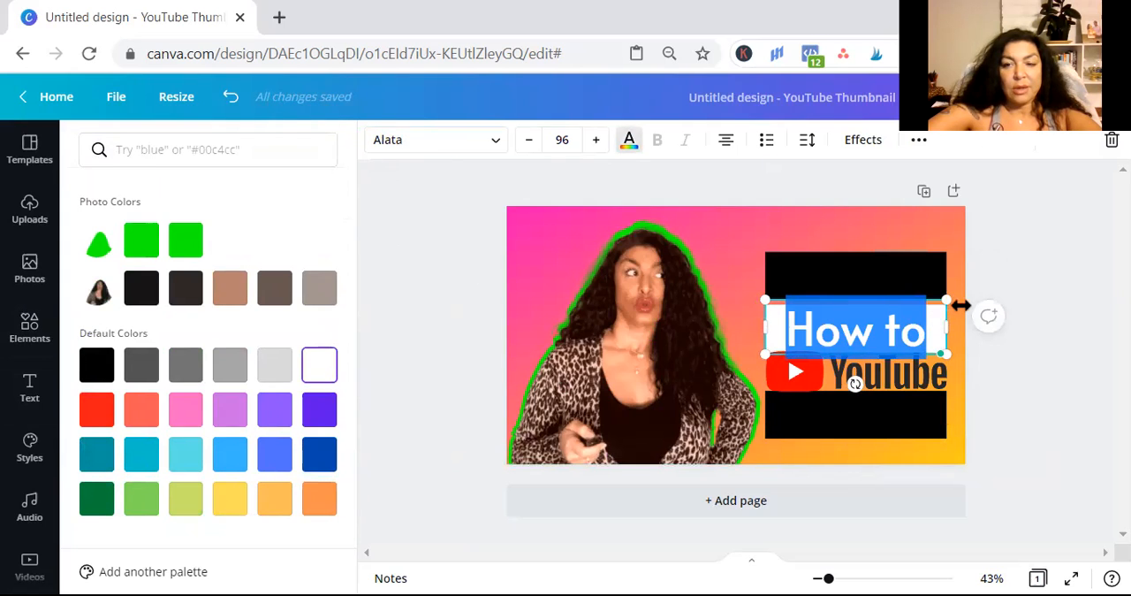
click(28, 389)
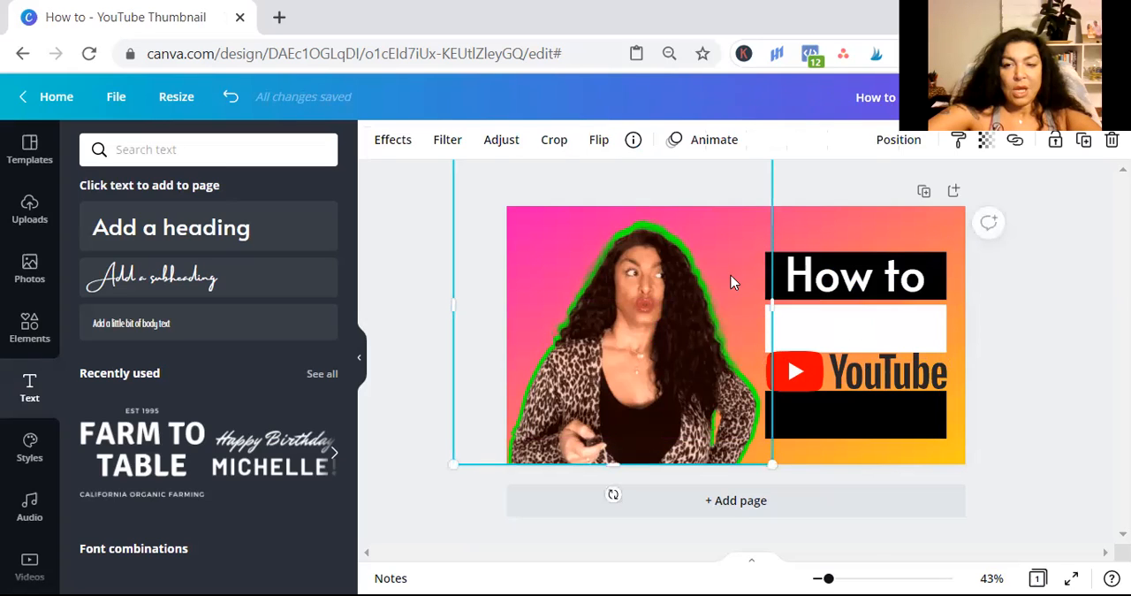
Duplicate the heading as 'Create' in black on the white bar, then duplicate again for the bottom bar.
right_click(855, 276)
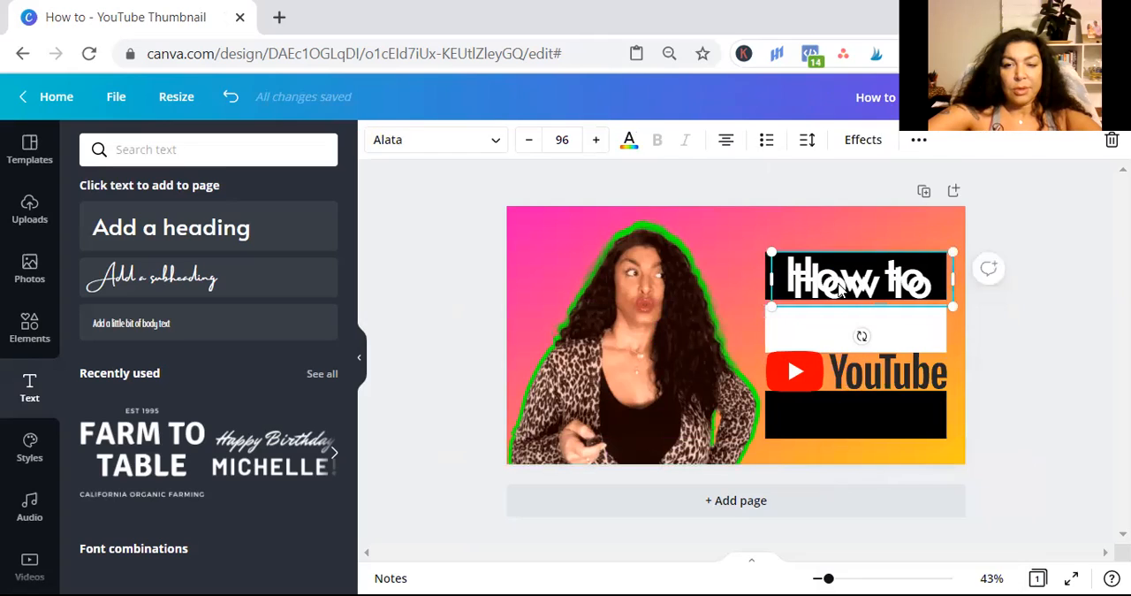
click(629, 138)
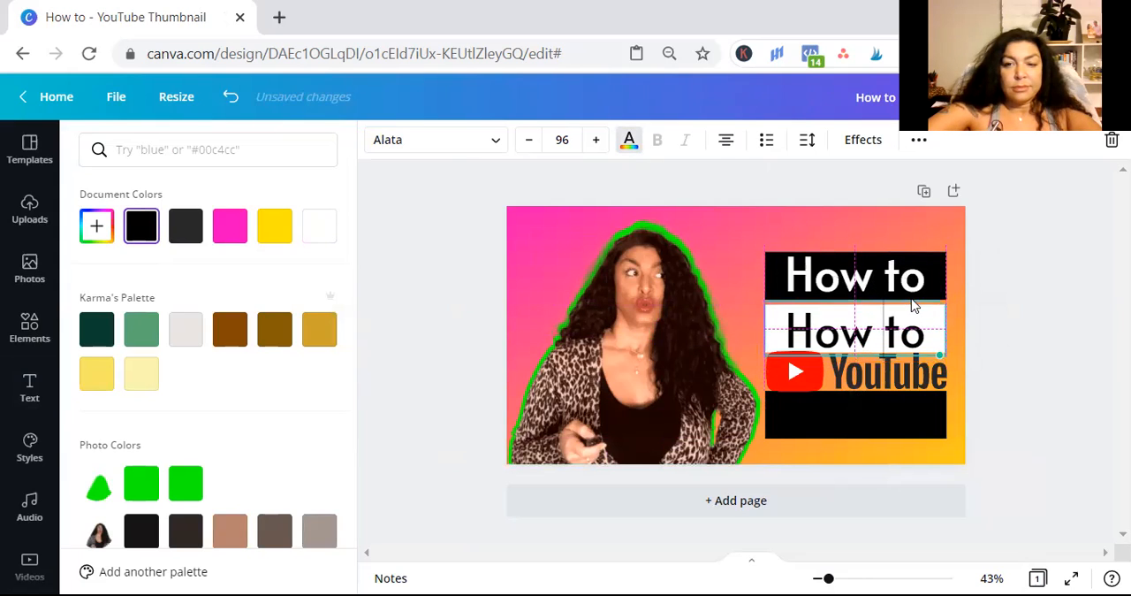
click(856, 325)
text(Create)
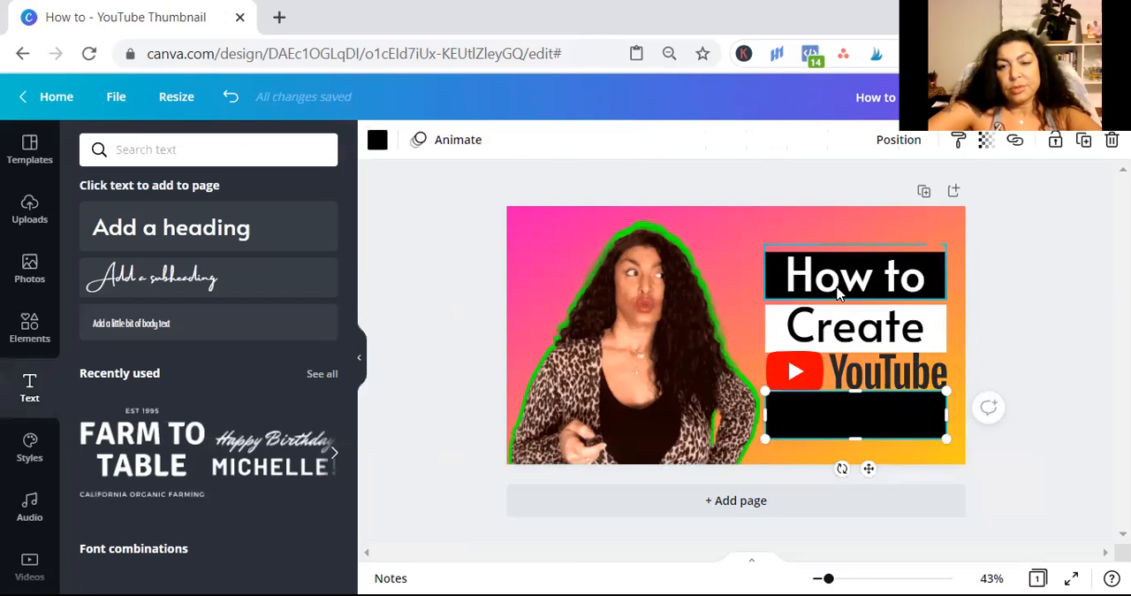
right_click(856, 276)
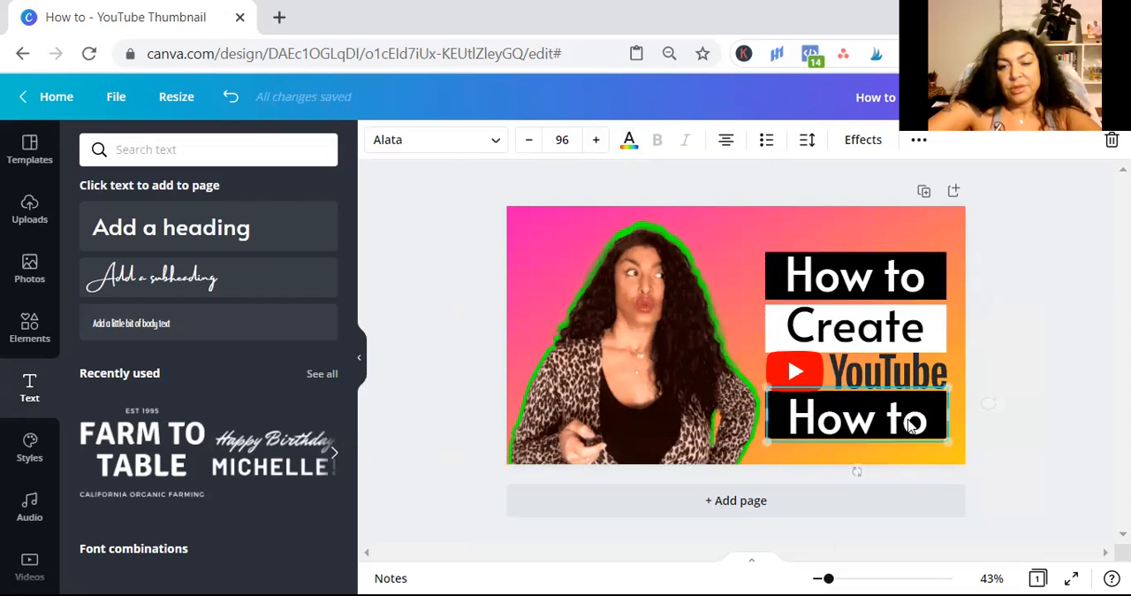
Retype the bottom copy as 'Thumbnails' and lower its font size to fit one line.
double_click(906, 417)
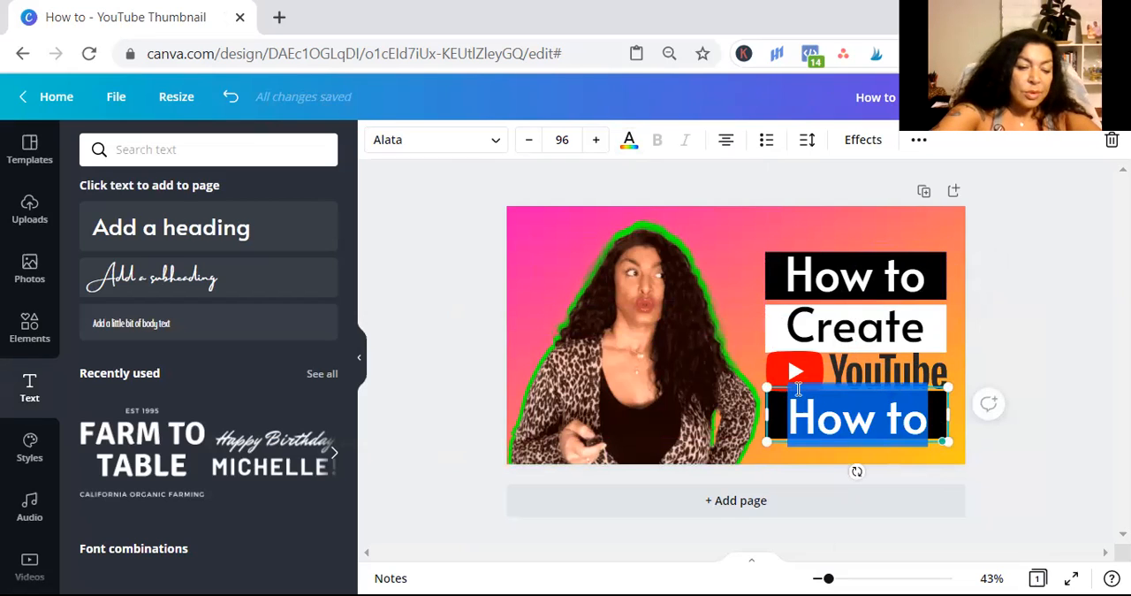
text(Thumbnails)
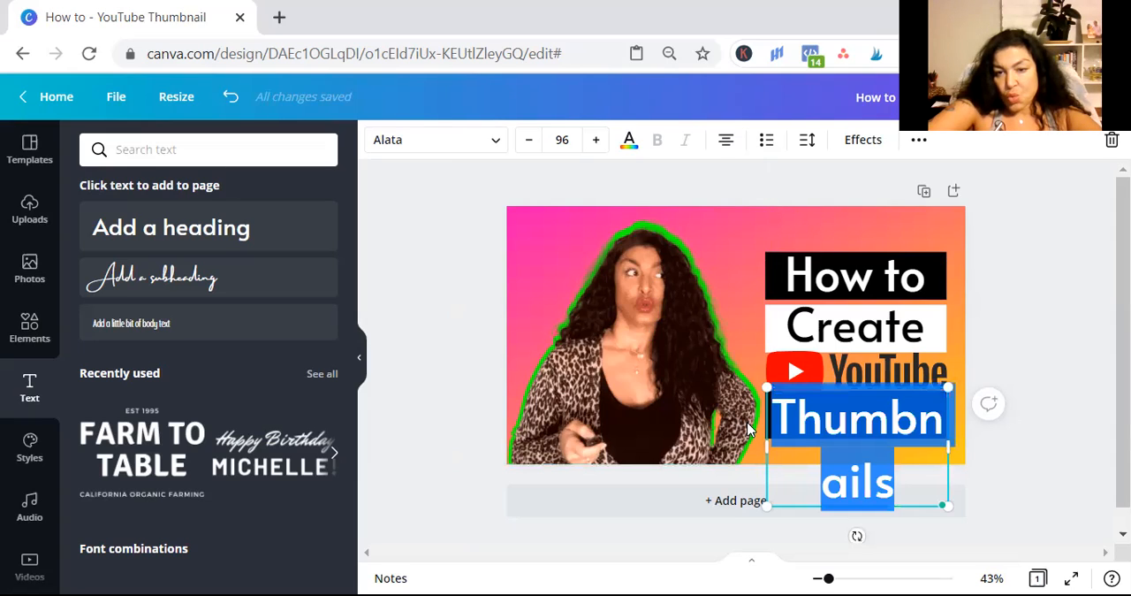
click(562, 138)
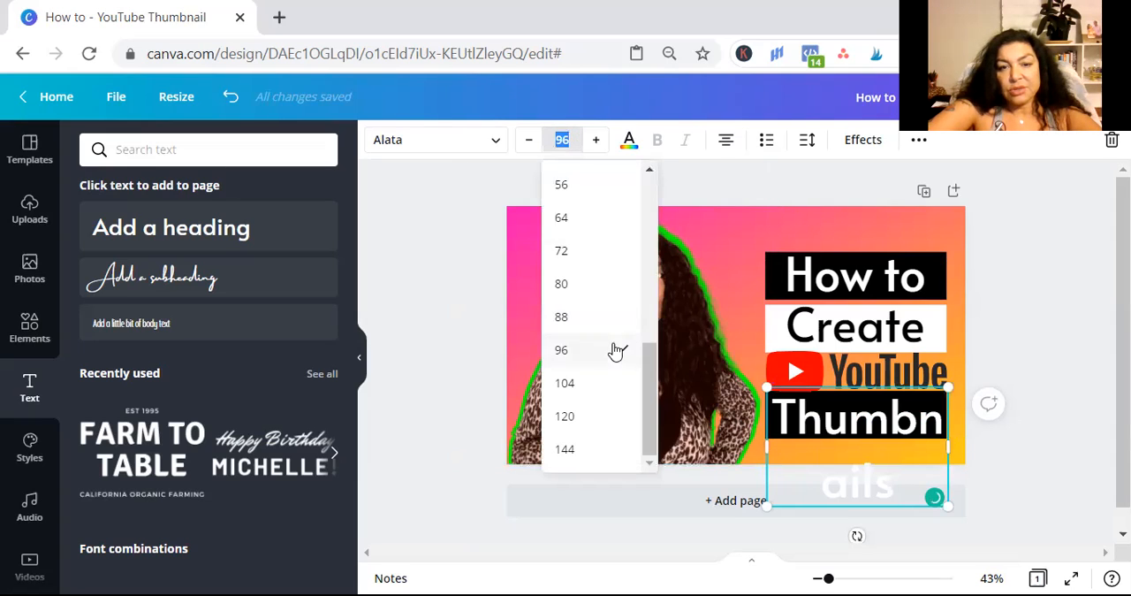
click(560, 251)
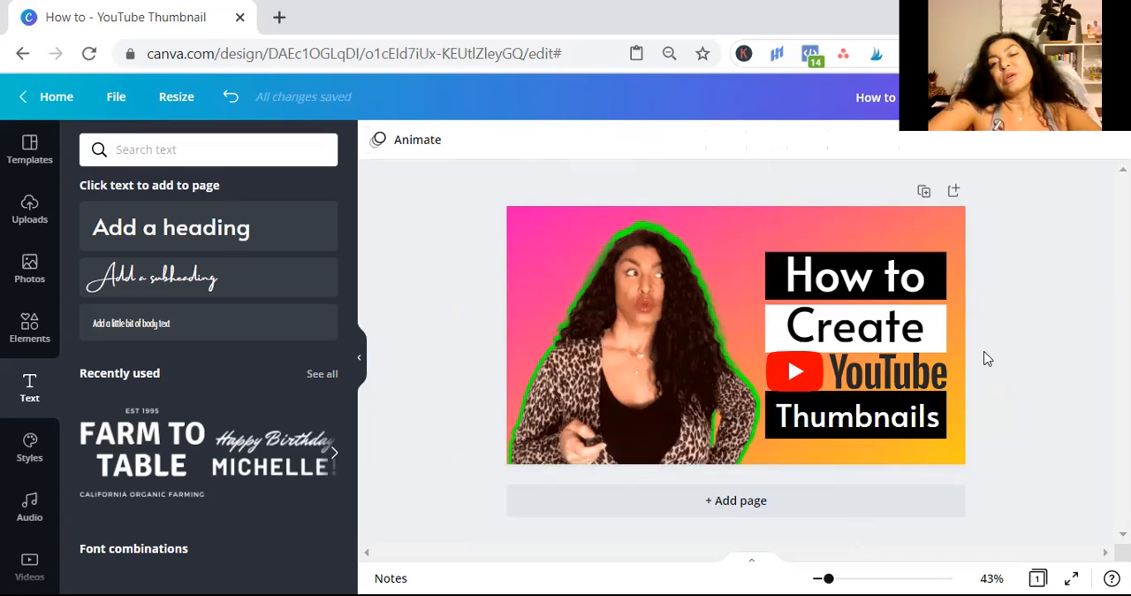
Deselect the page and zoom the view out to 10 percent.
click(855, 417)
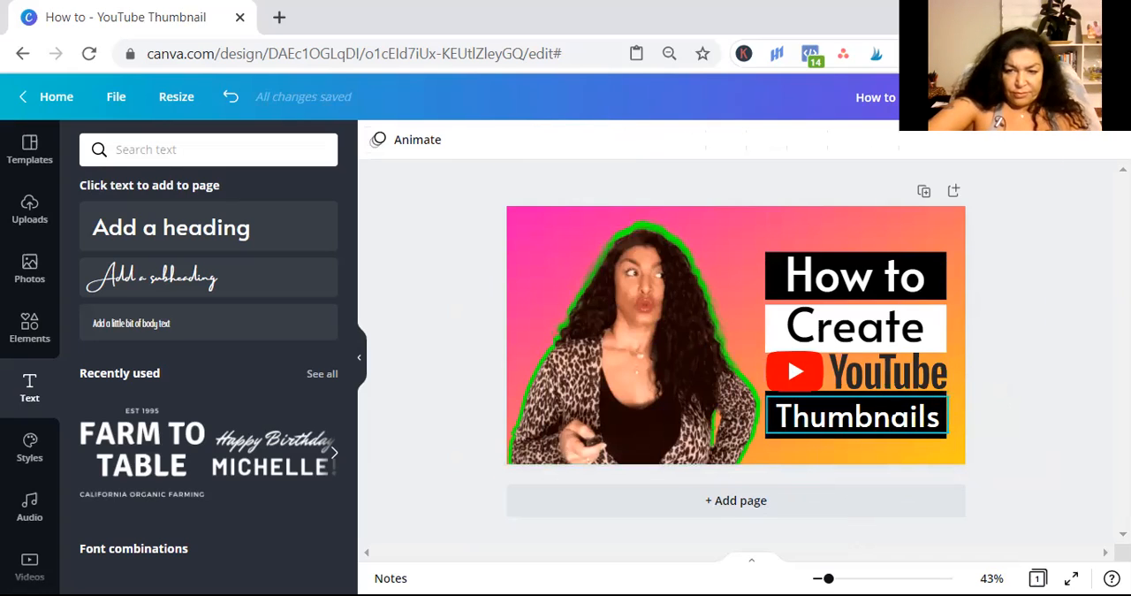
mouse_move(888, 400)
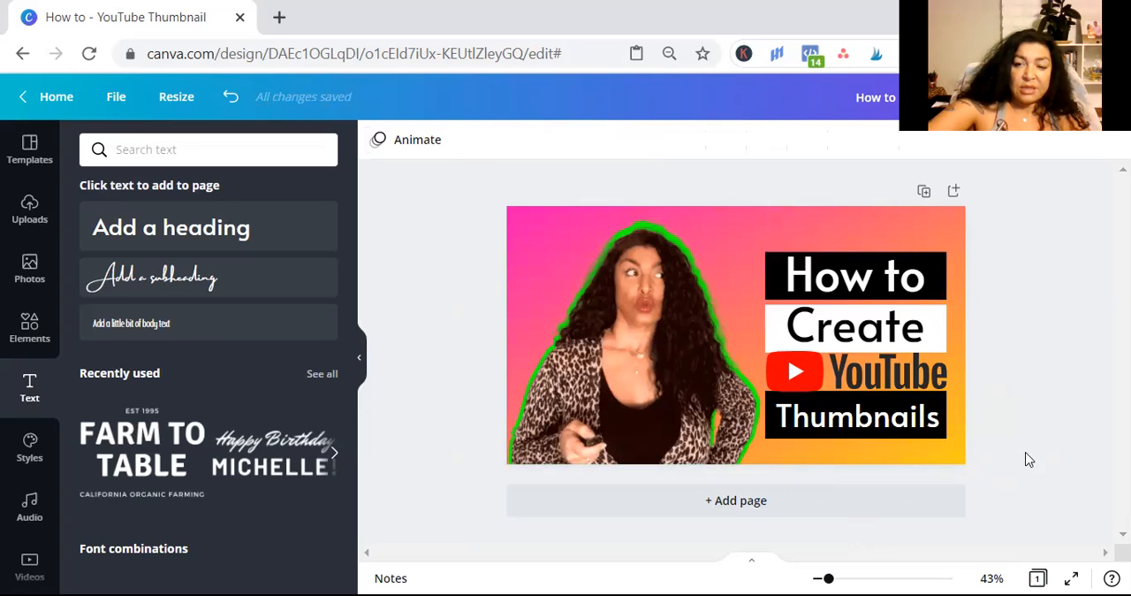
click(934, 456)
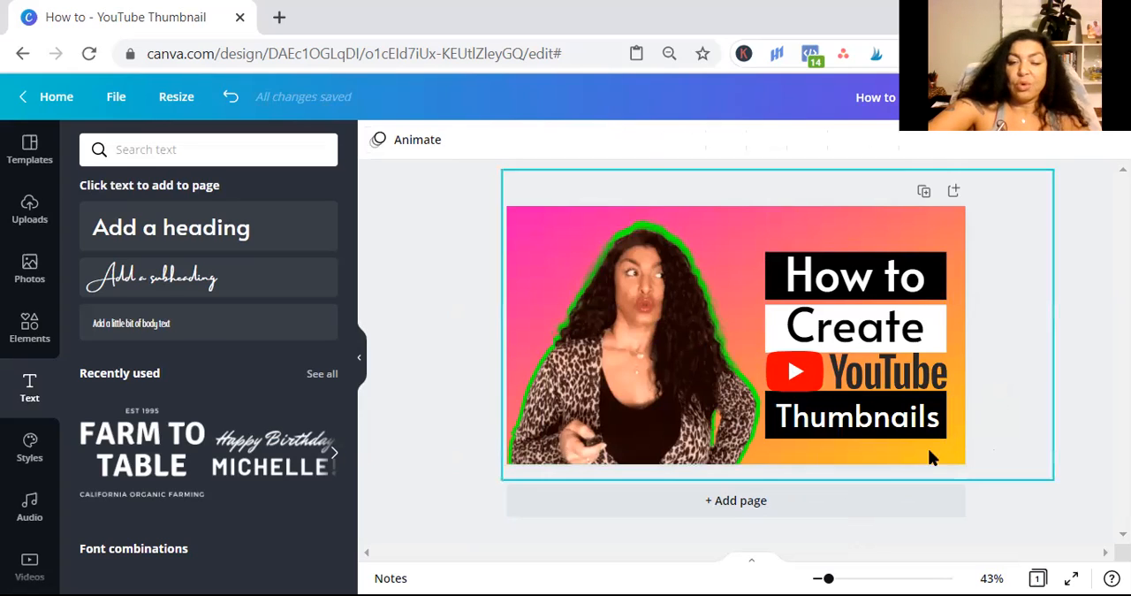
click(1004, 538)
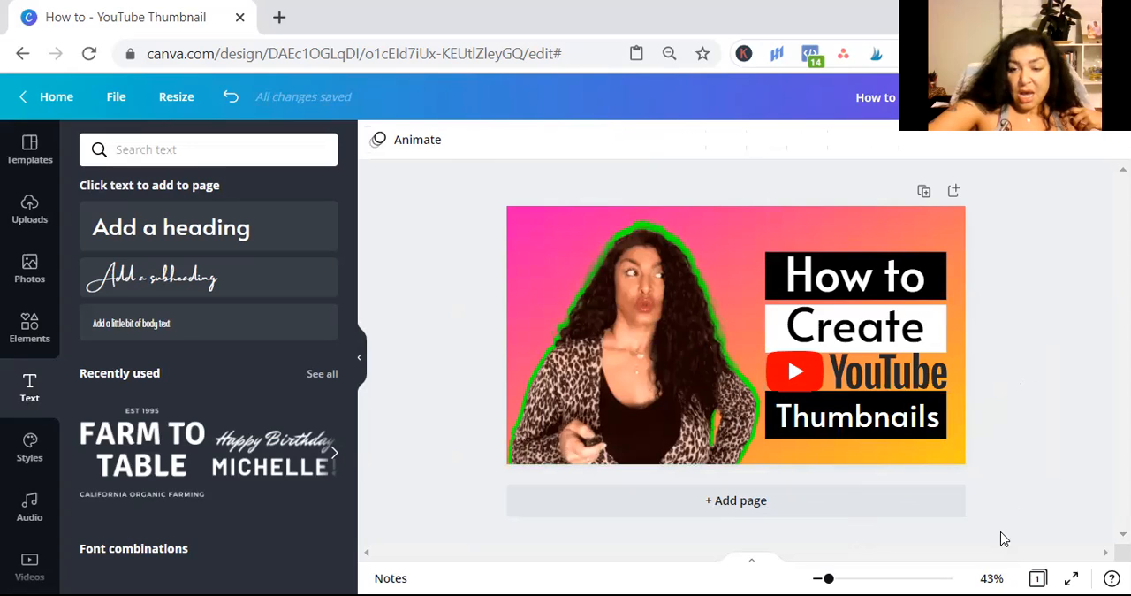
click(992, 578)
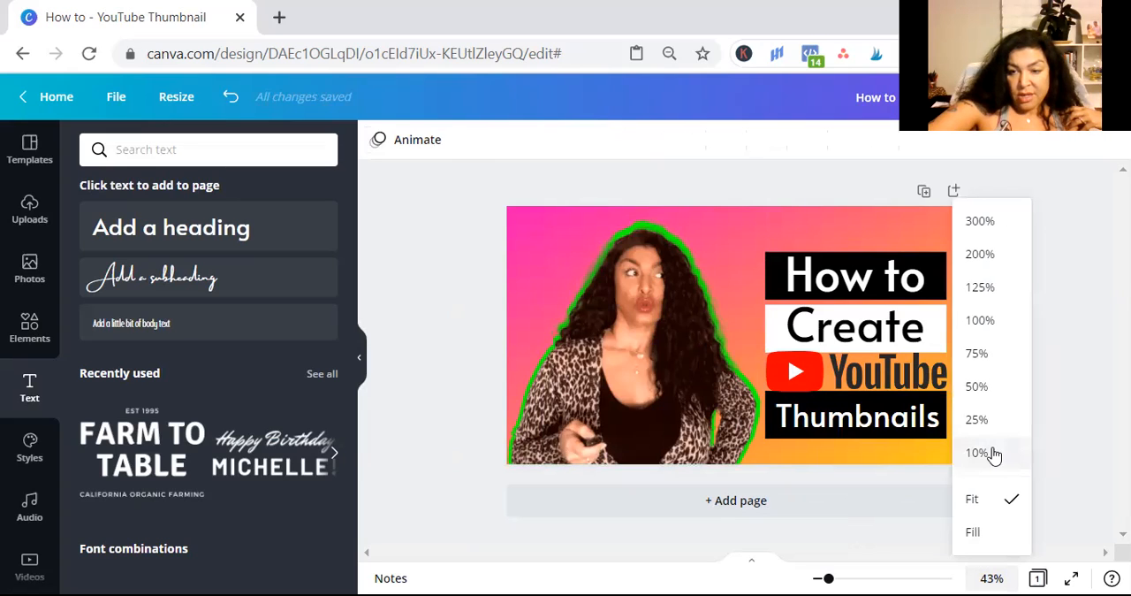
mouse_move(1000, 462)
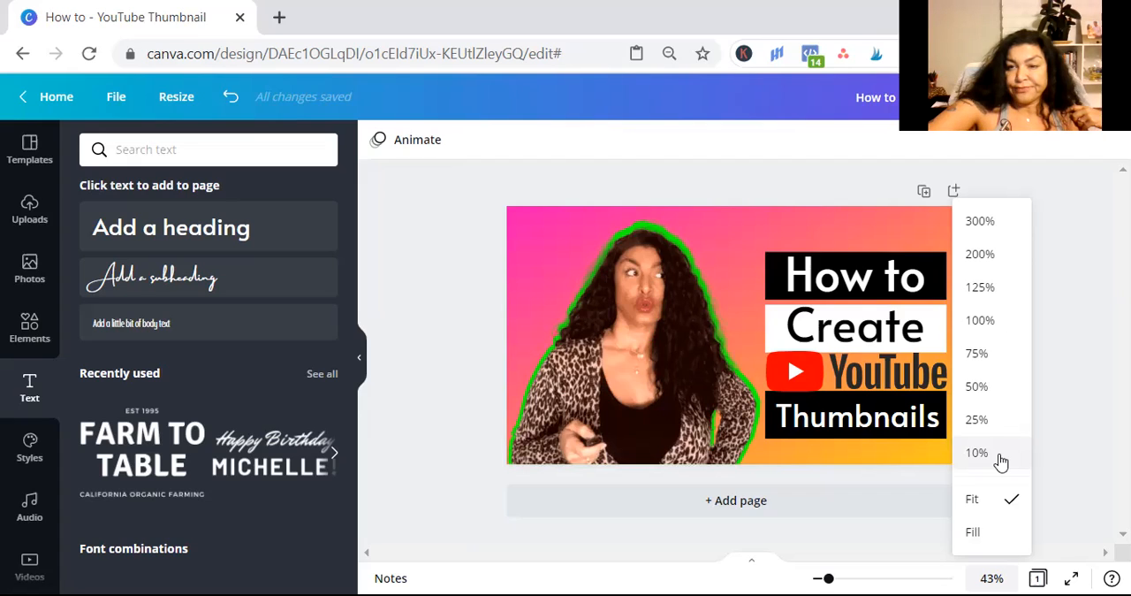
click(976, 453)
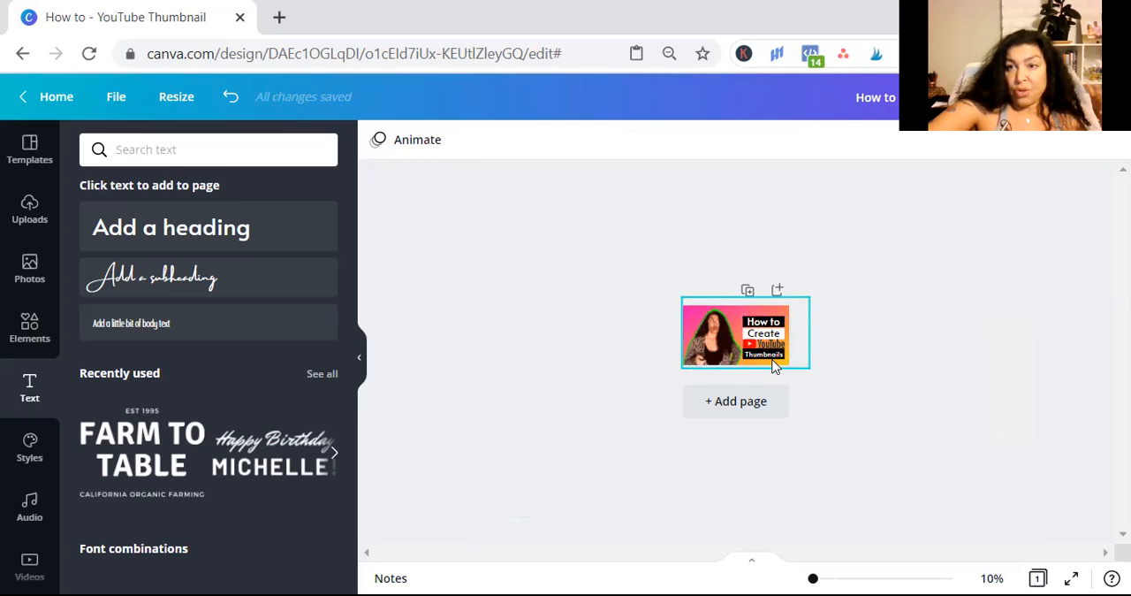
mouse_move(781, 367)
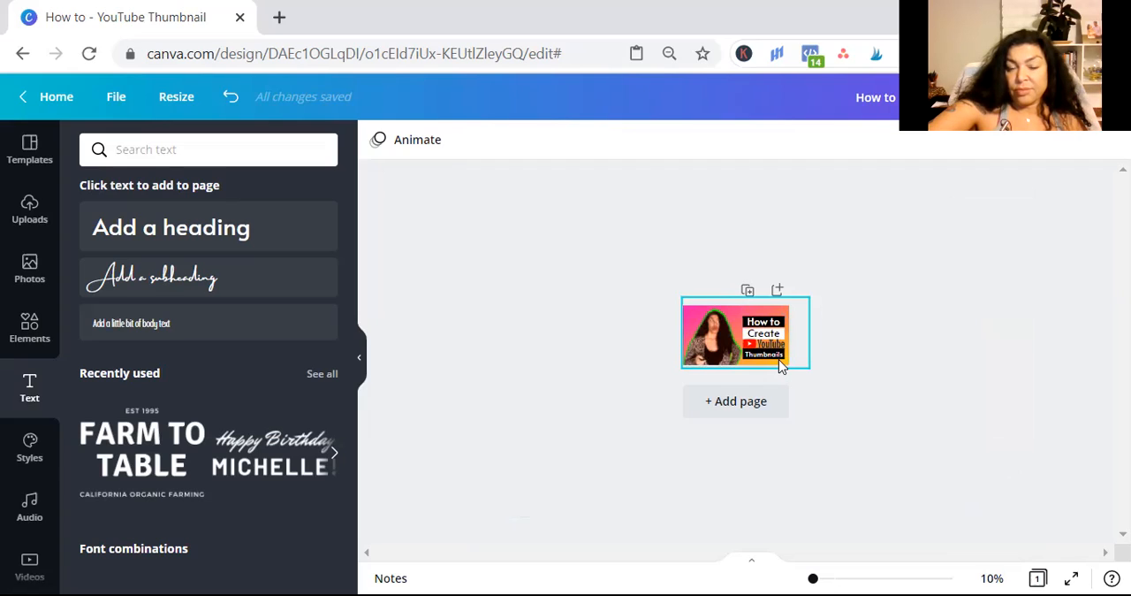
Zoom back in to 25 percent and then 50 percent to view the full thumbnail.
click(922, 467)
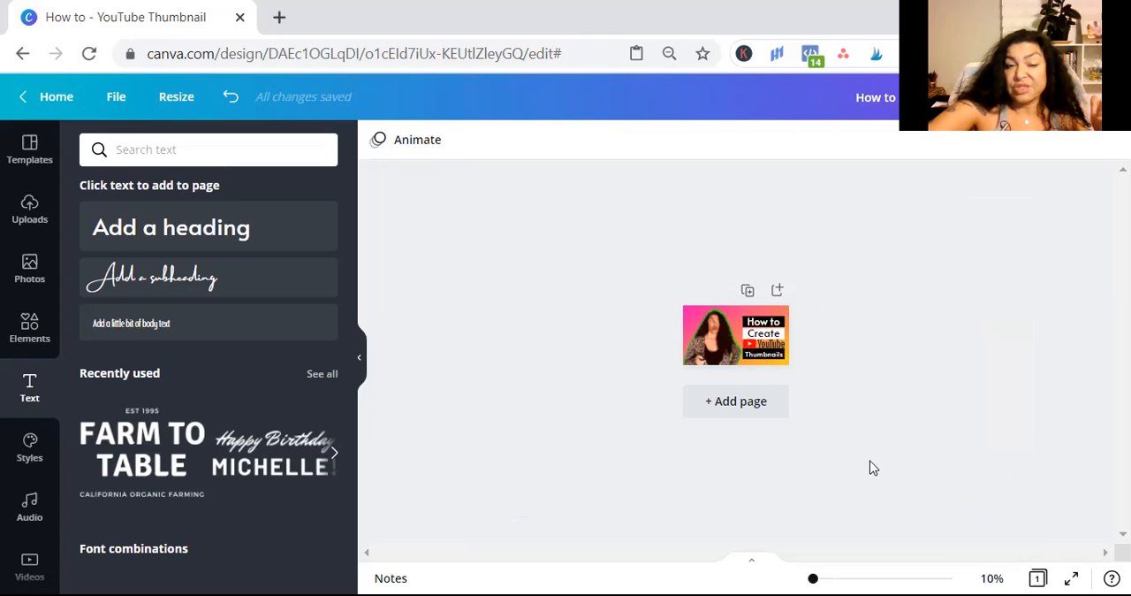
mouse_move(818, 446)
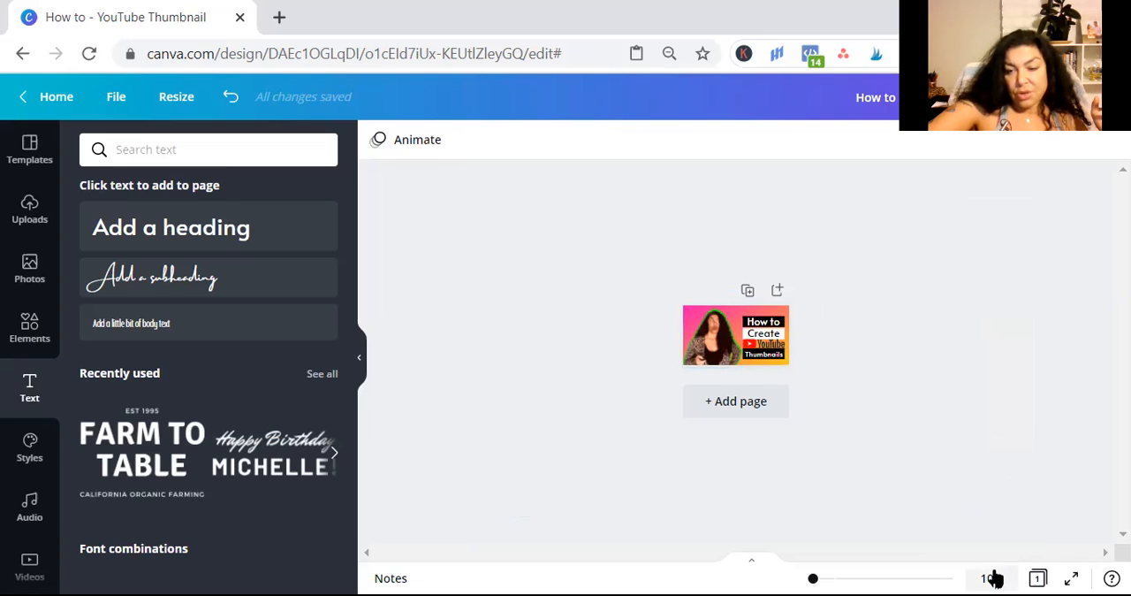
click(995, 577)
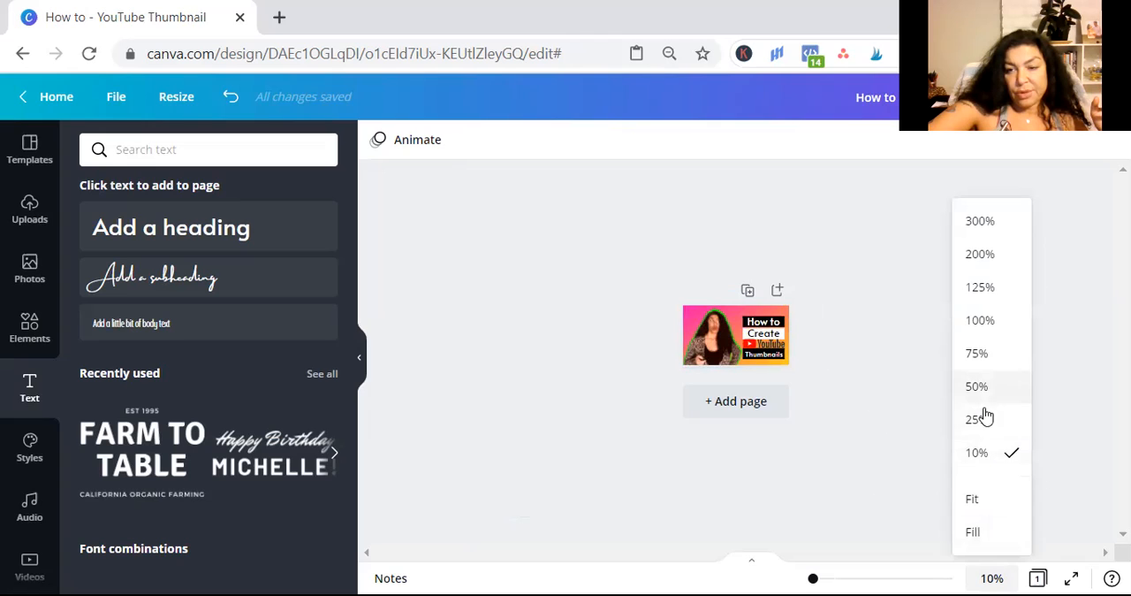
click(976, 419)
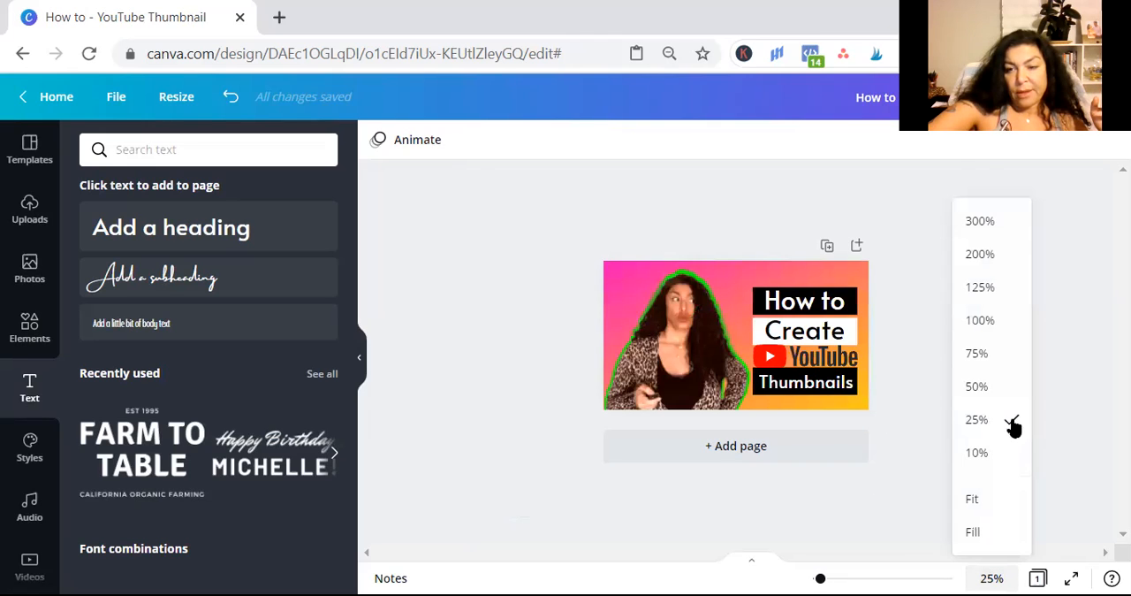
click(976, 385)
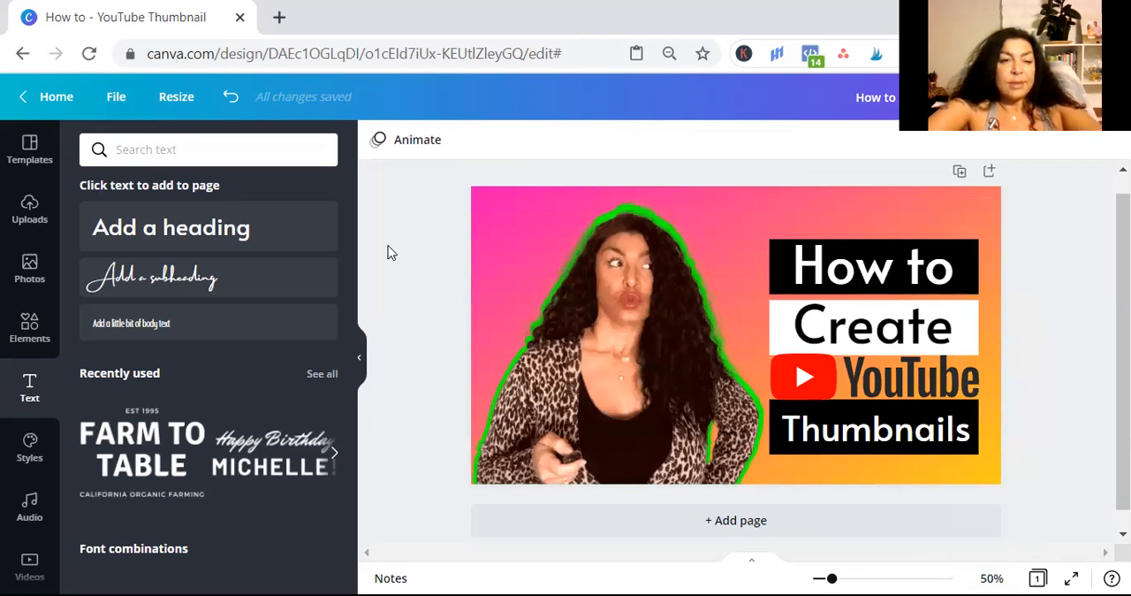
mouse_move(57, 398)
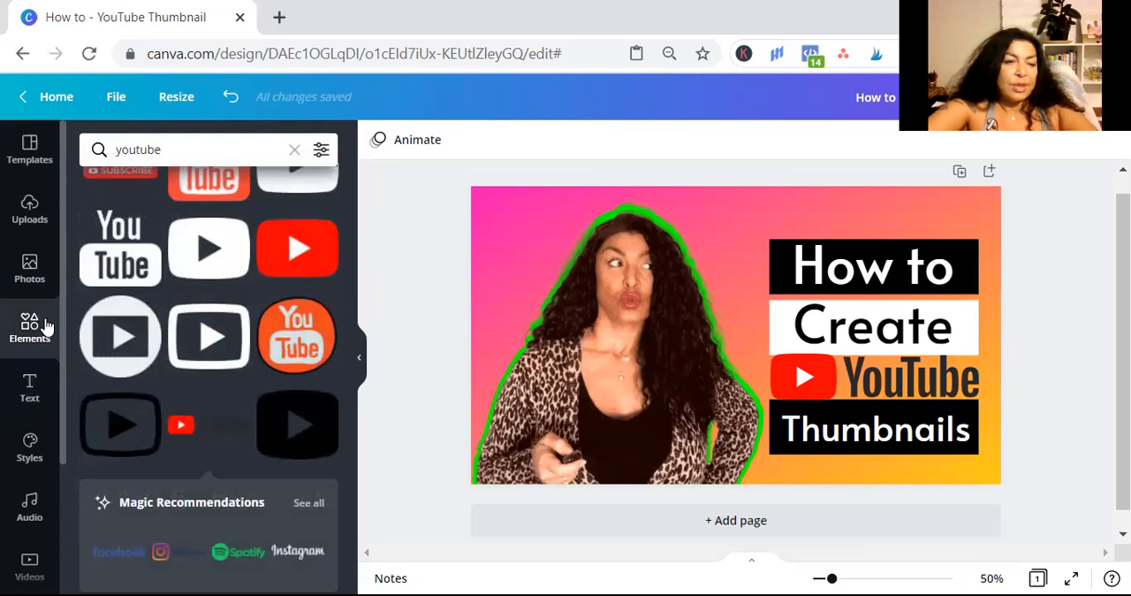
Search Photos for 'youtube' and add the Subscribe graphic with pointing hand to the thumbnail.
click(29, 269)
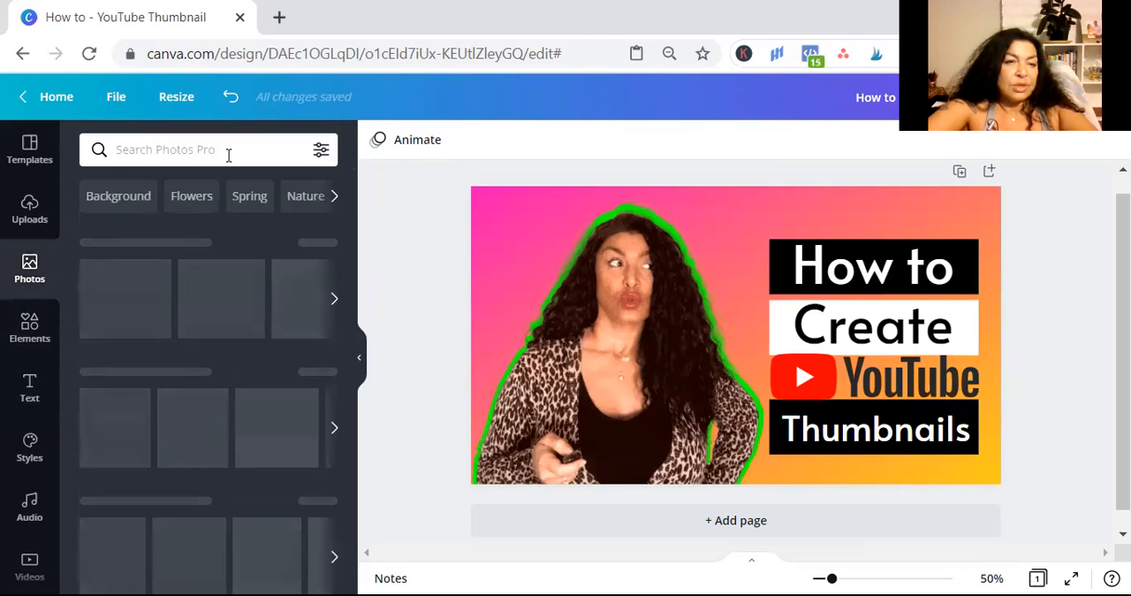
text(youtube)
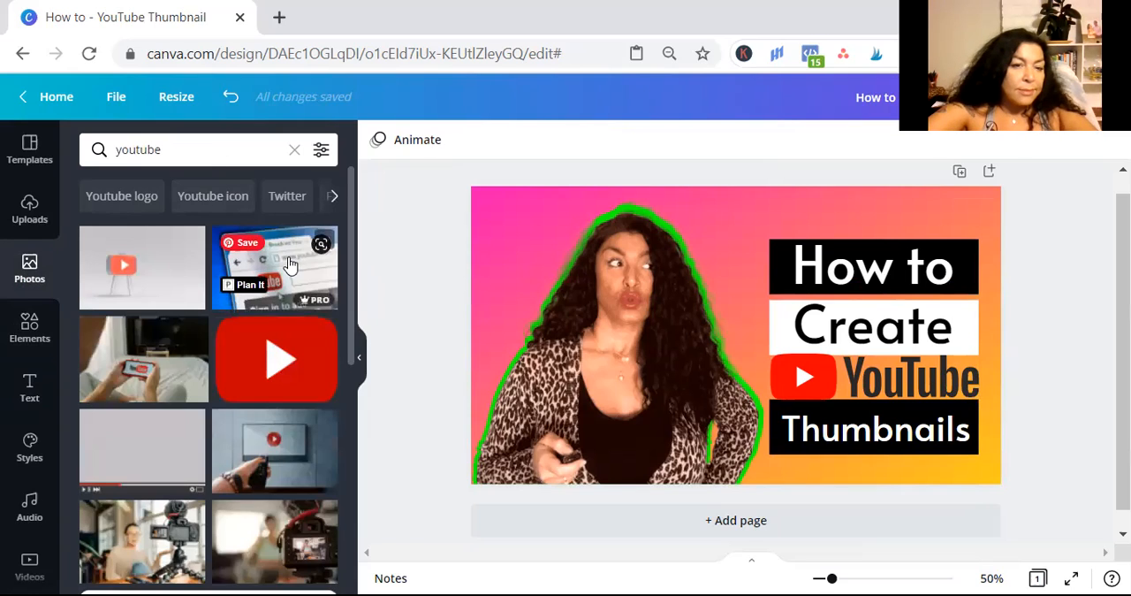
mouse_move(847, 193)
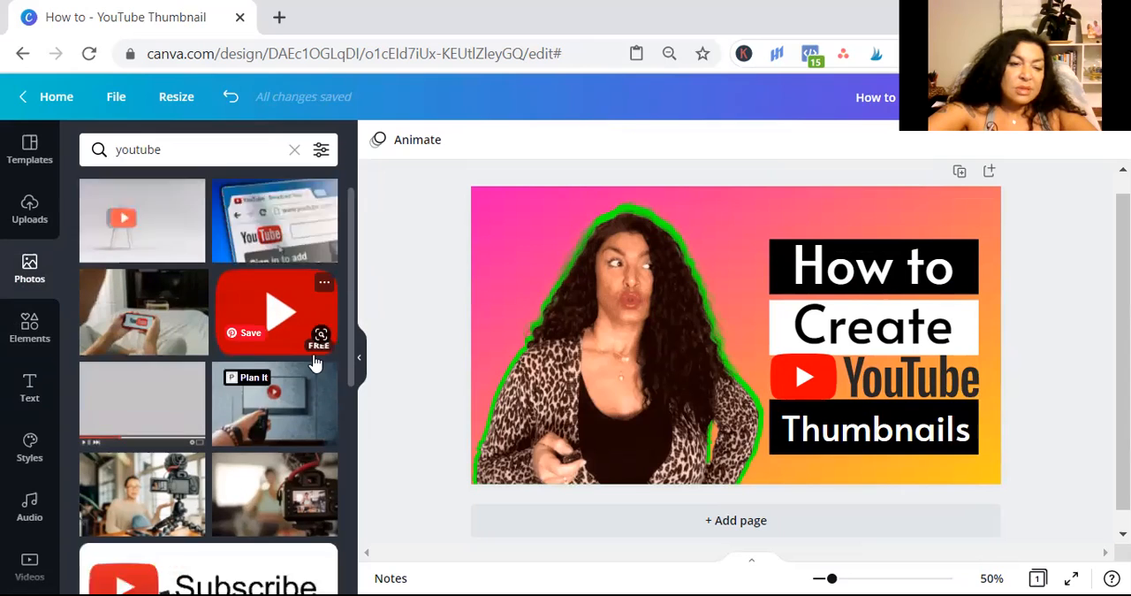
scroll(down, 3)
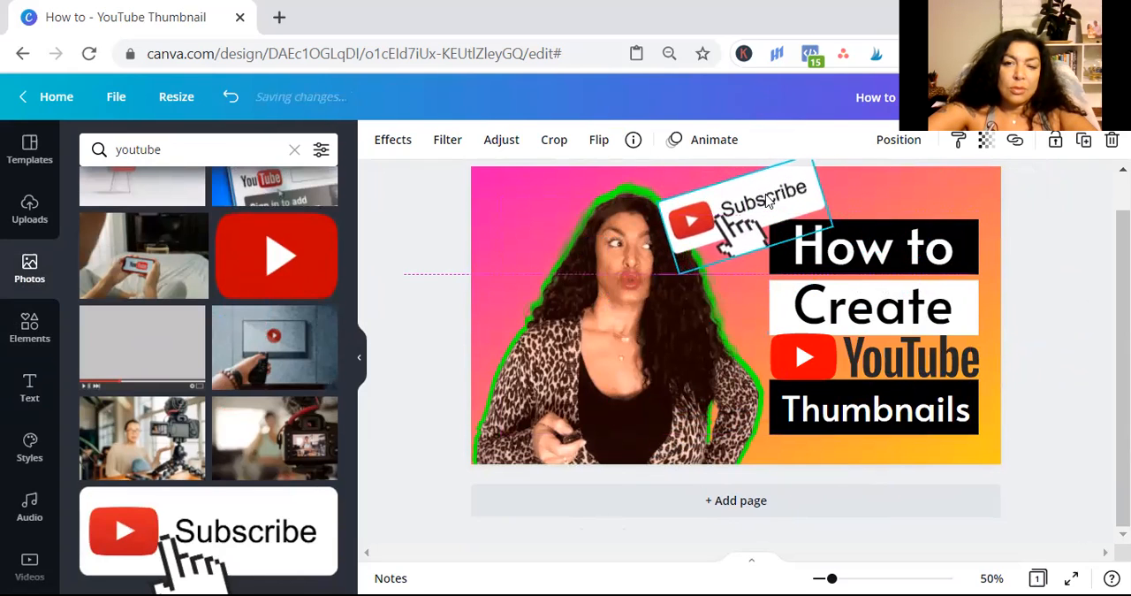
Send the Subscribe graphic behind the 'How to' bar and fade it with Transparency.
click(742, 208)
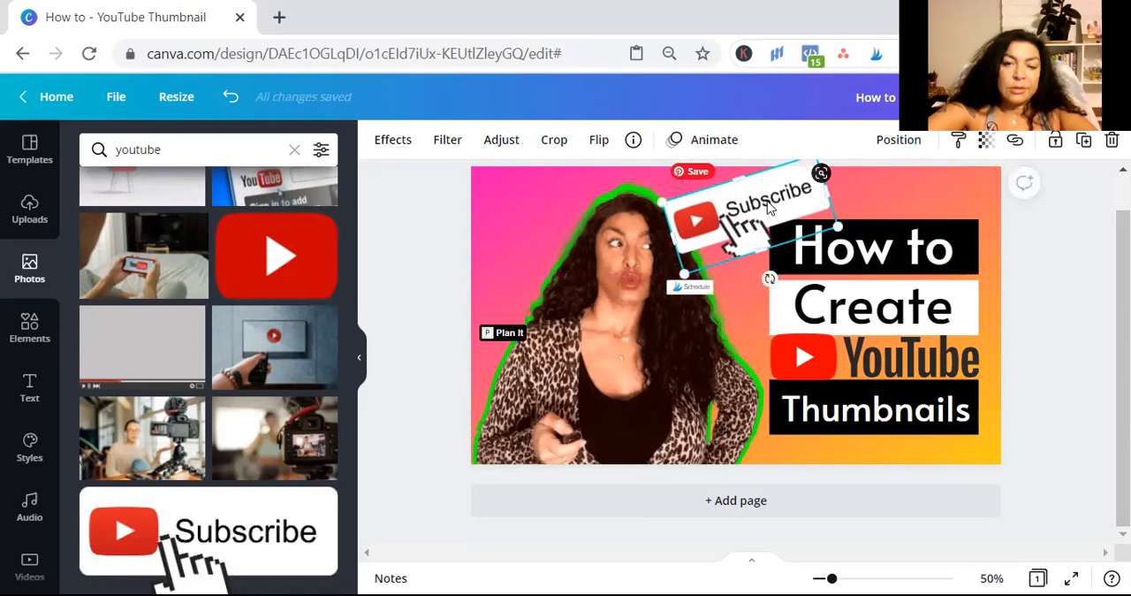
right_click(751, 212)
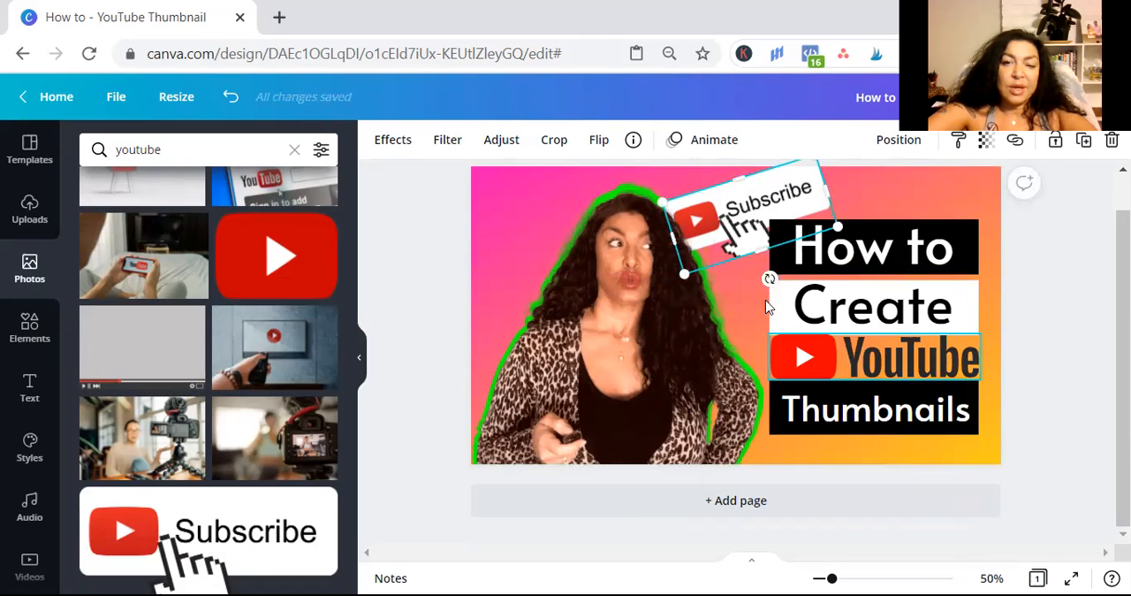
right_click(757, 194)
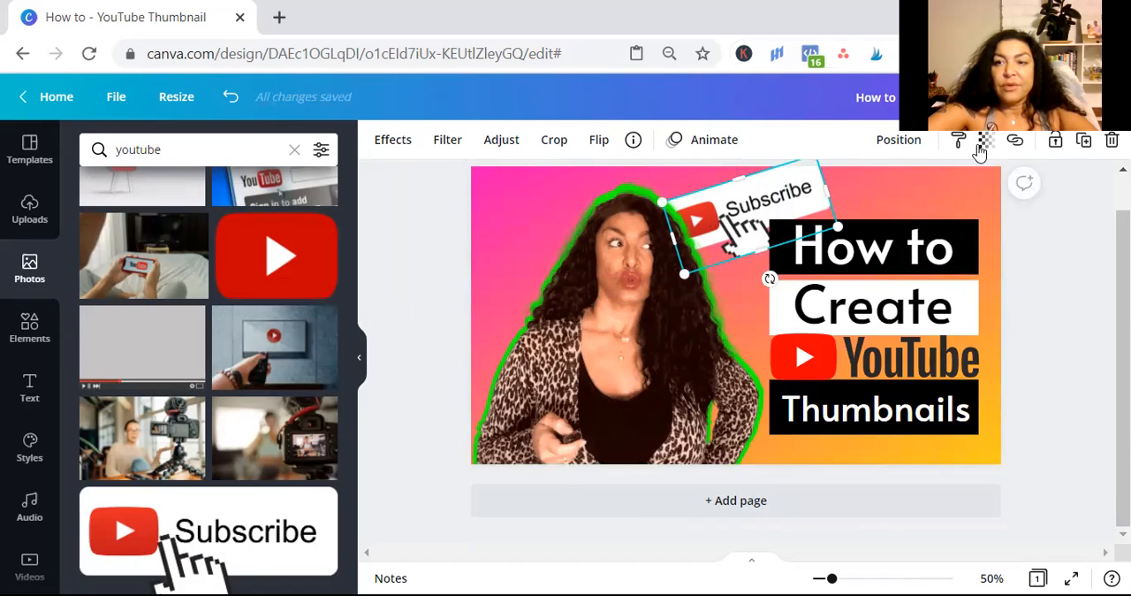
click(987, 139)
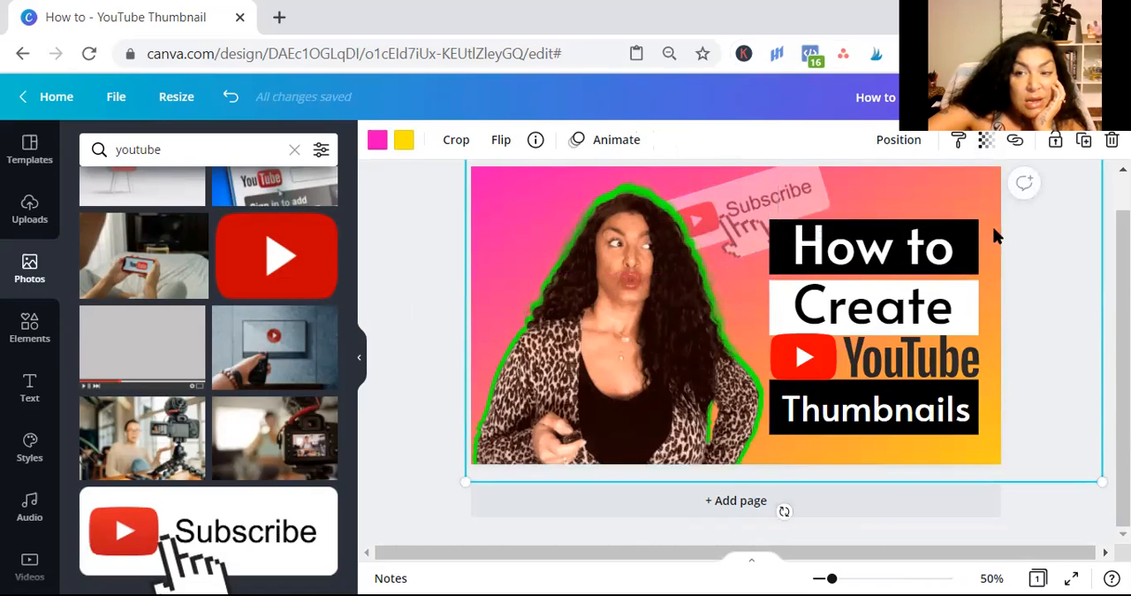
click(1018, 265)
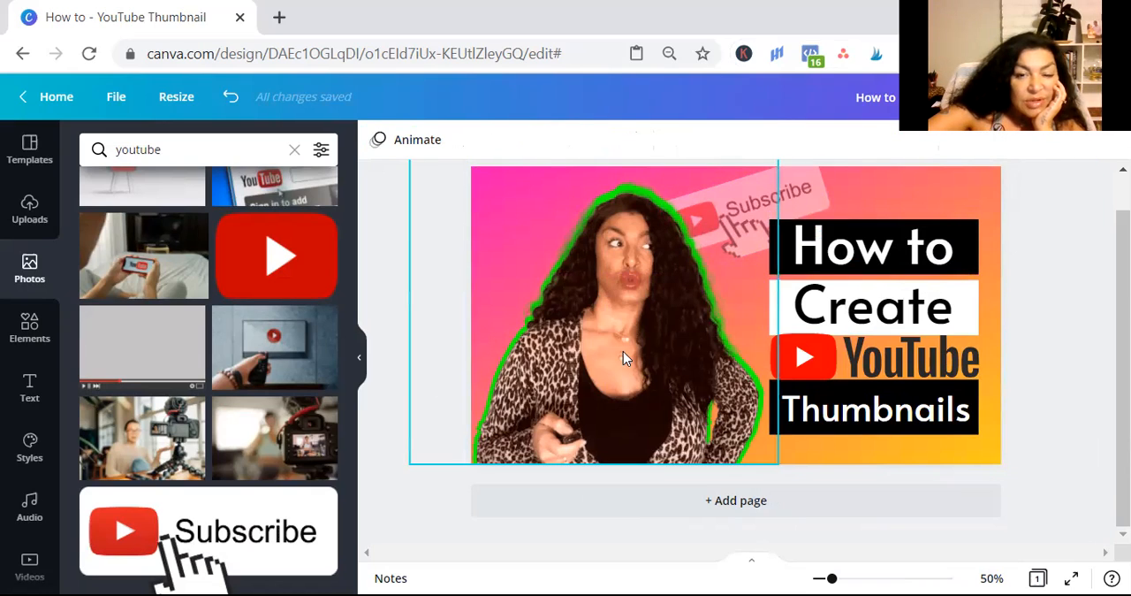
mouse_move(633, 352)
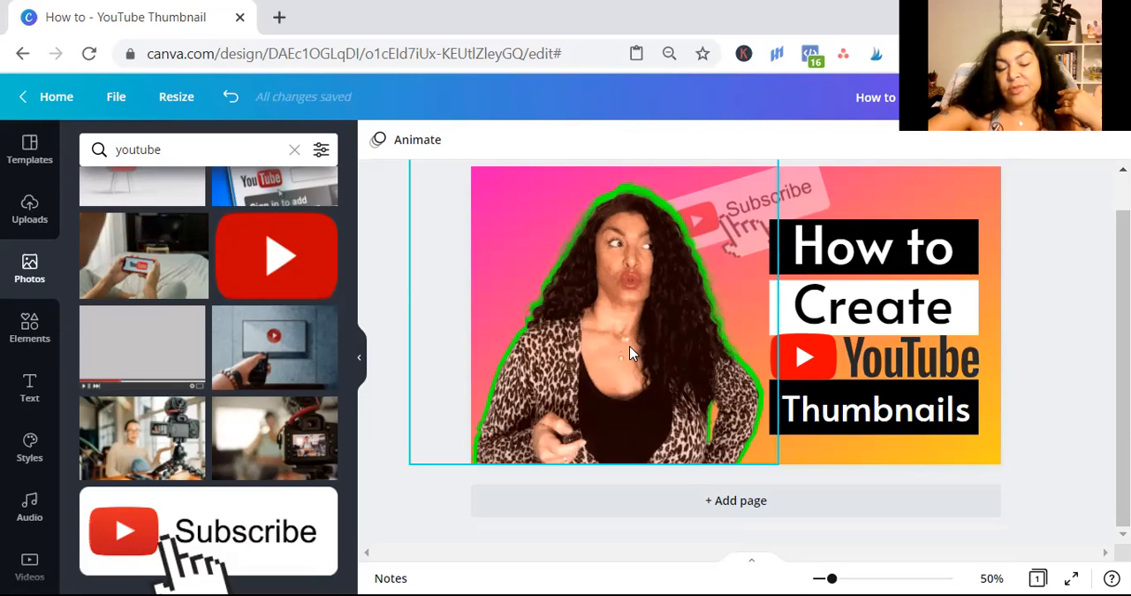
mouse_move(683, 255)
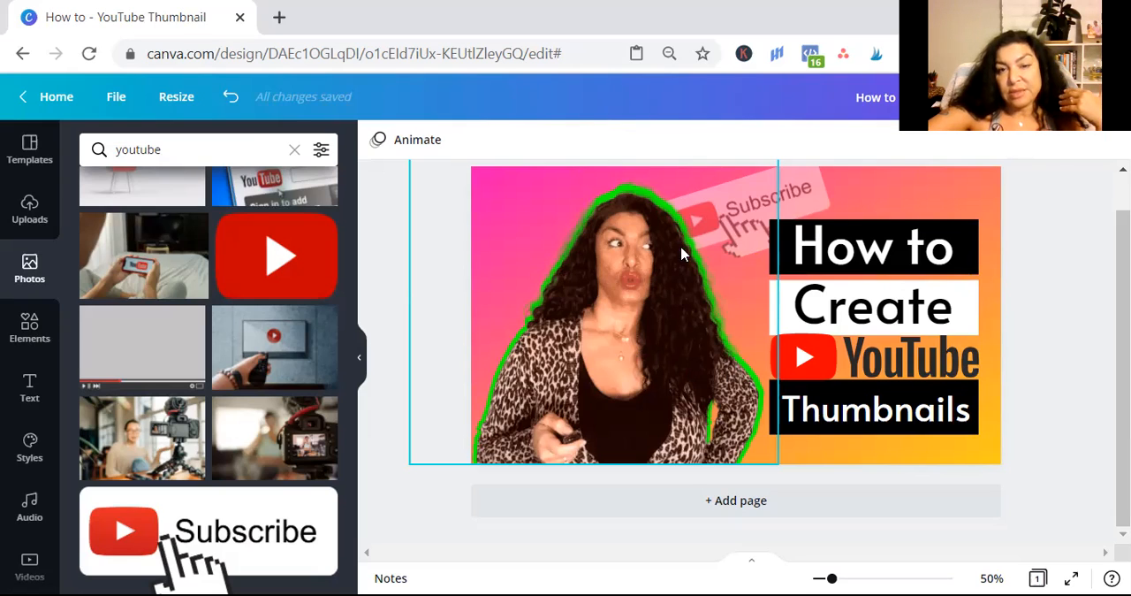
mouse_move(515, 419)
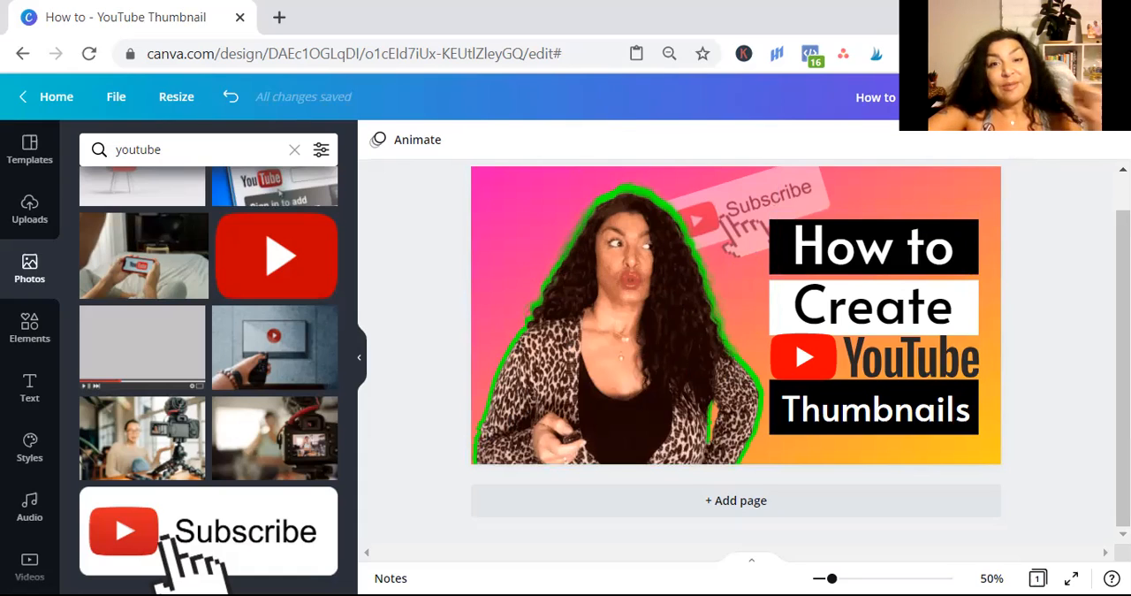
mouse_move(1060, 159)
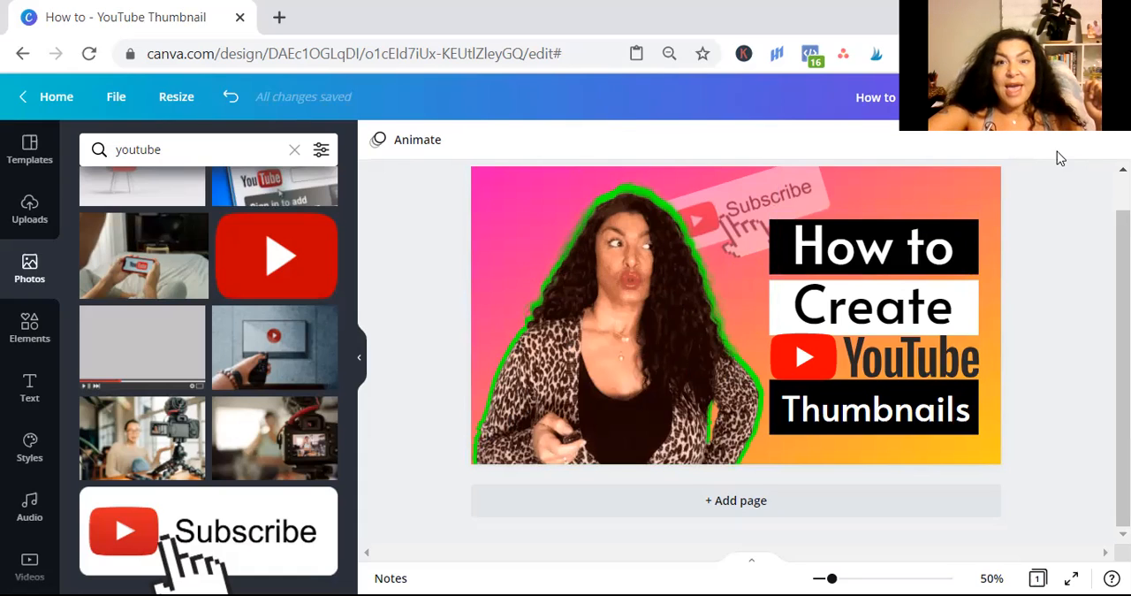